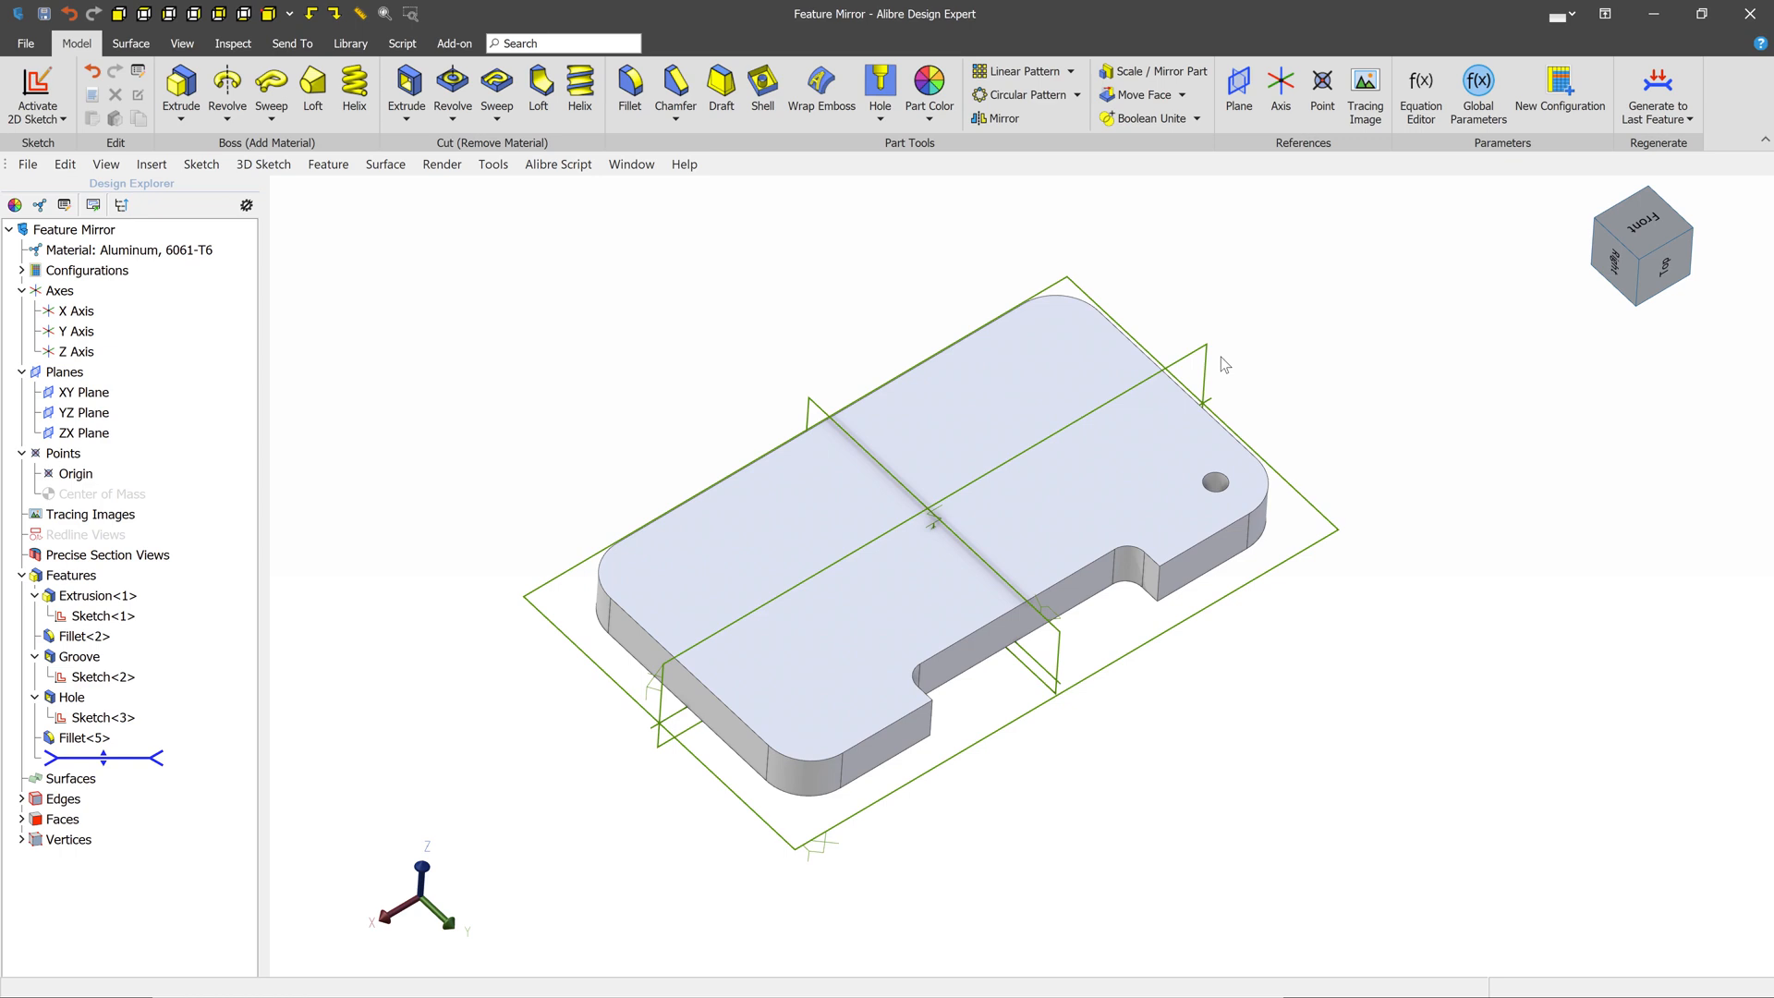
pyautogui.moveTo(1035, 116)
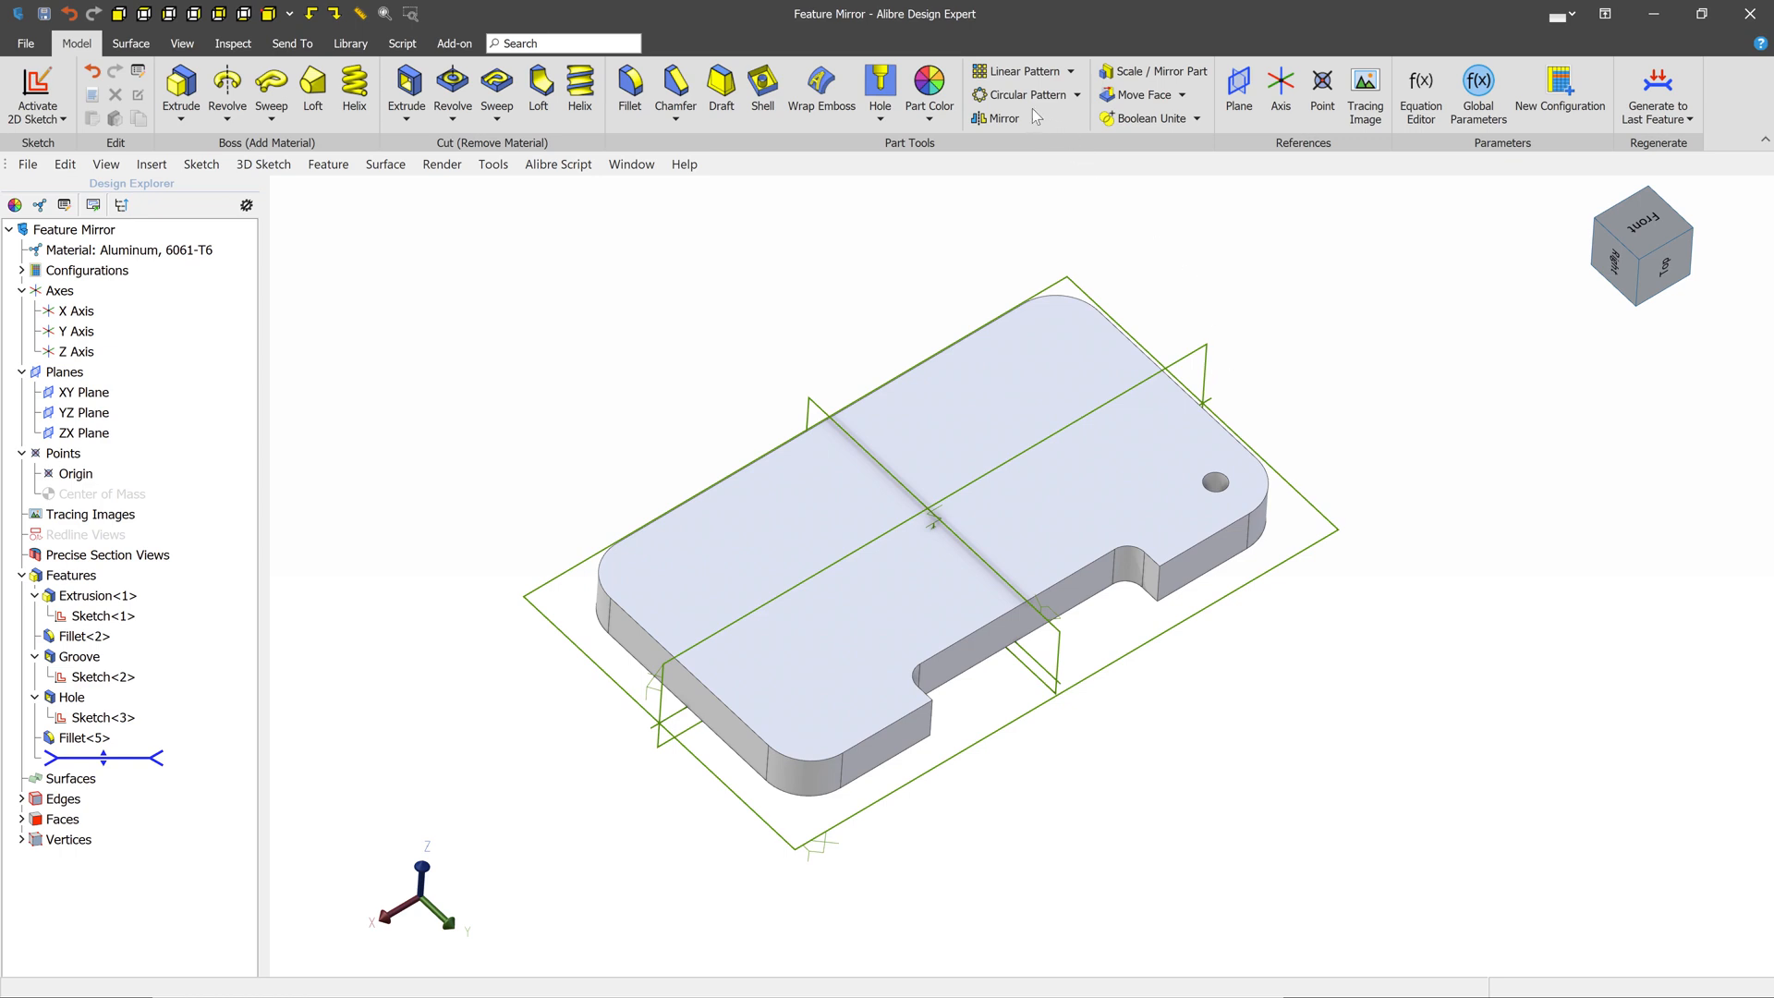
pyautogui.moveTo(1000, 117)
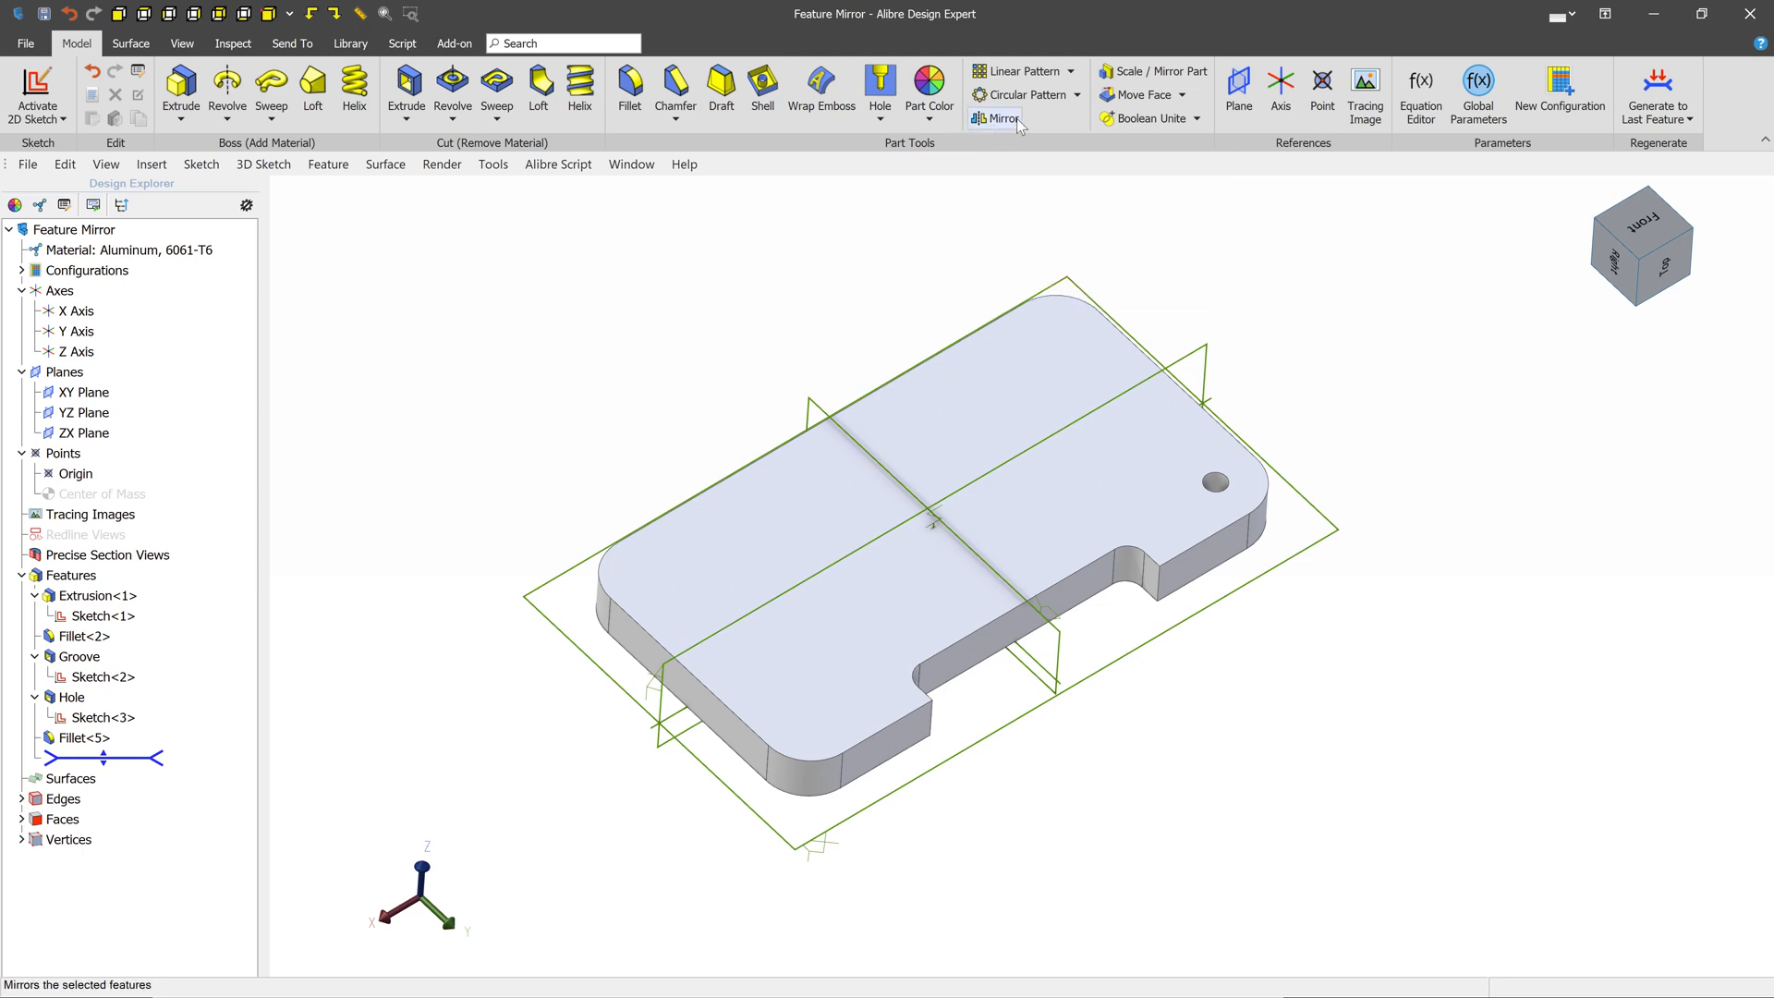
pyautogui.moveTo(1000, 117)
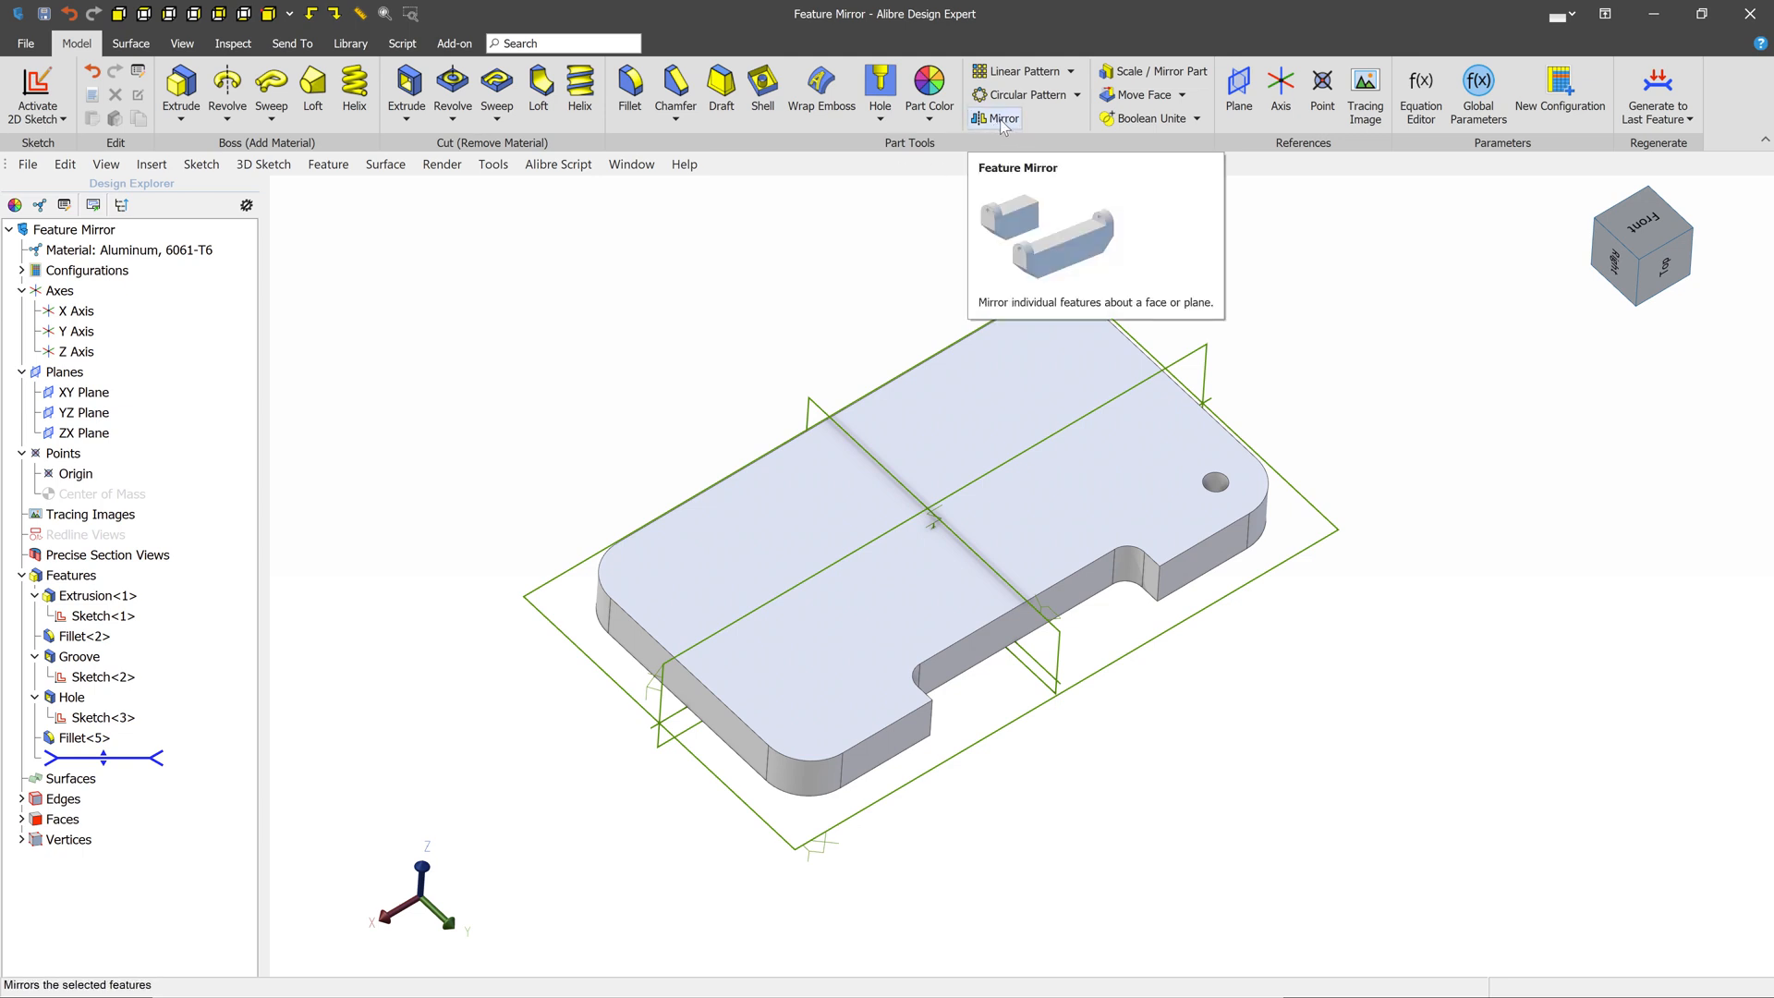
pyautogui.moveTo(1273, 475)
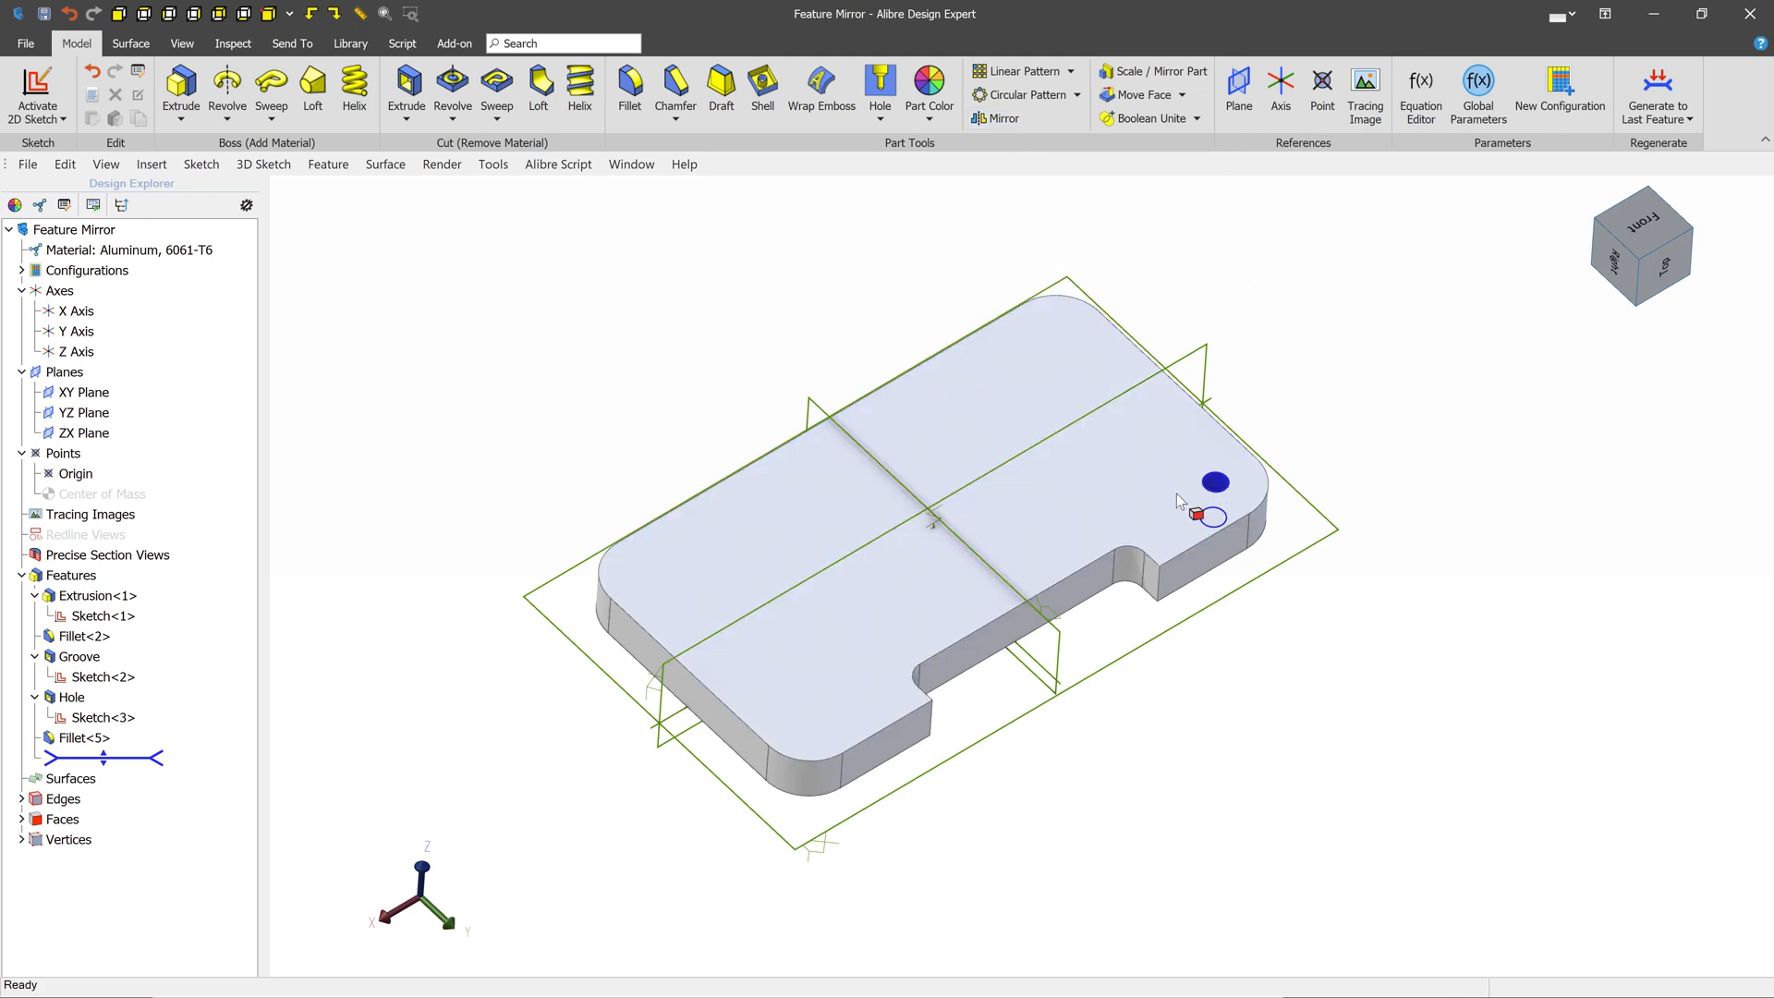
# Step: Select the Groove and Fillet<5> in the feature tree, then clear the selection
pyautogui.click(100, 595)
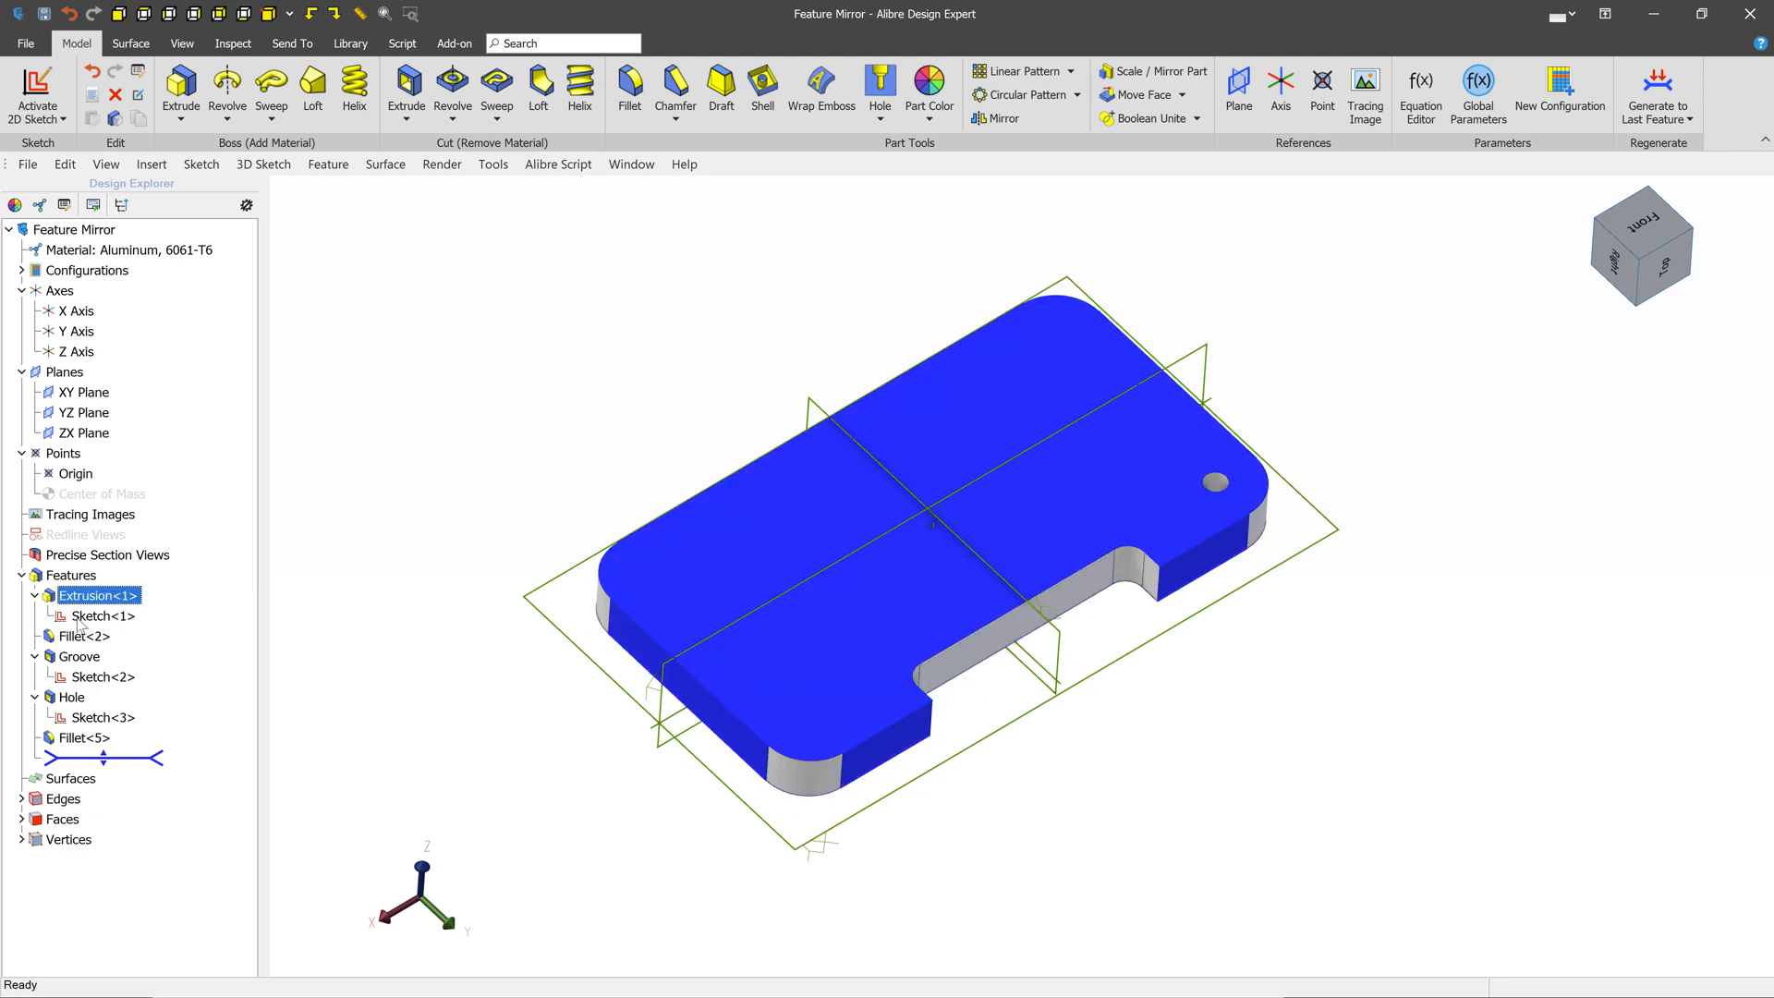
pyautogui.click(77, 656)
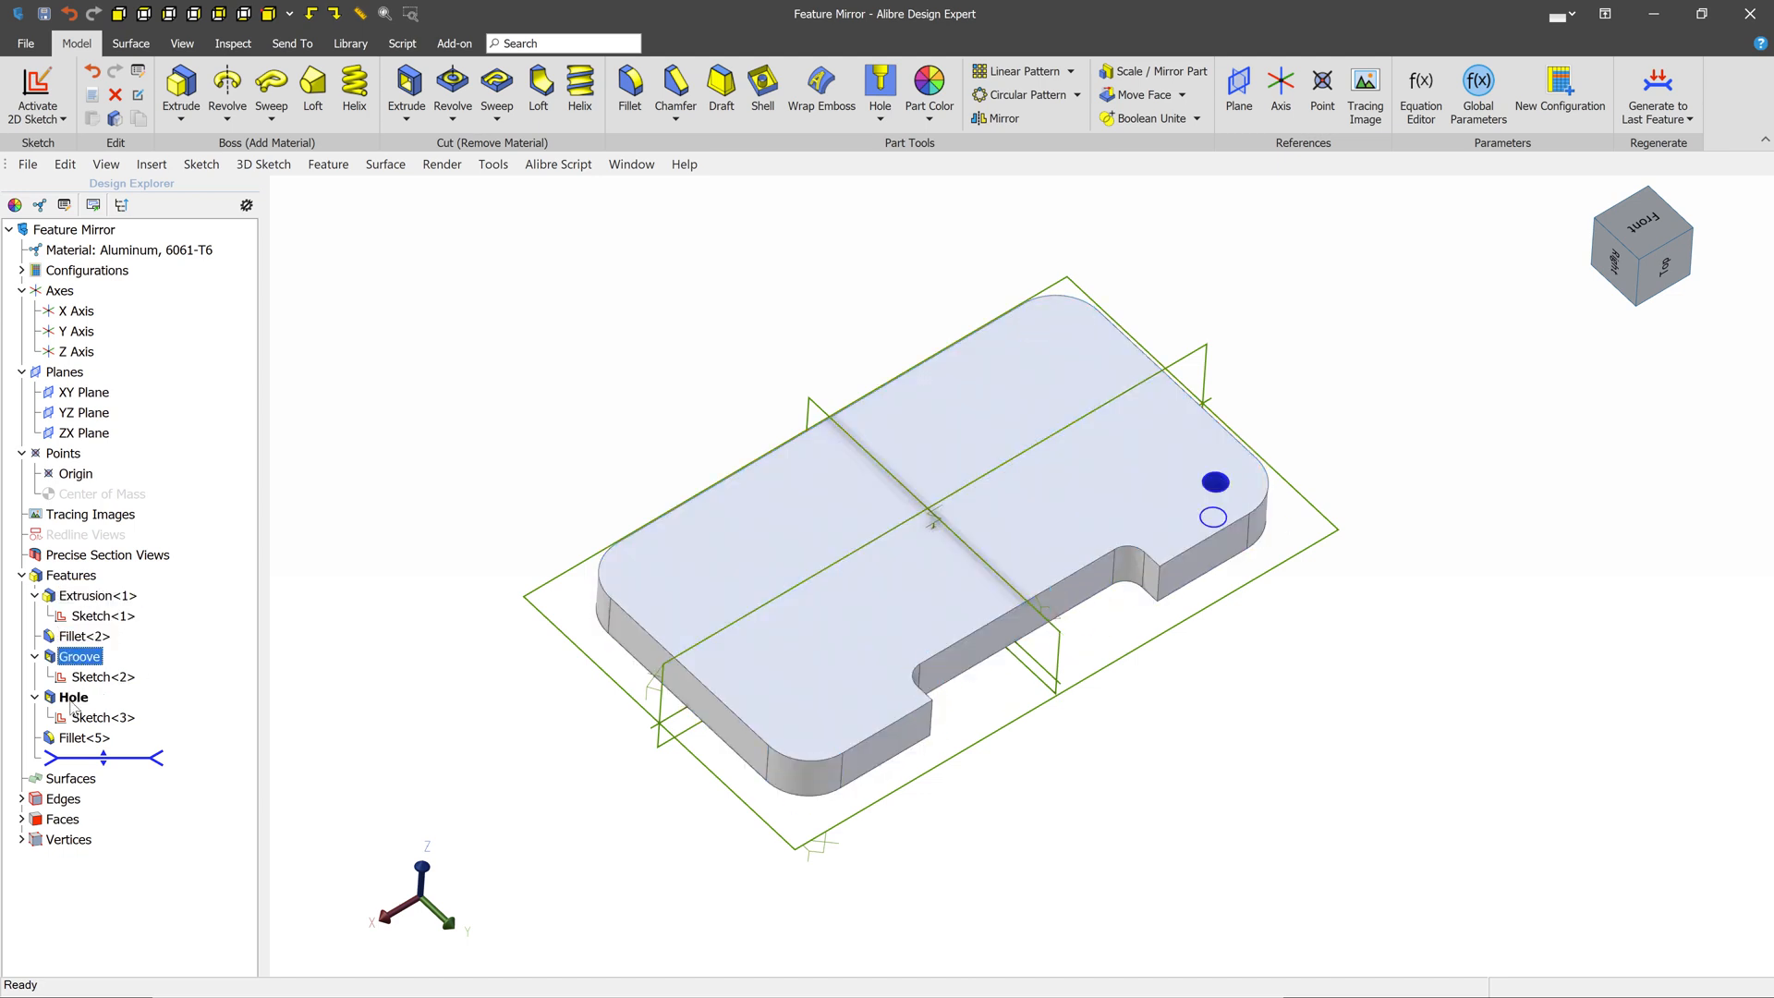
pyautogui.moveTo(820, 92)
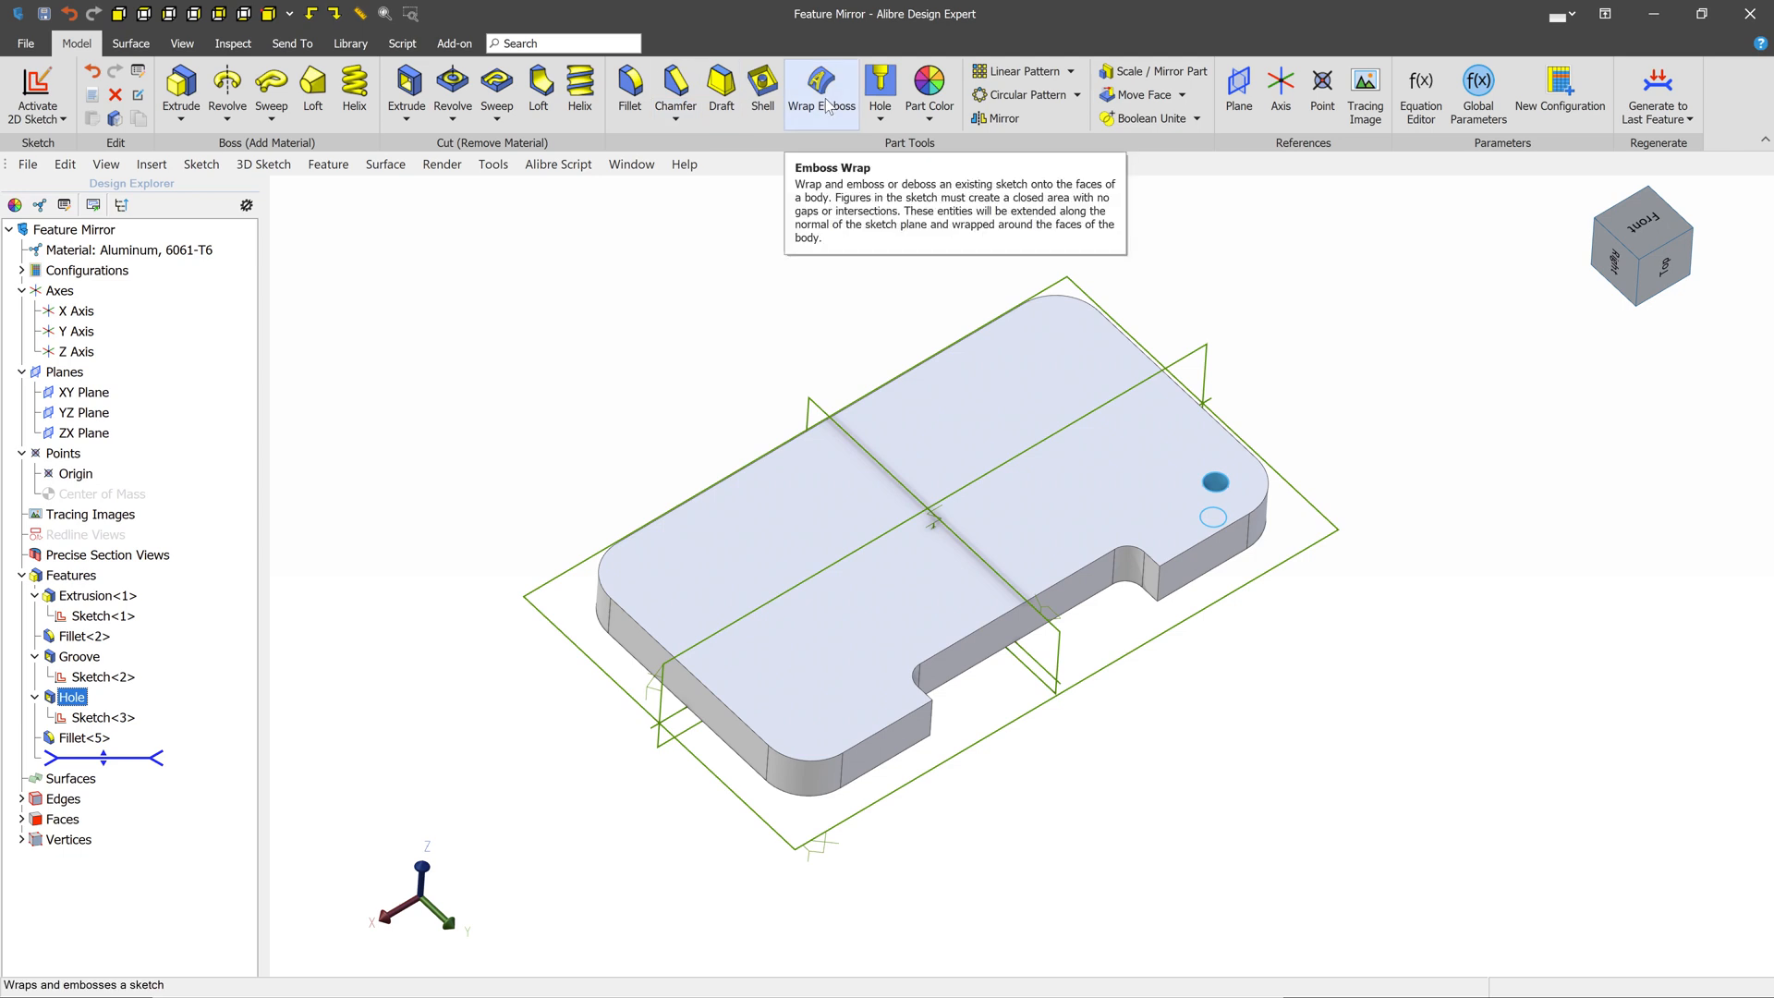
pyautogui.moveTo(1349, 276)
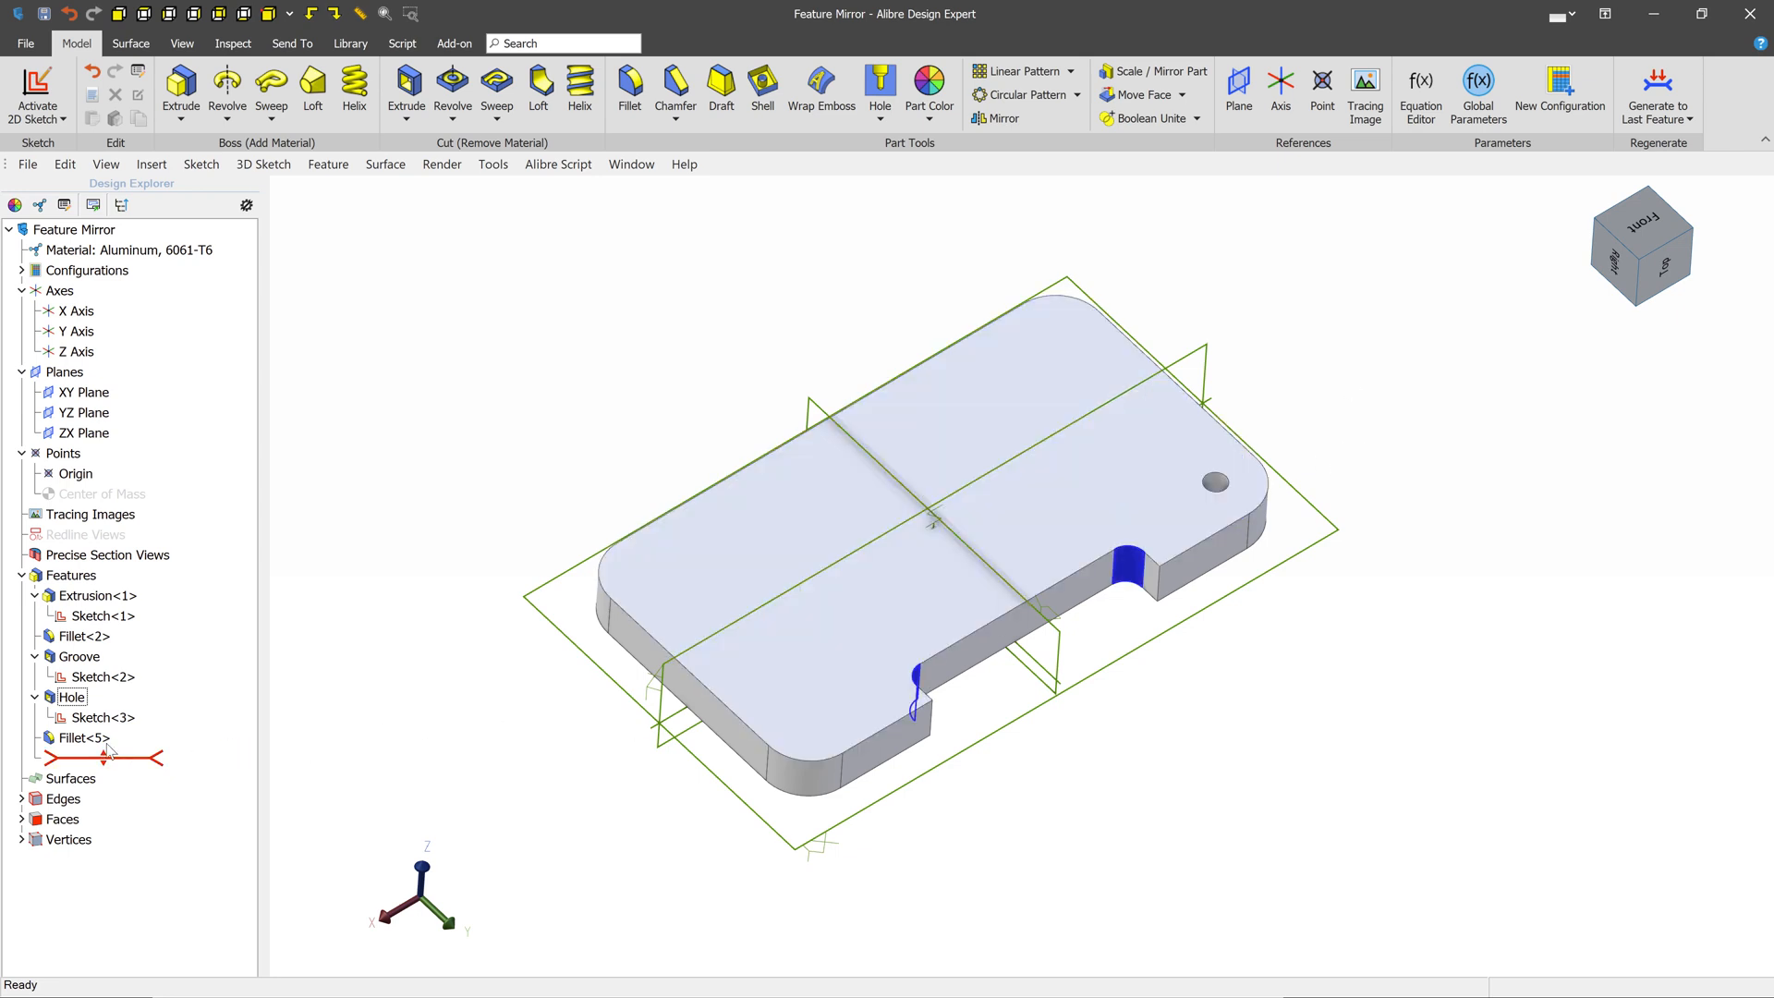
pyautogui.click(80, 736)
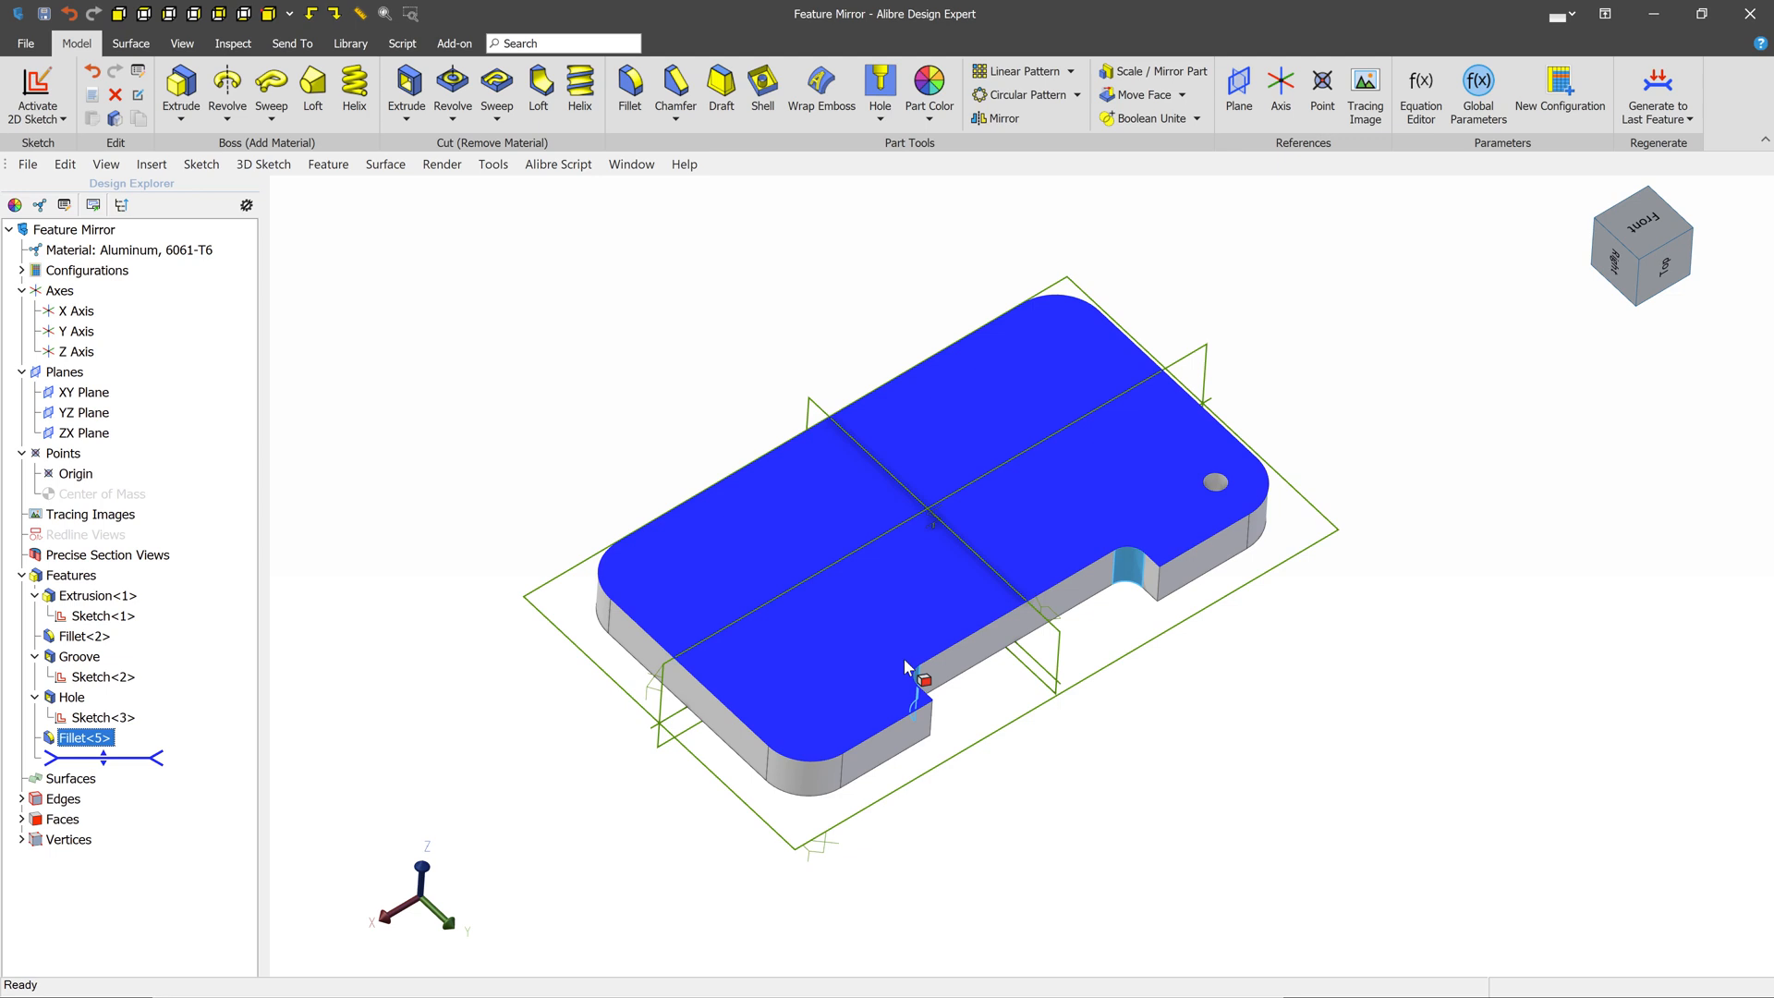
pyautogui.click(1139, 618)
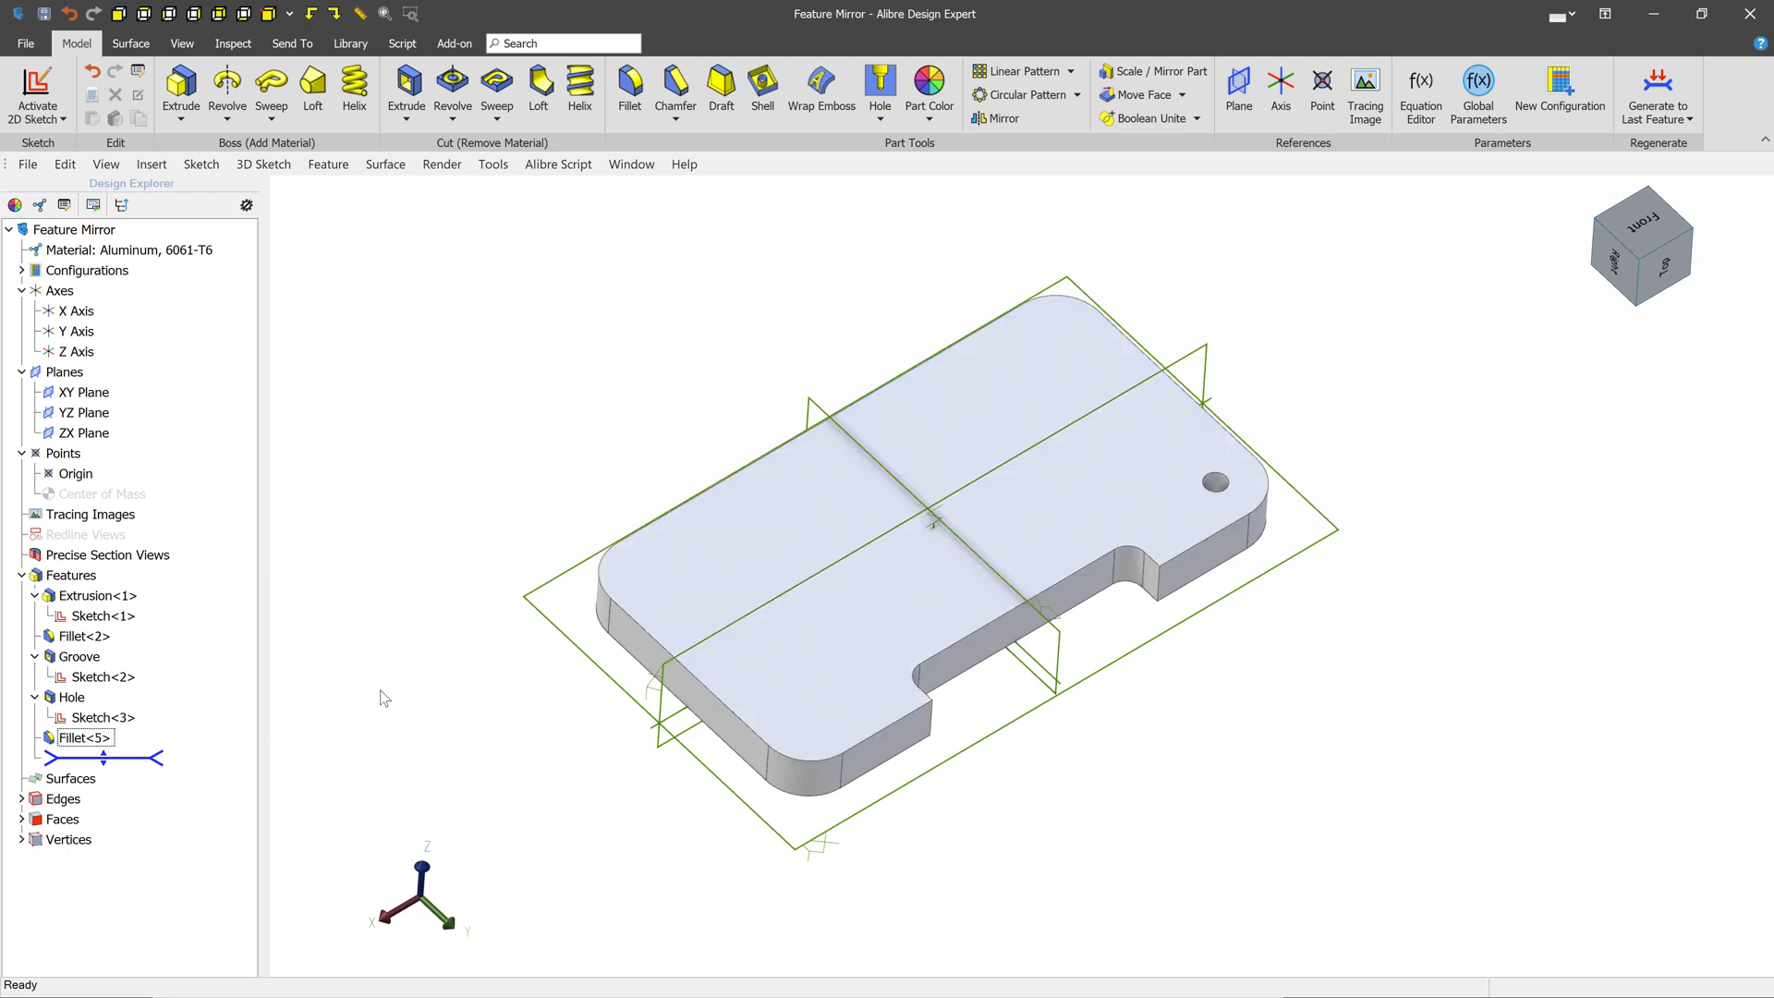
# Step: Start a Feature Mirror with the Groove as the feature to mirror
pyautogui.click(999, 117)
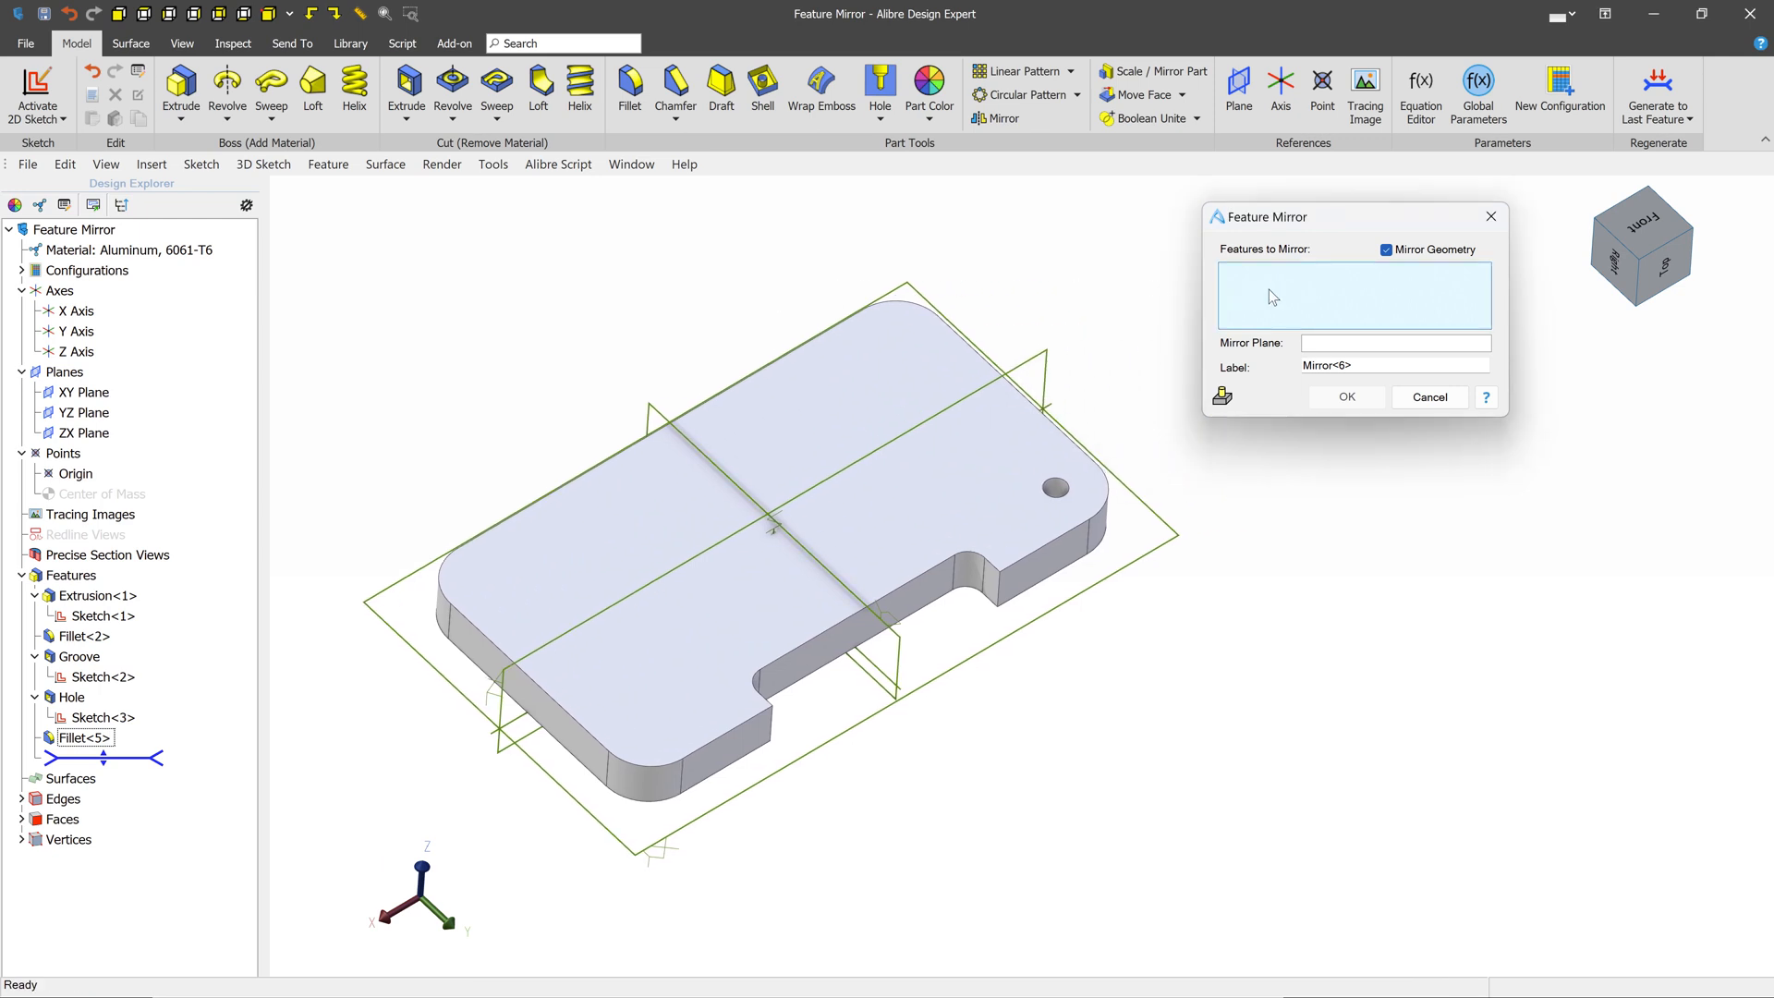
pyautogui.click(792, 487)
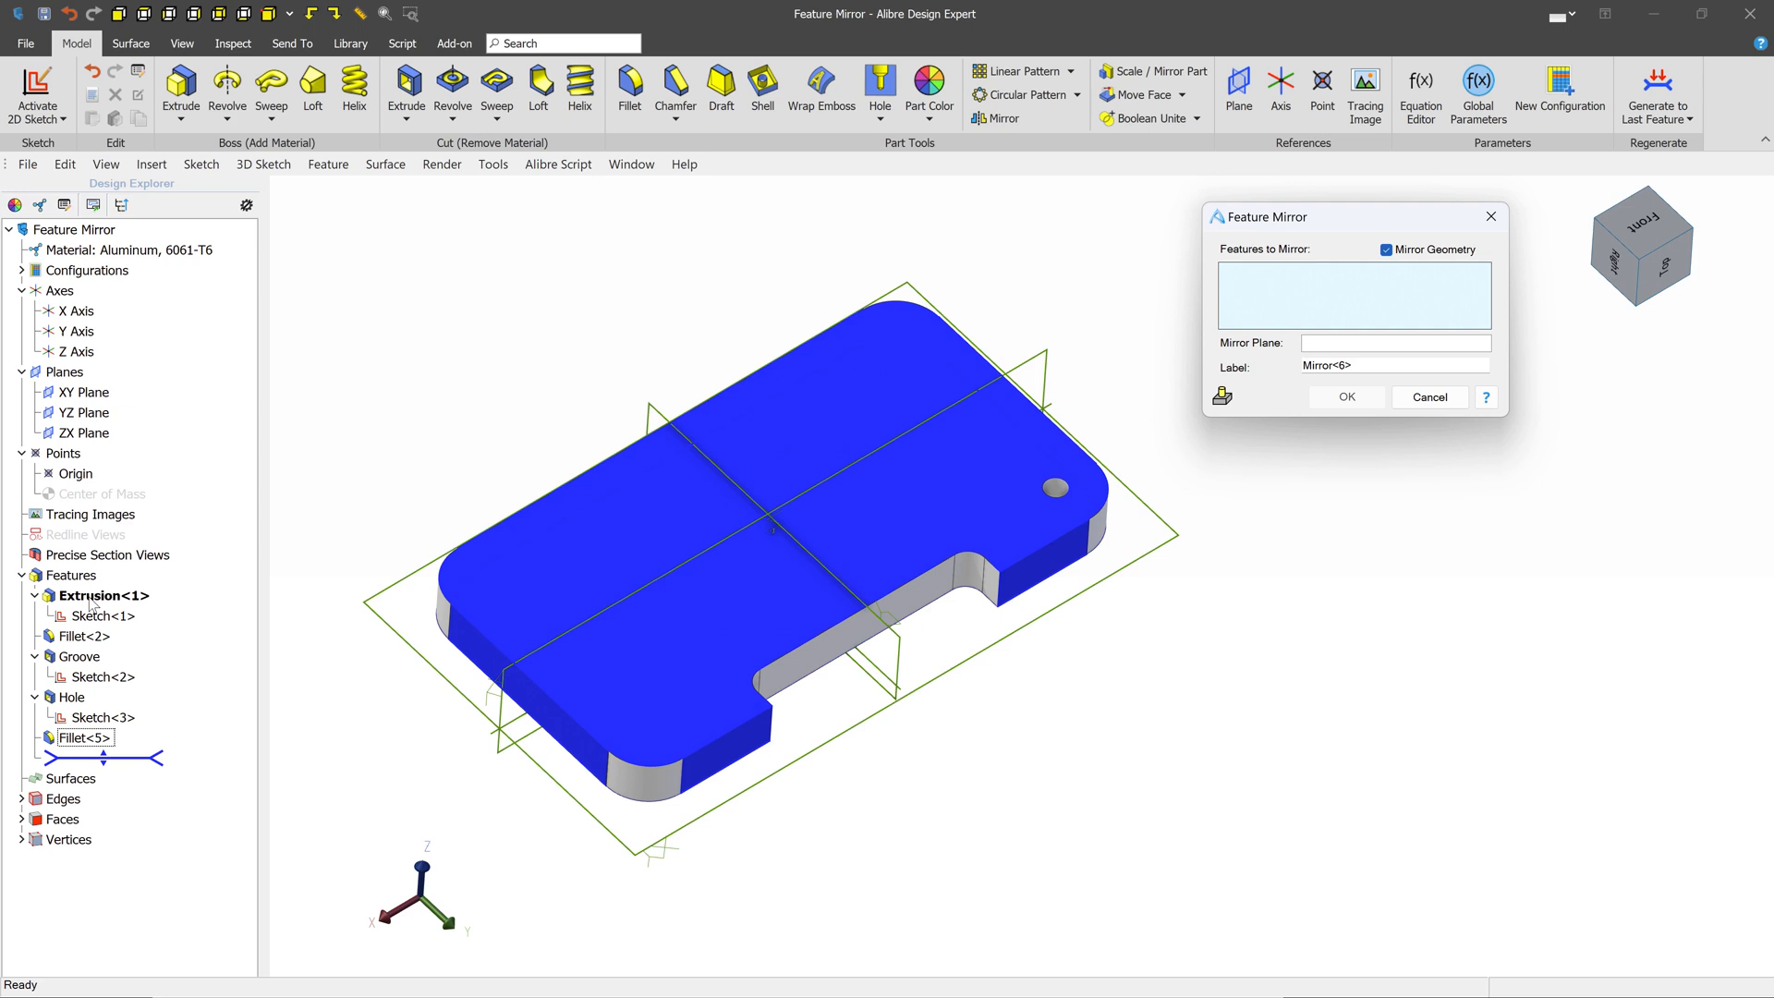
pyautogui.click(81, 656)
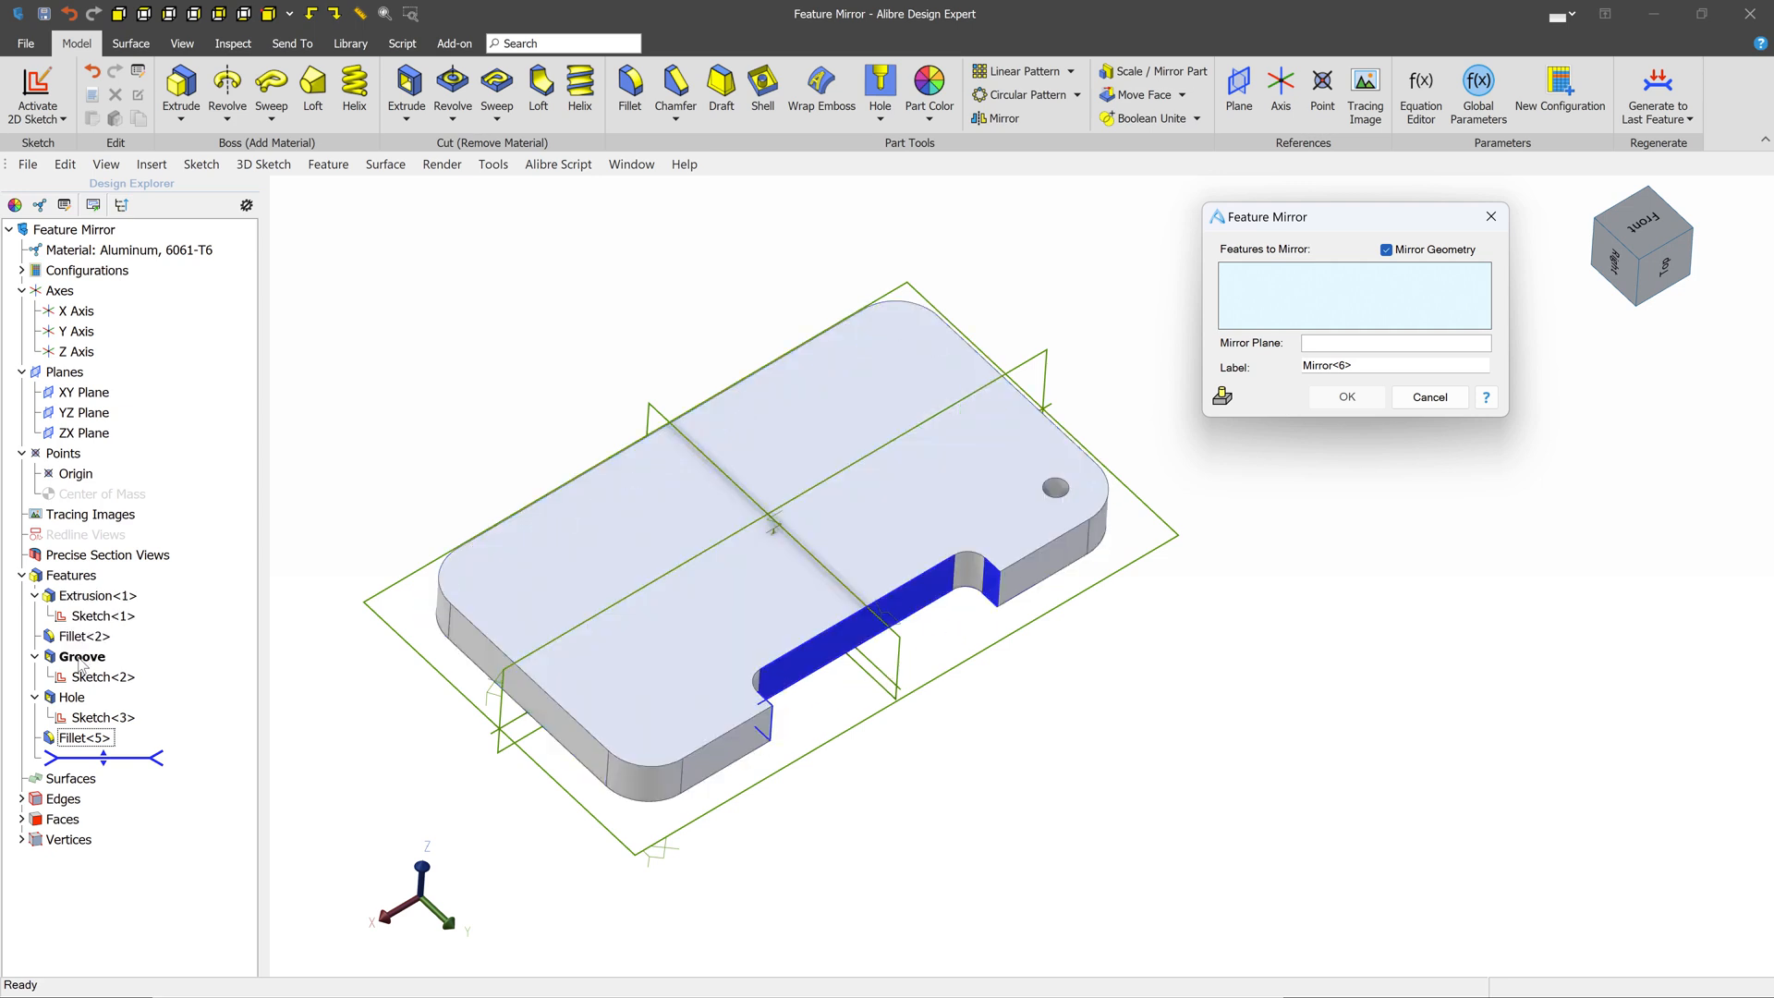
pyautogui.moveTo(814, 674)
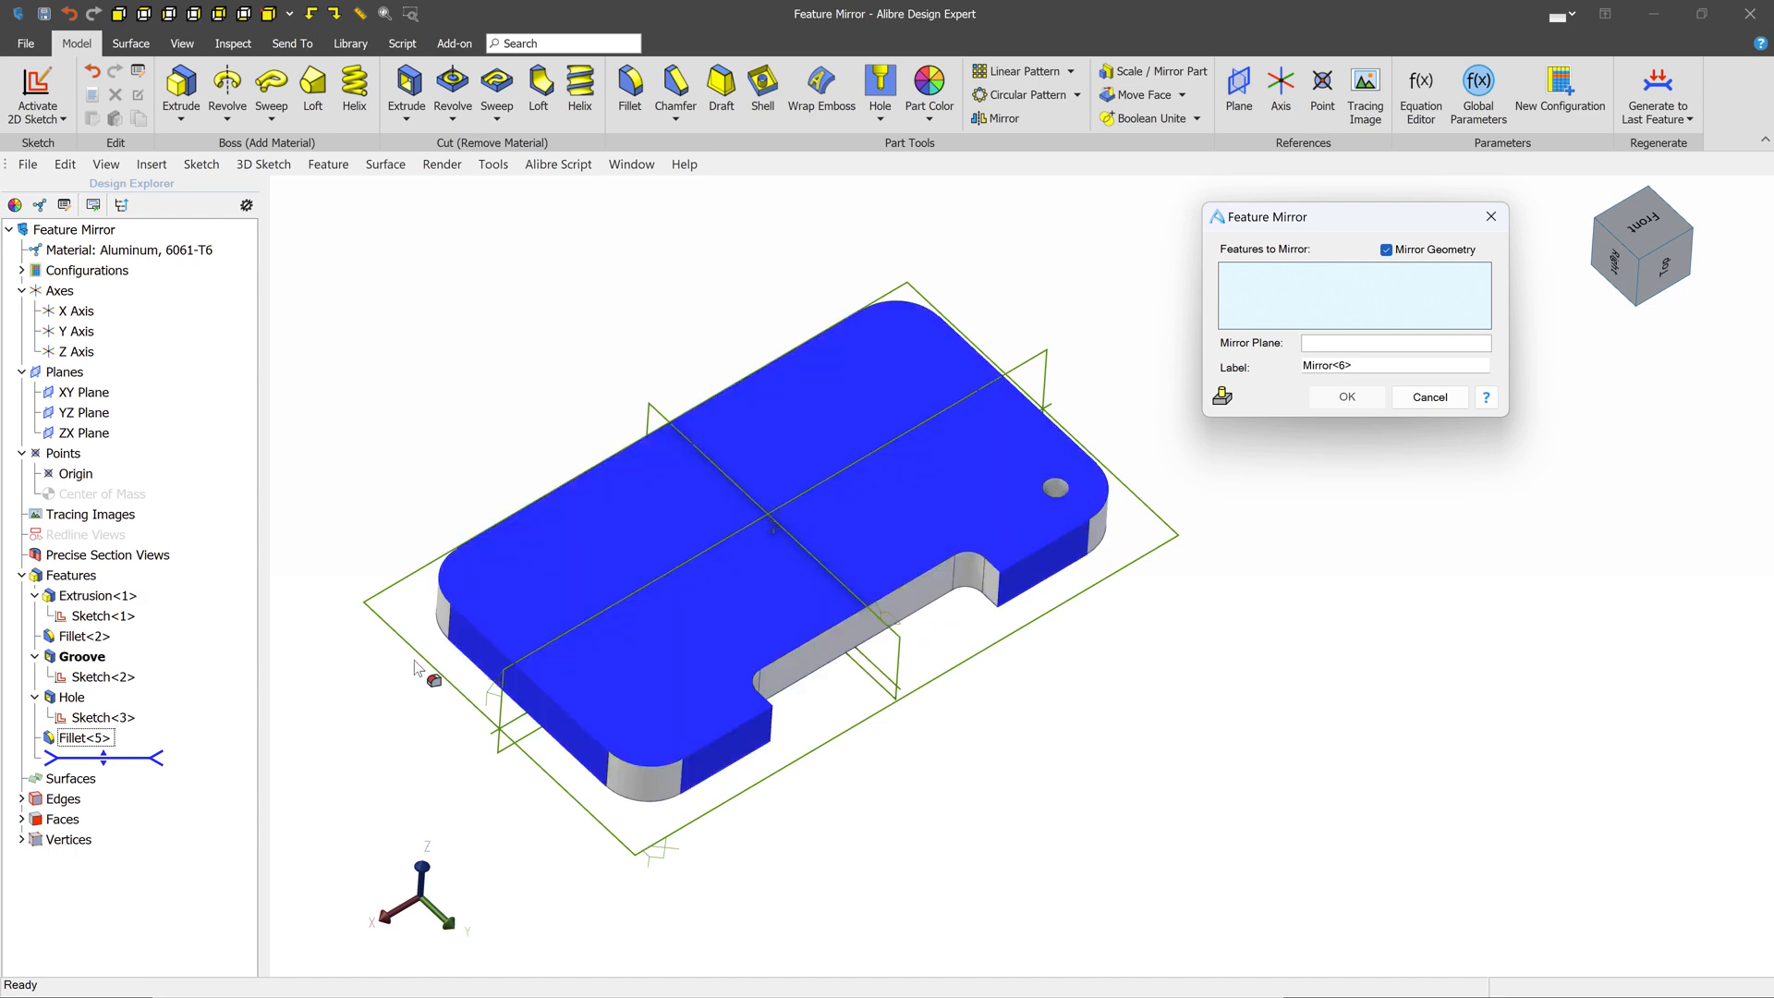
pyautogui.click(81, 656)
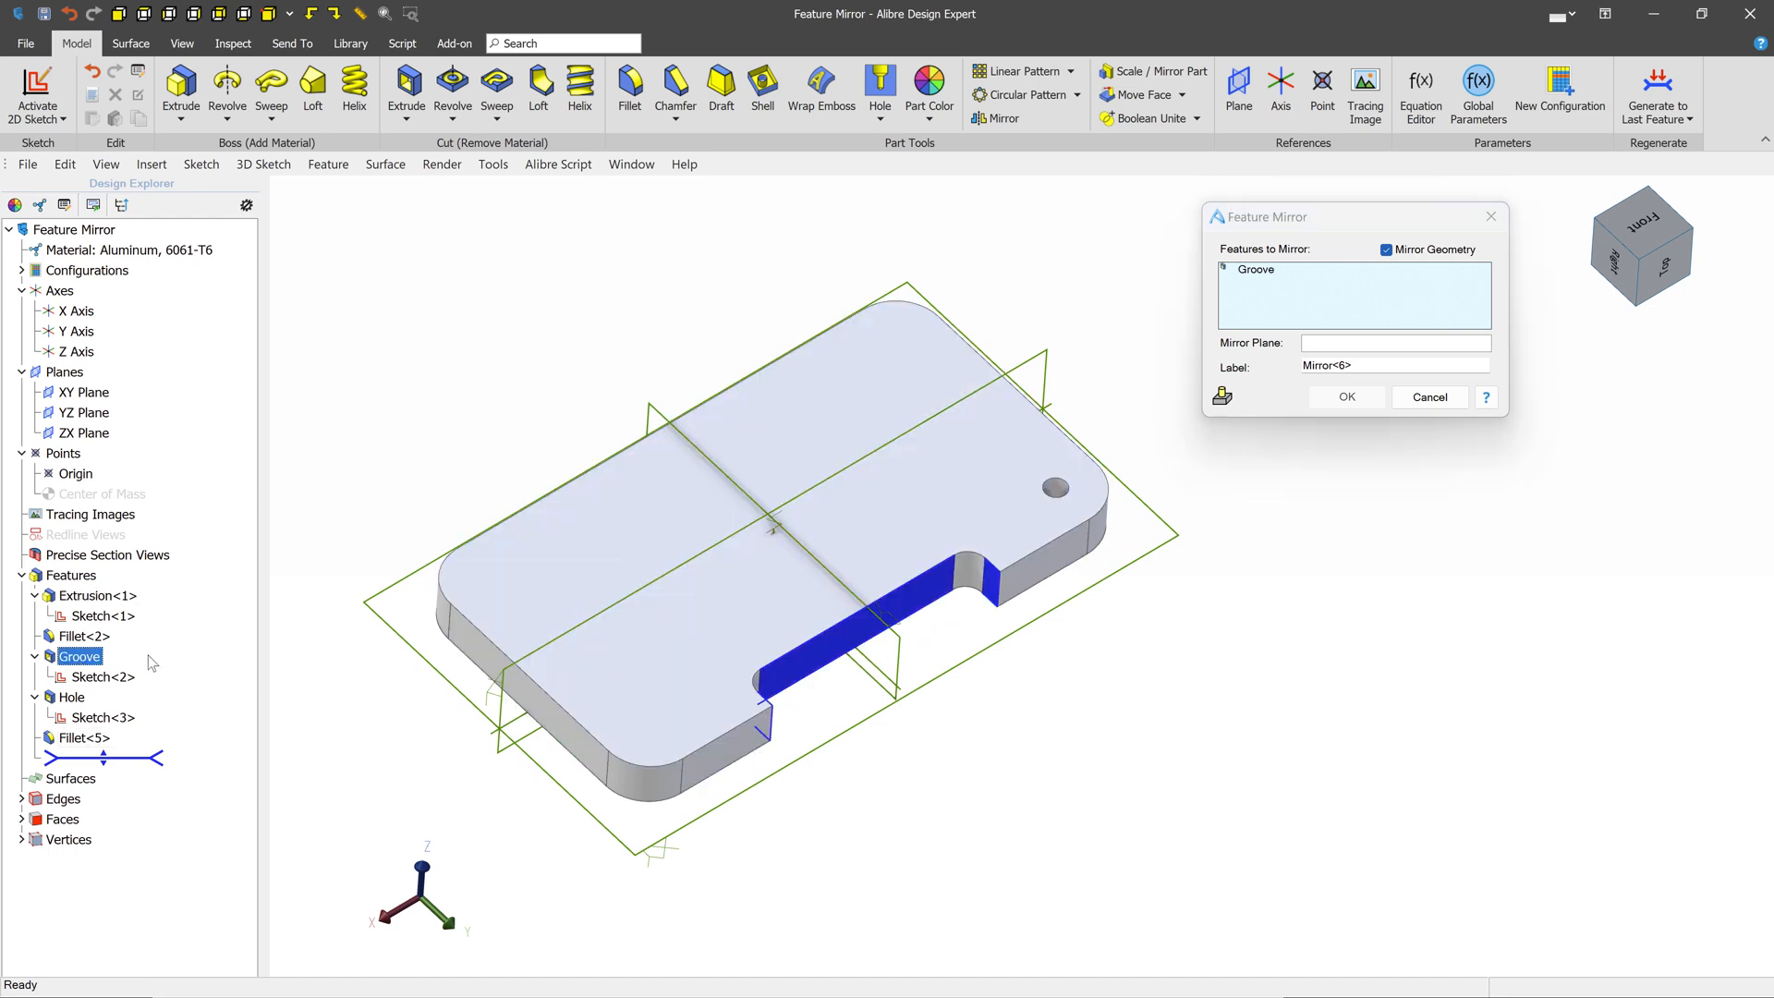
# Step: Set the ZX Plane as the mirror plane and confirm Mirror<6>
pyautogui.click(1394, 343)
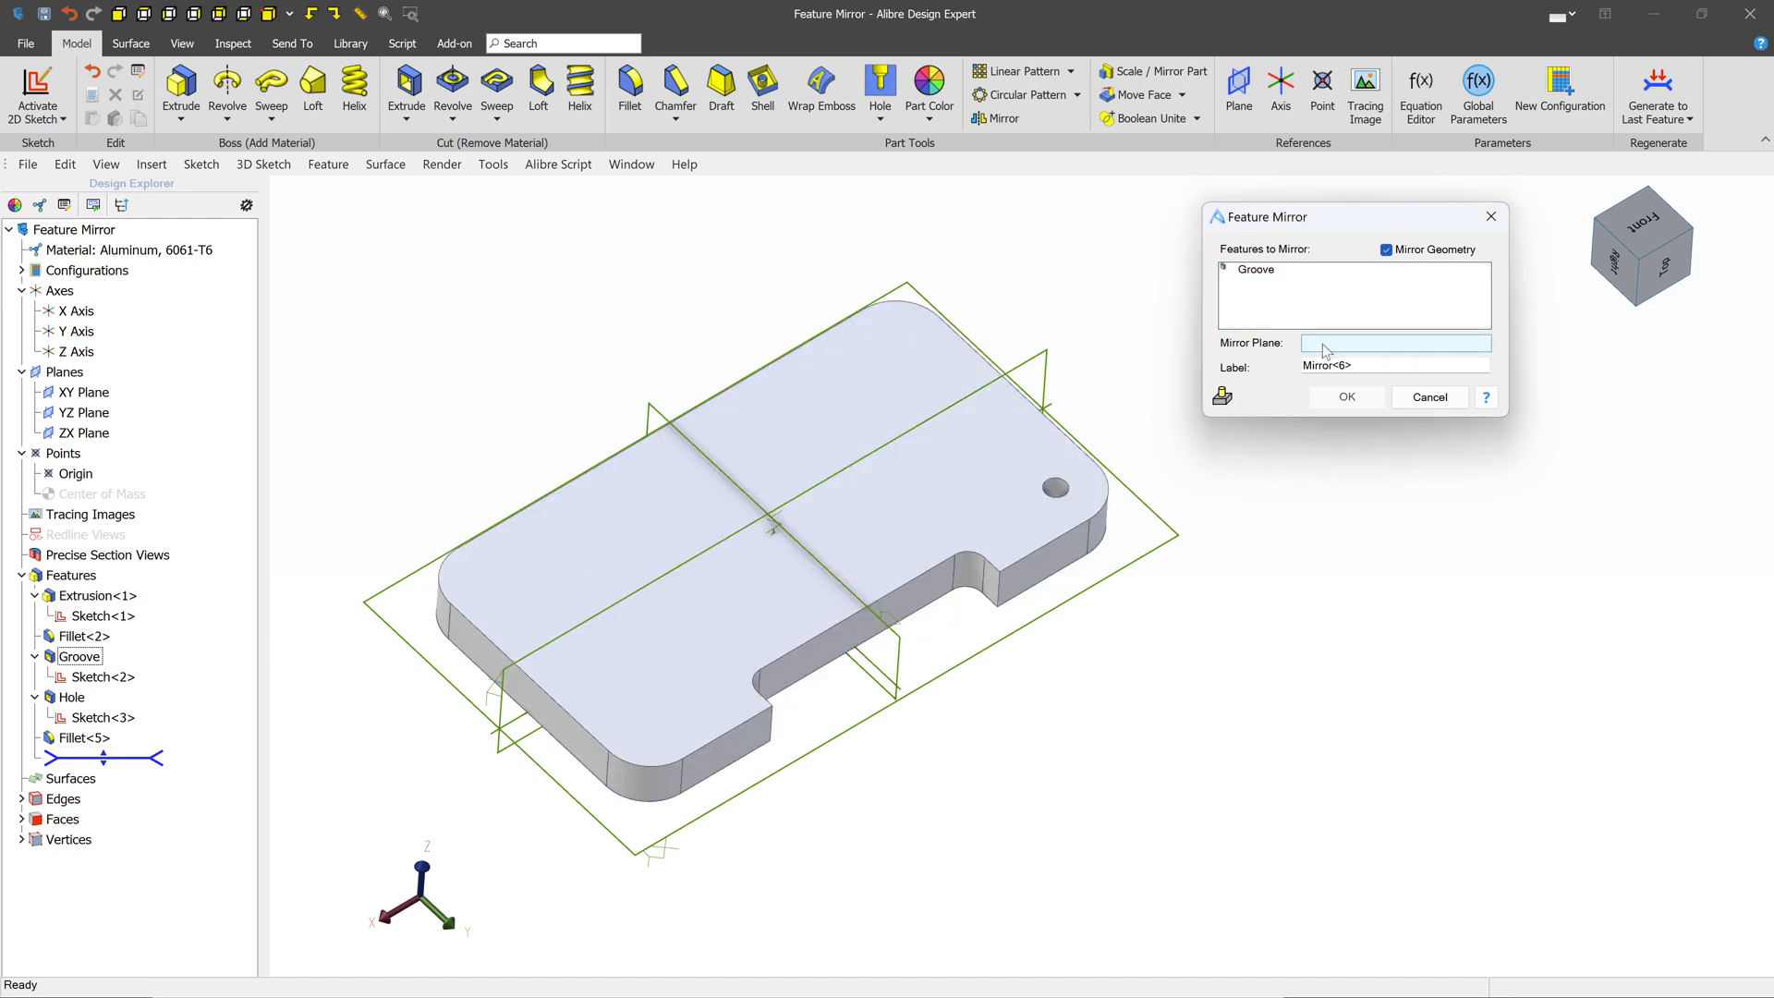
pyautogui.click(81, 433)
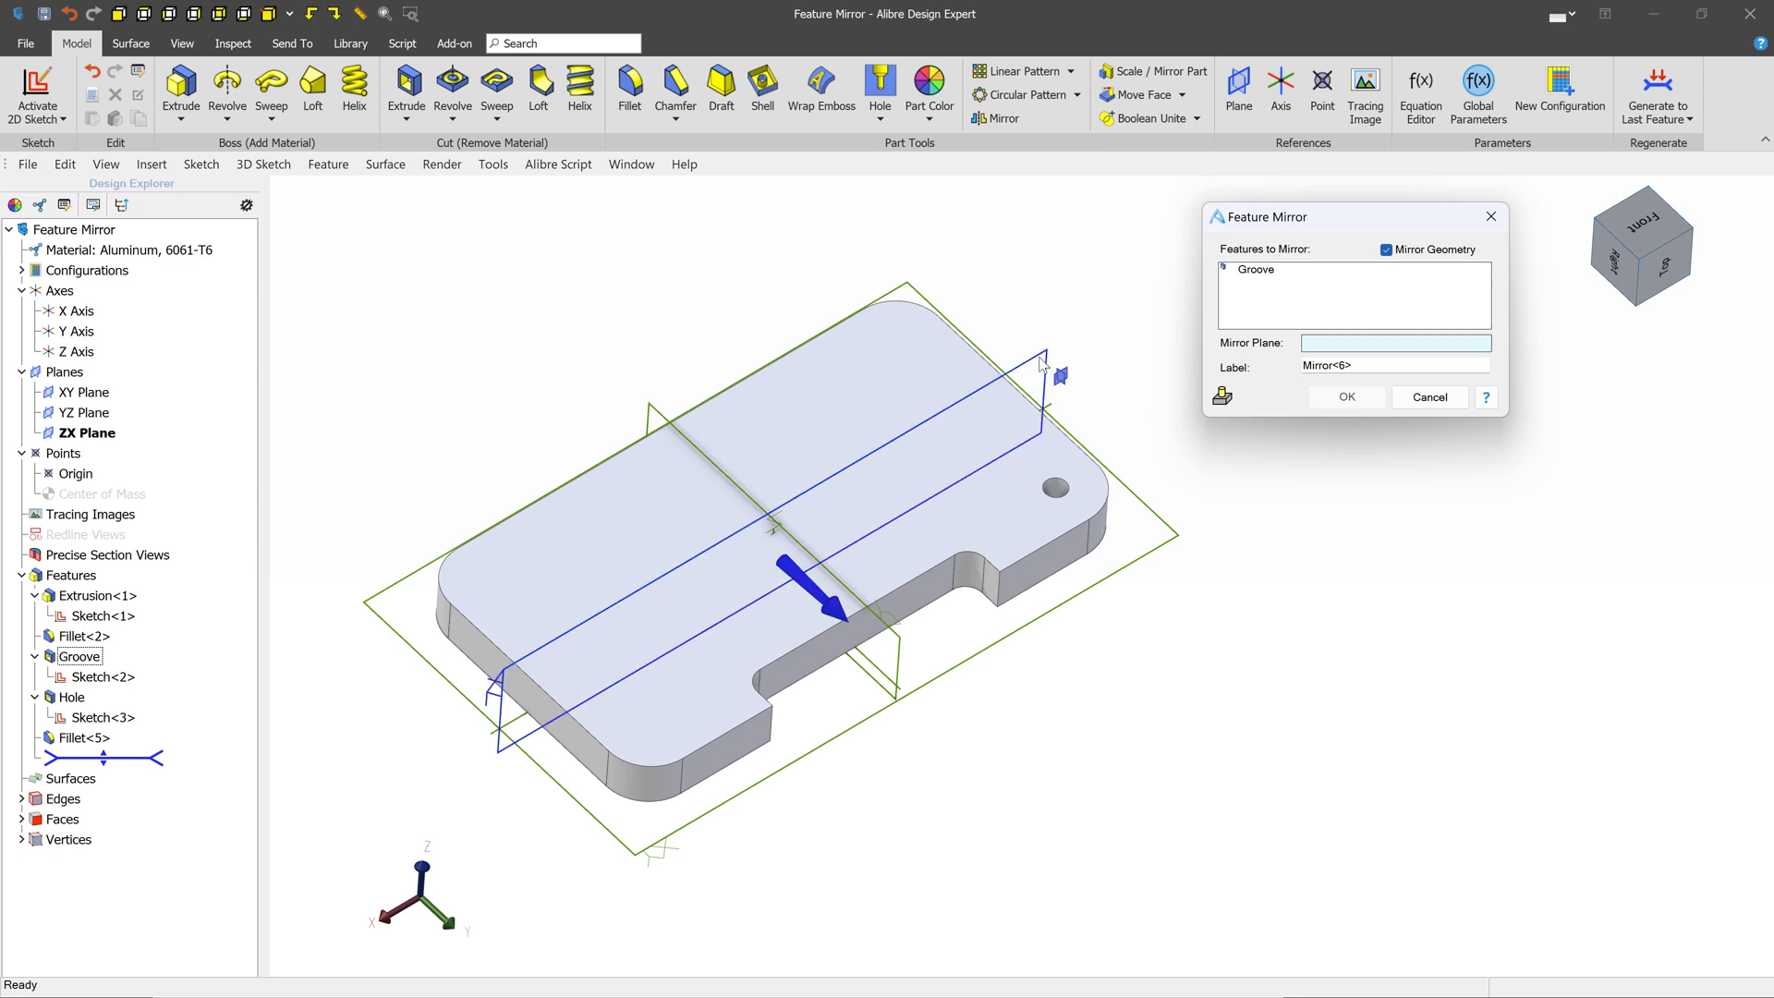
pyautogui.moveTo(1047, 367)
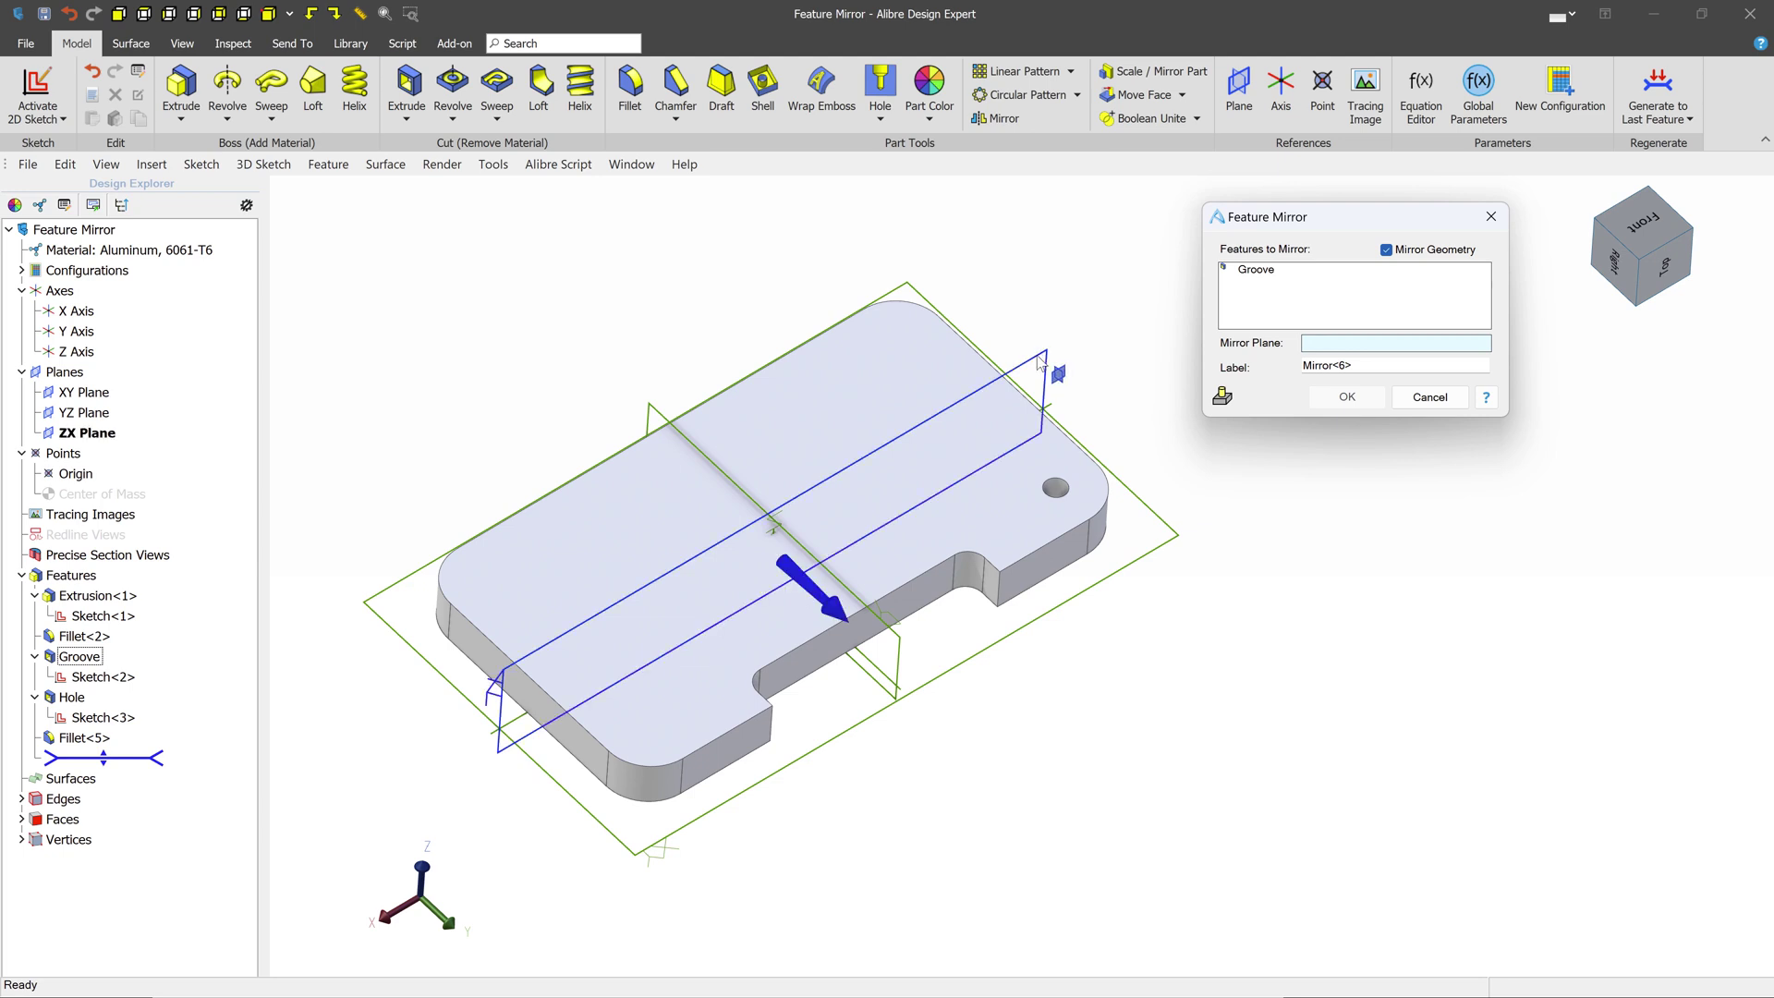
pyautogui.click(84, 392)
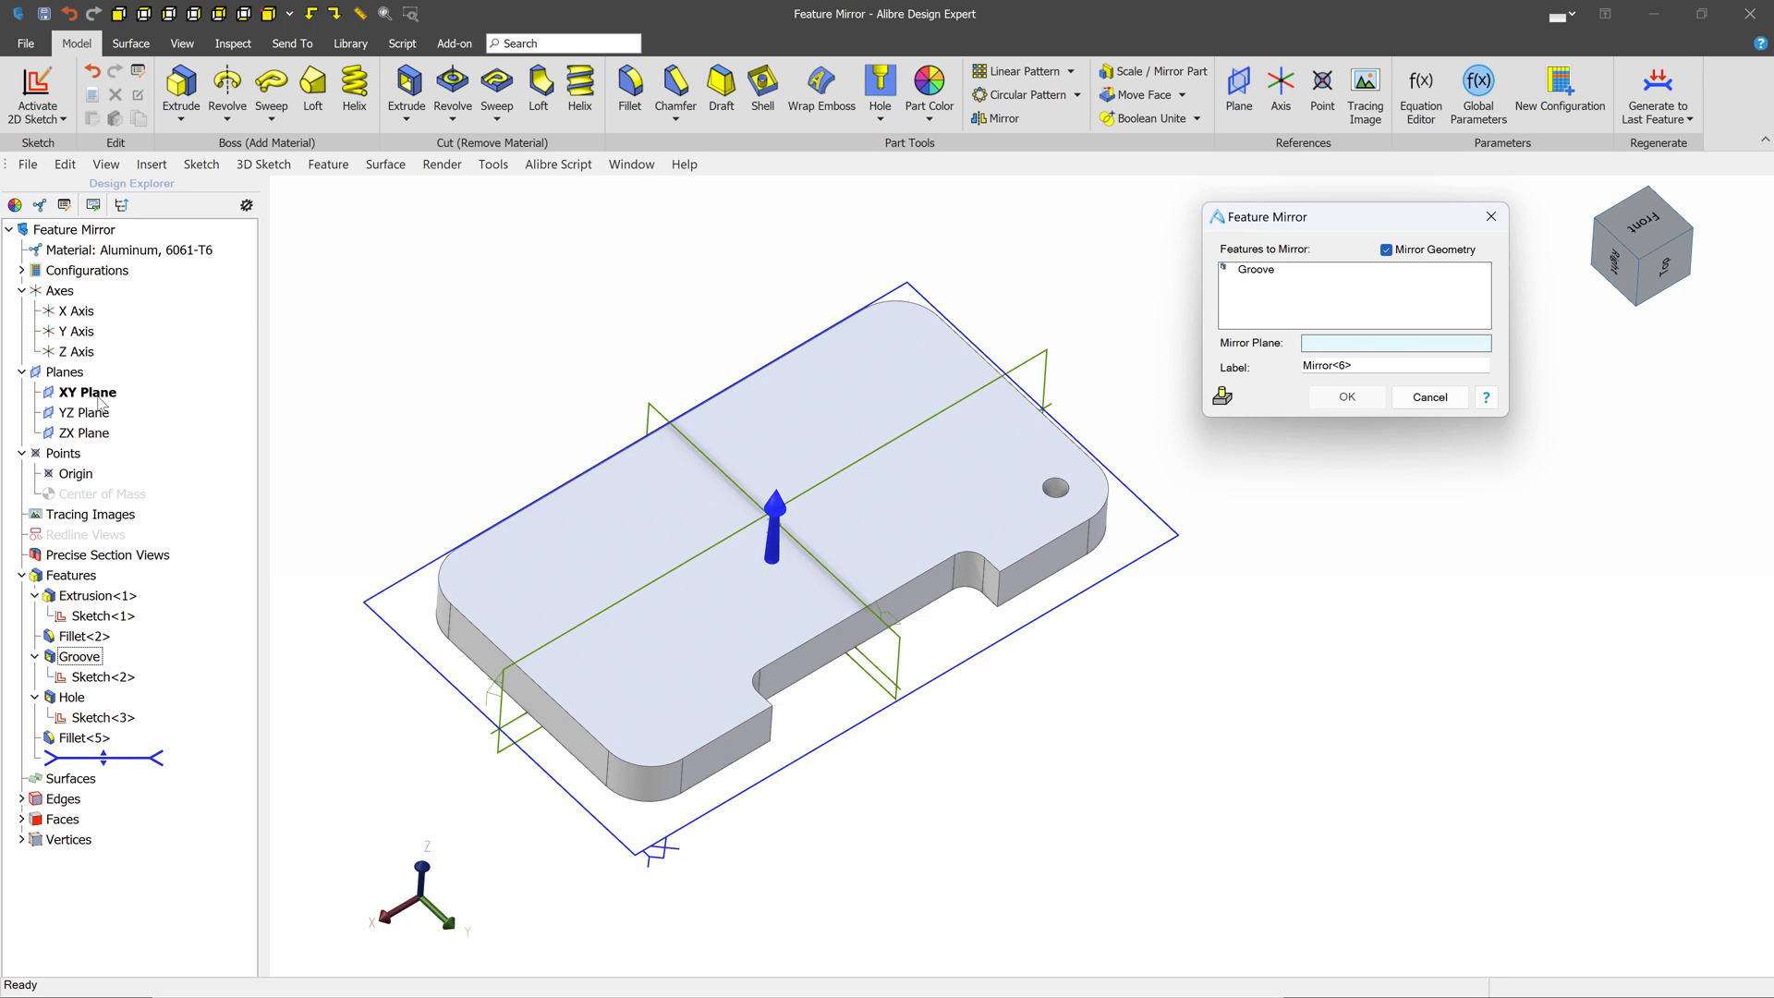
pyautogui.click(81, 432)
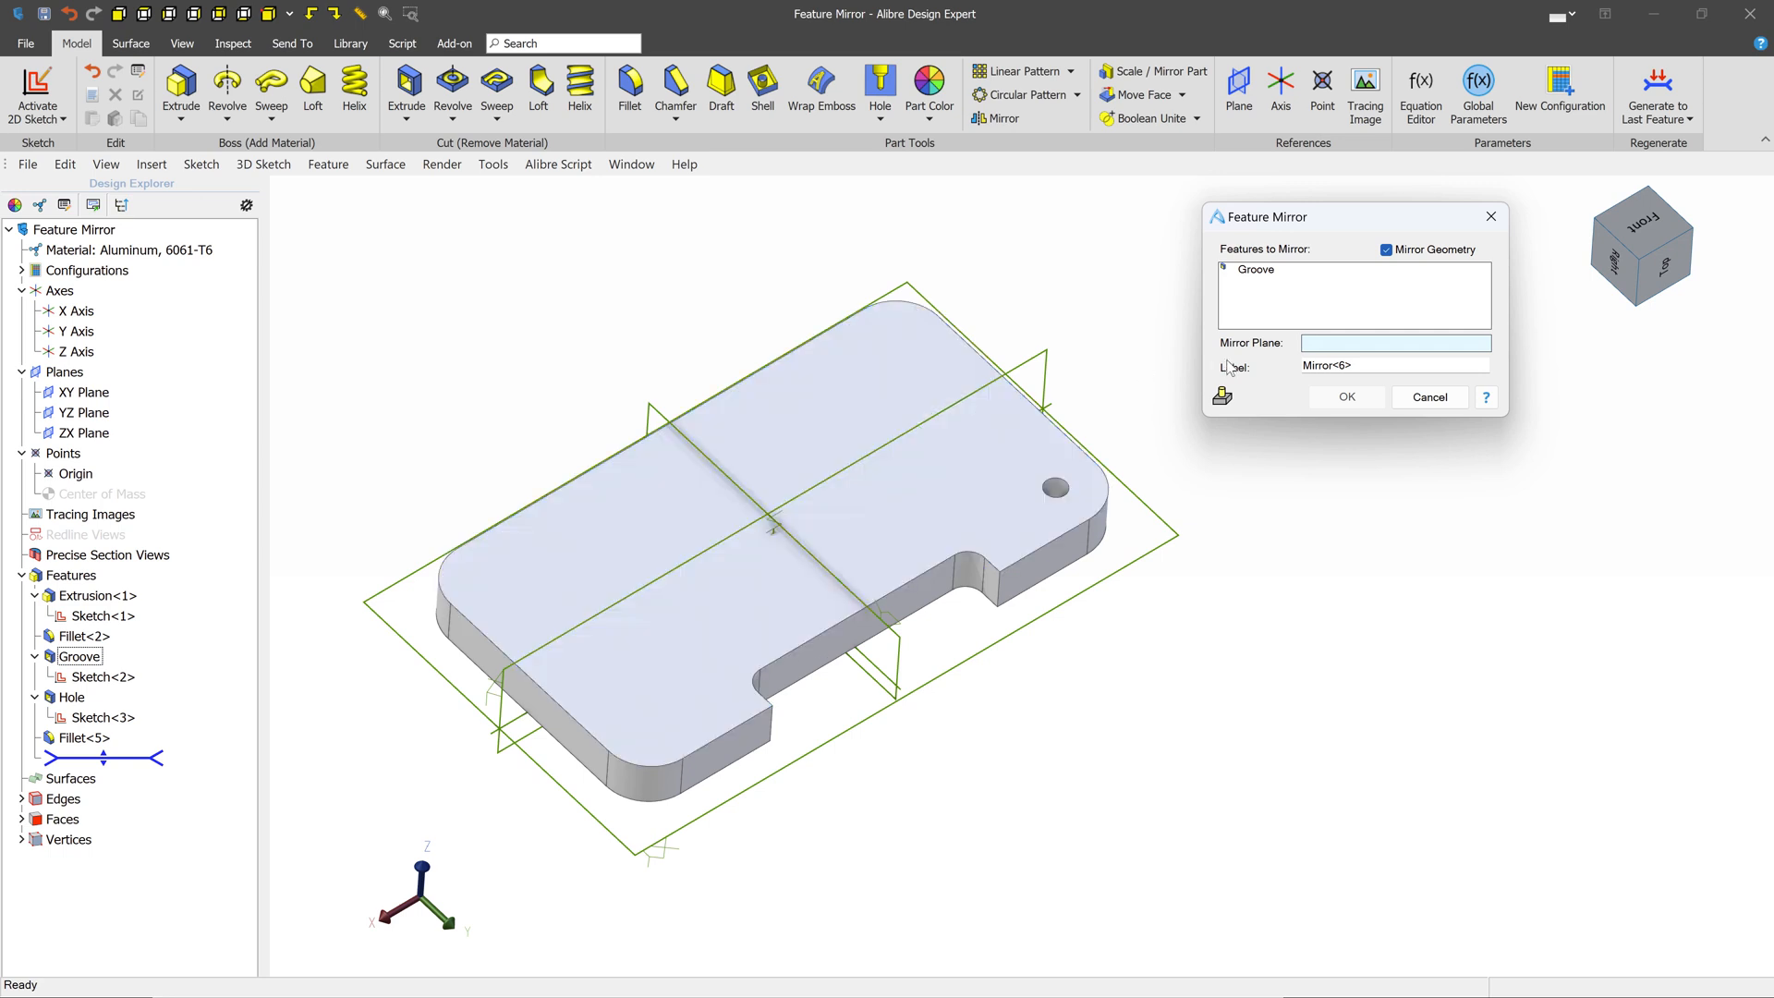
pyautogui.click(82, 433)
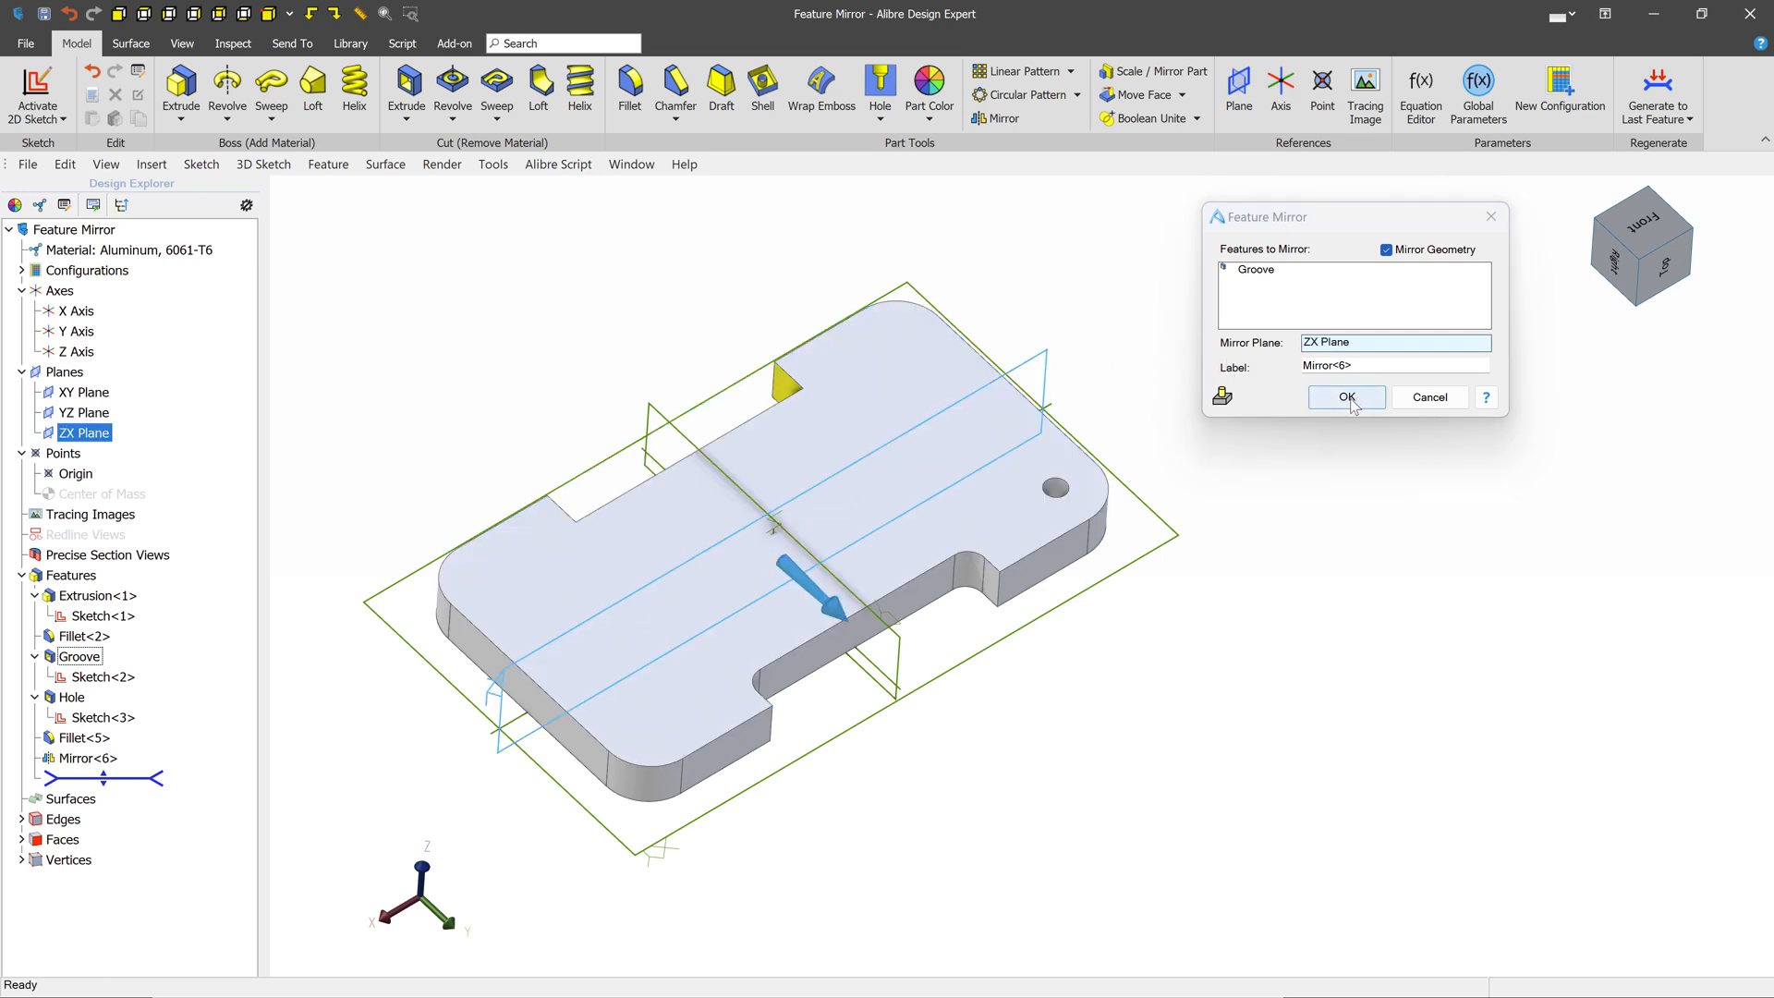
pyautogui.click(1345, 397)
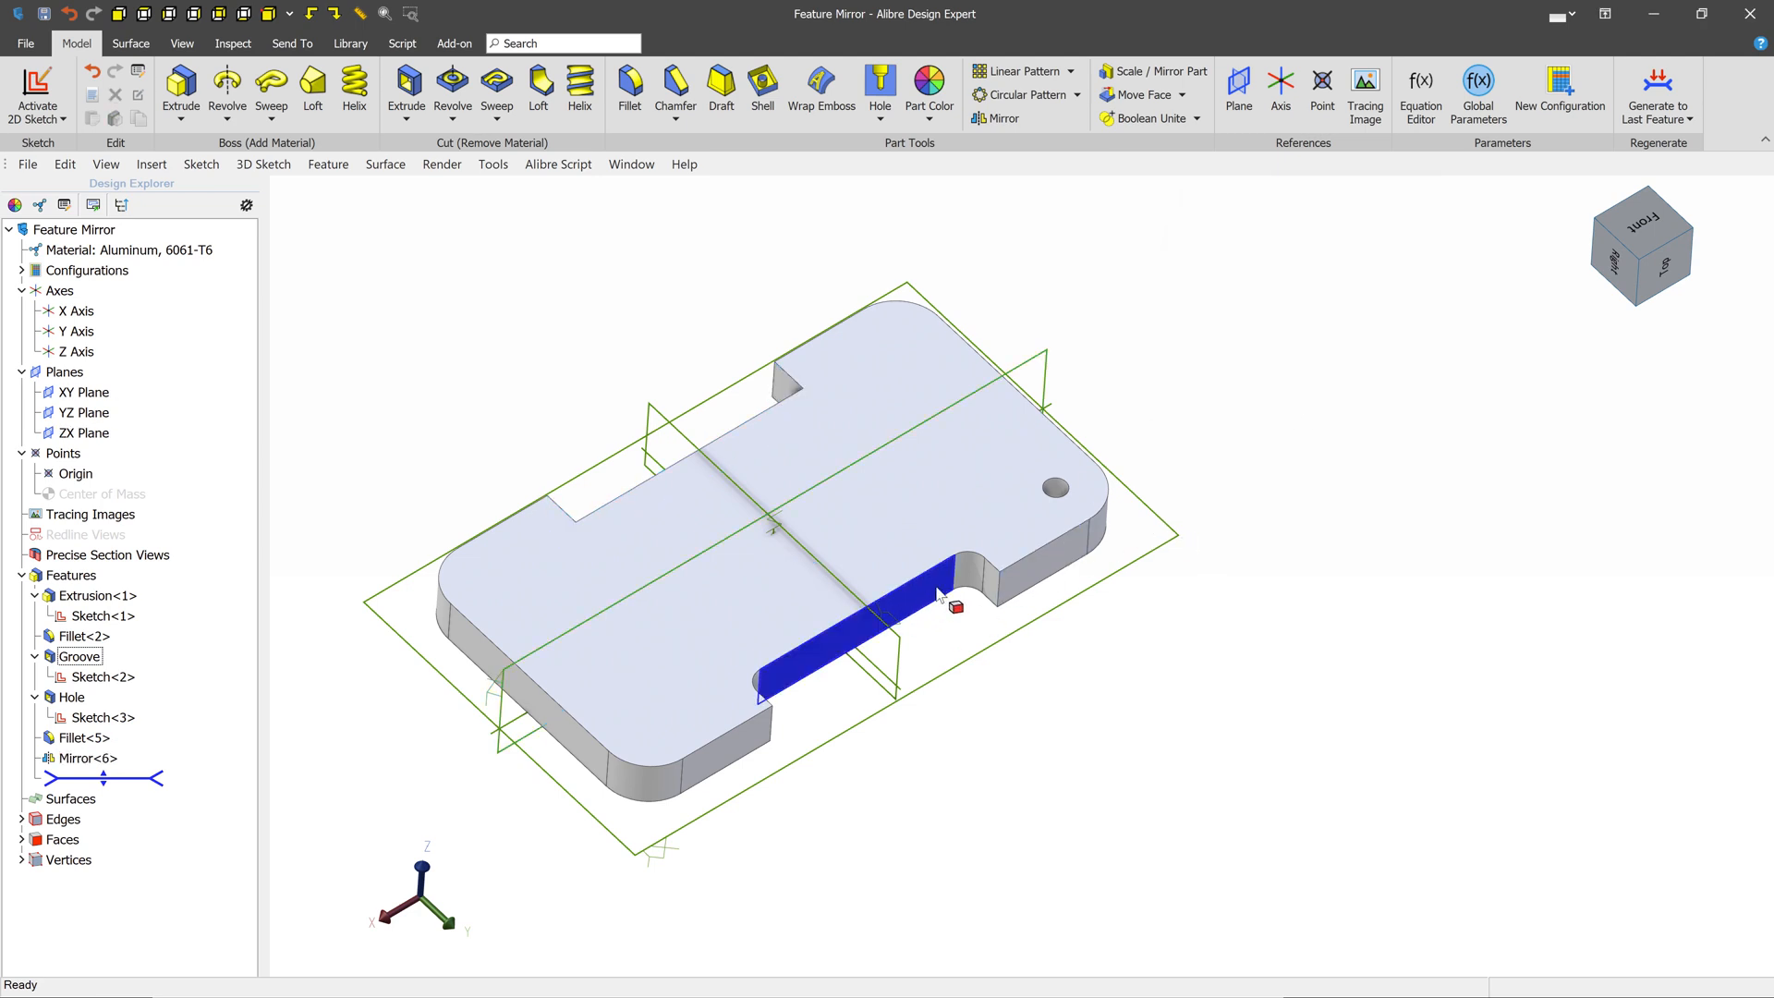
# Step: Try mirroring Fillet<5> alone across the ZX Plane and dismiss the resulting error
pyautogui.click(1013, 289)
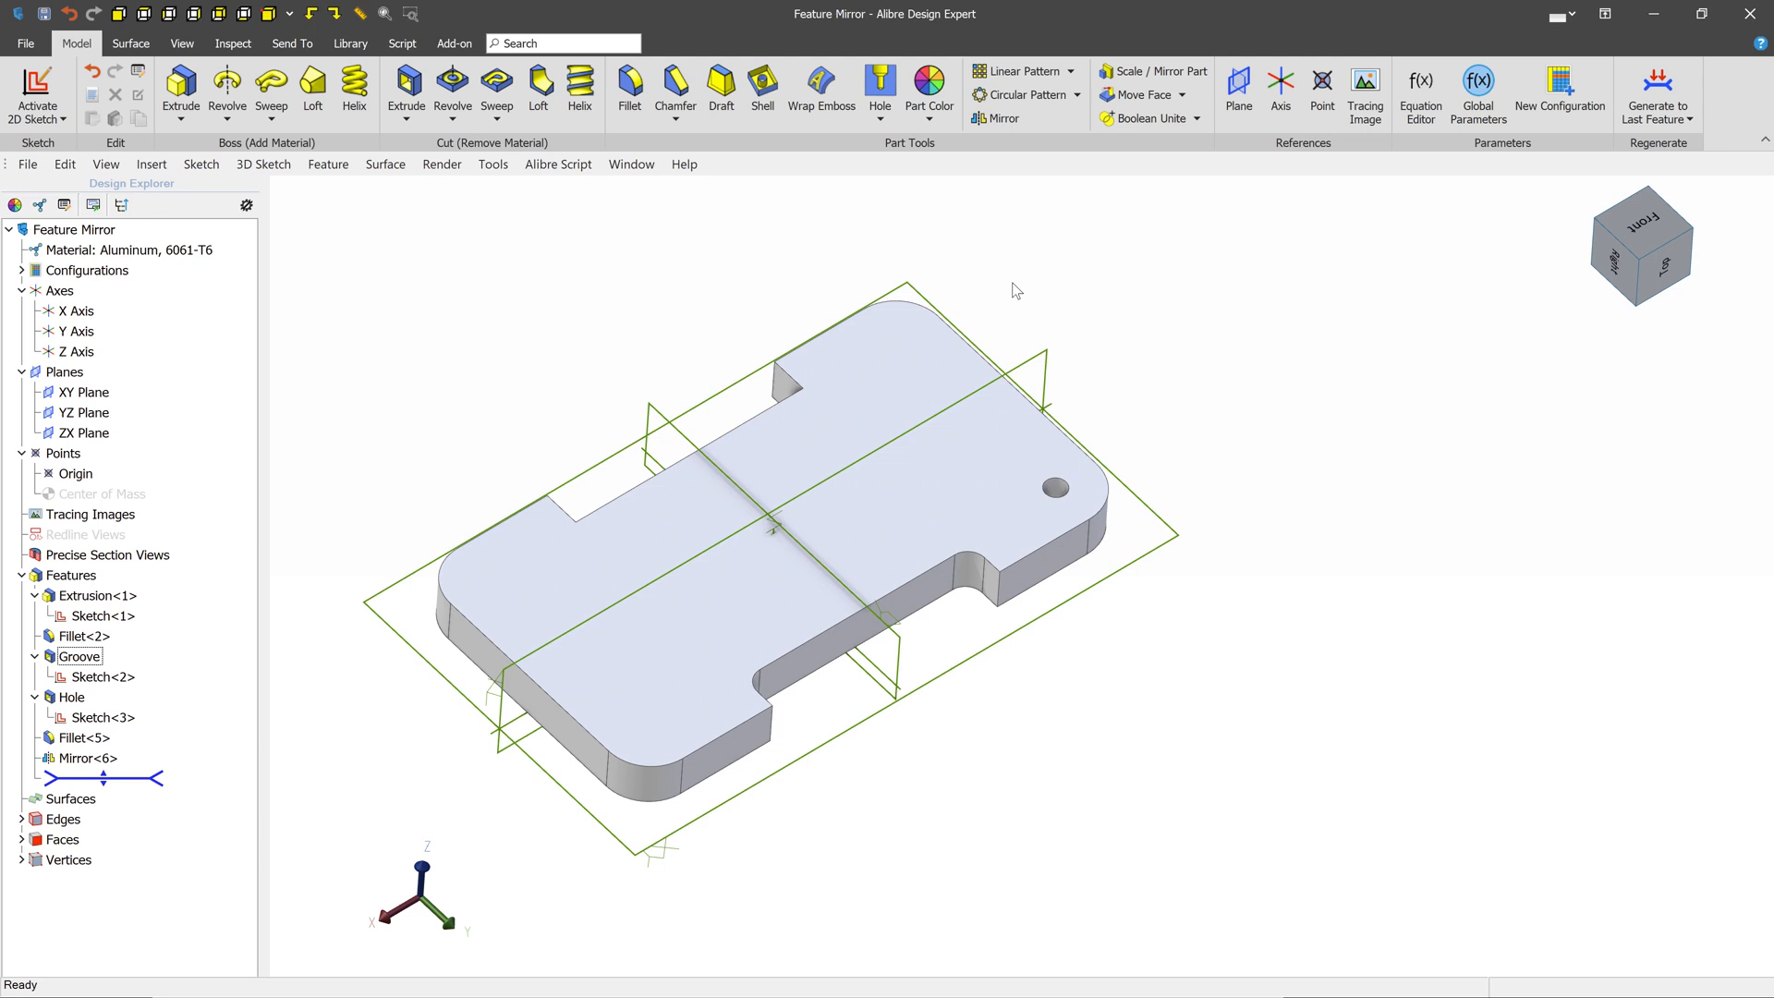
pyautogui.click(1000, 117)
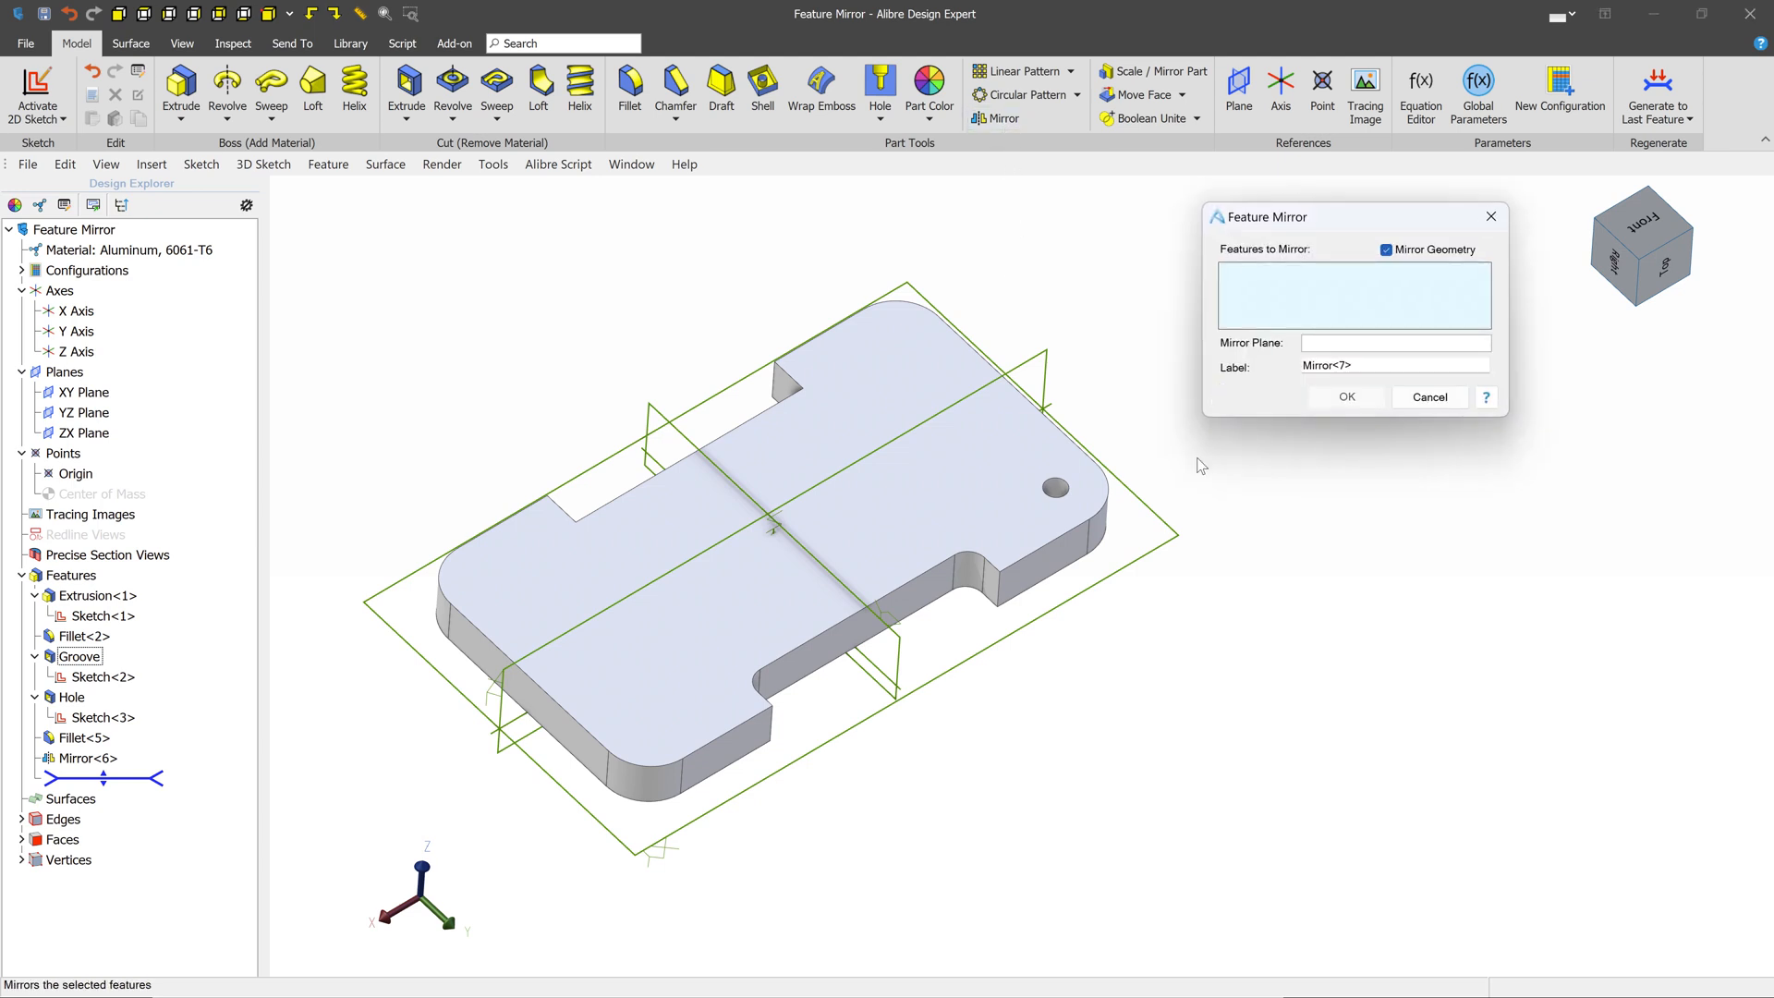
pyautogui.click(82, 737)
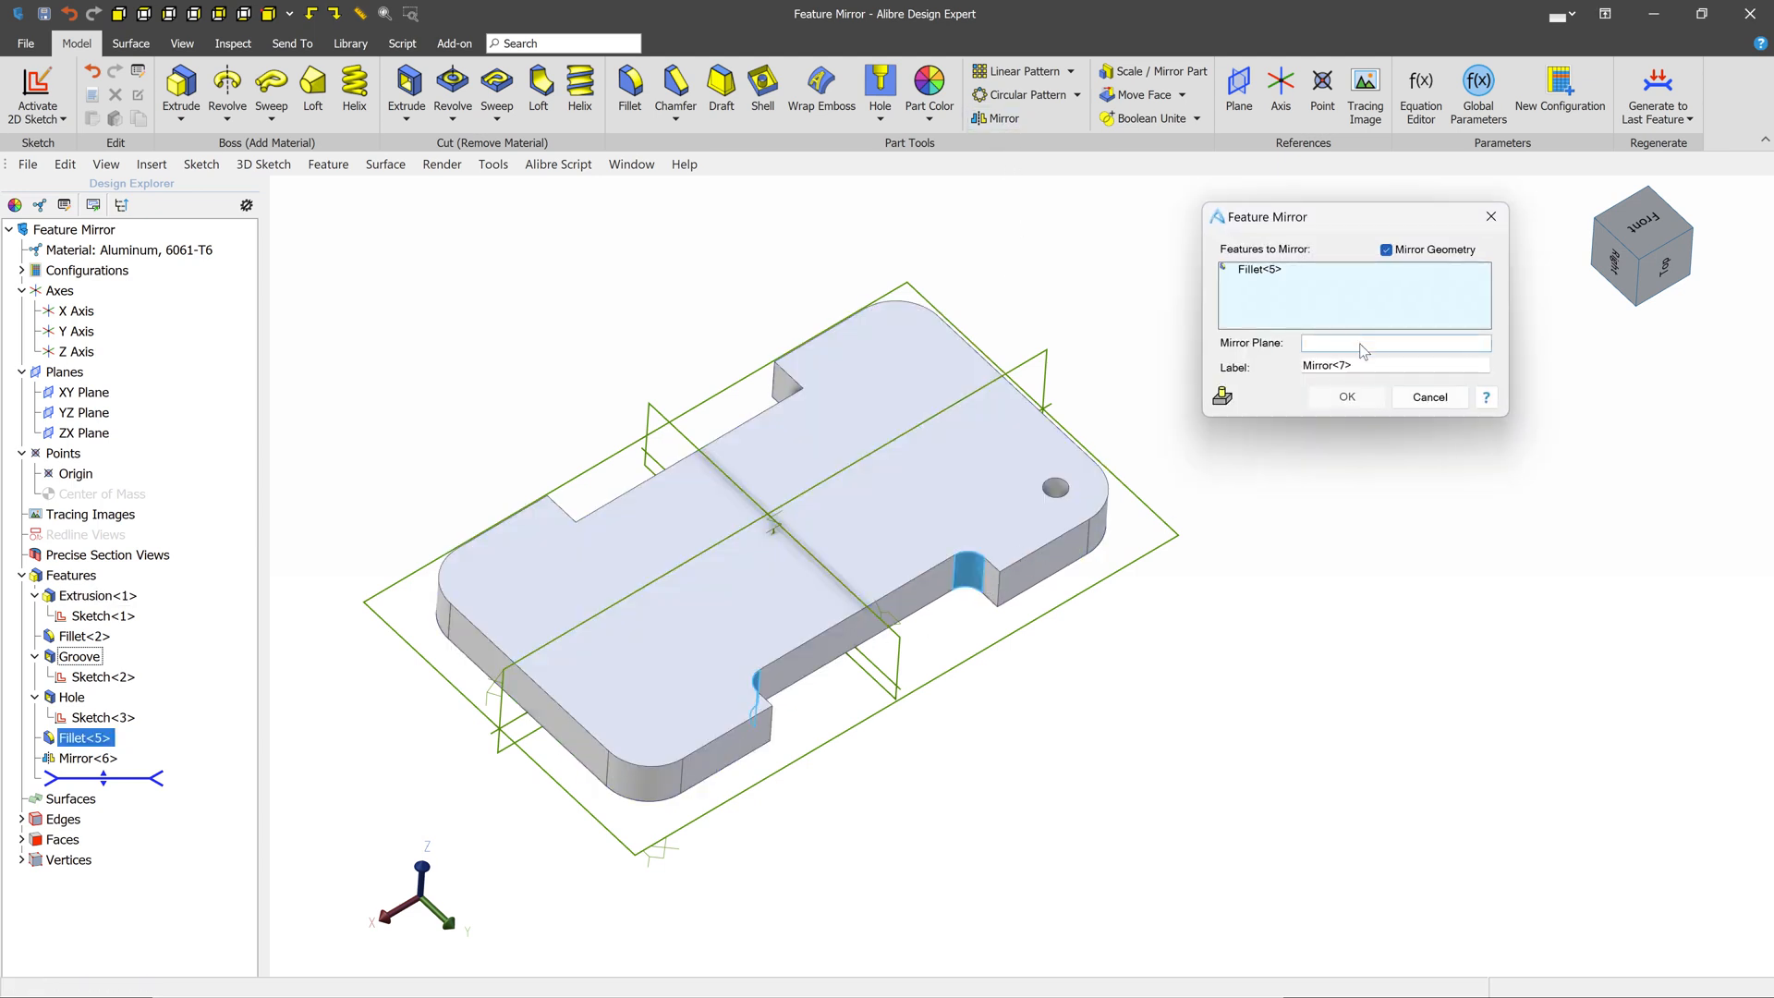
pyautogui.click(1344, 396)
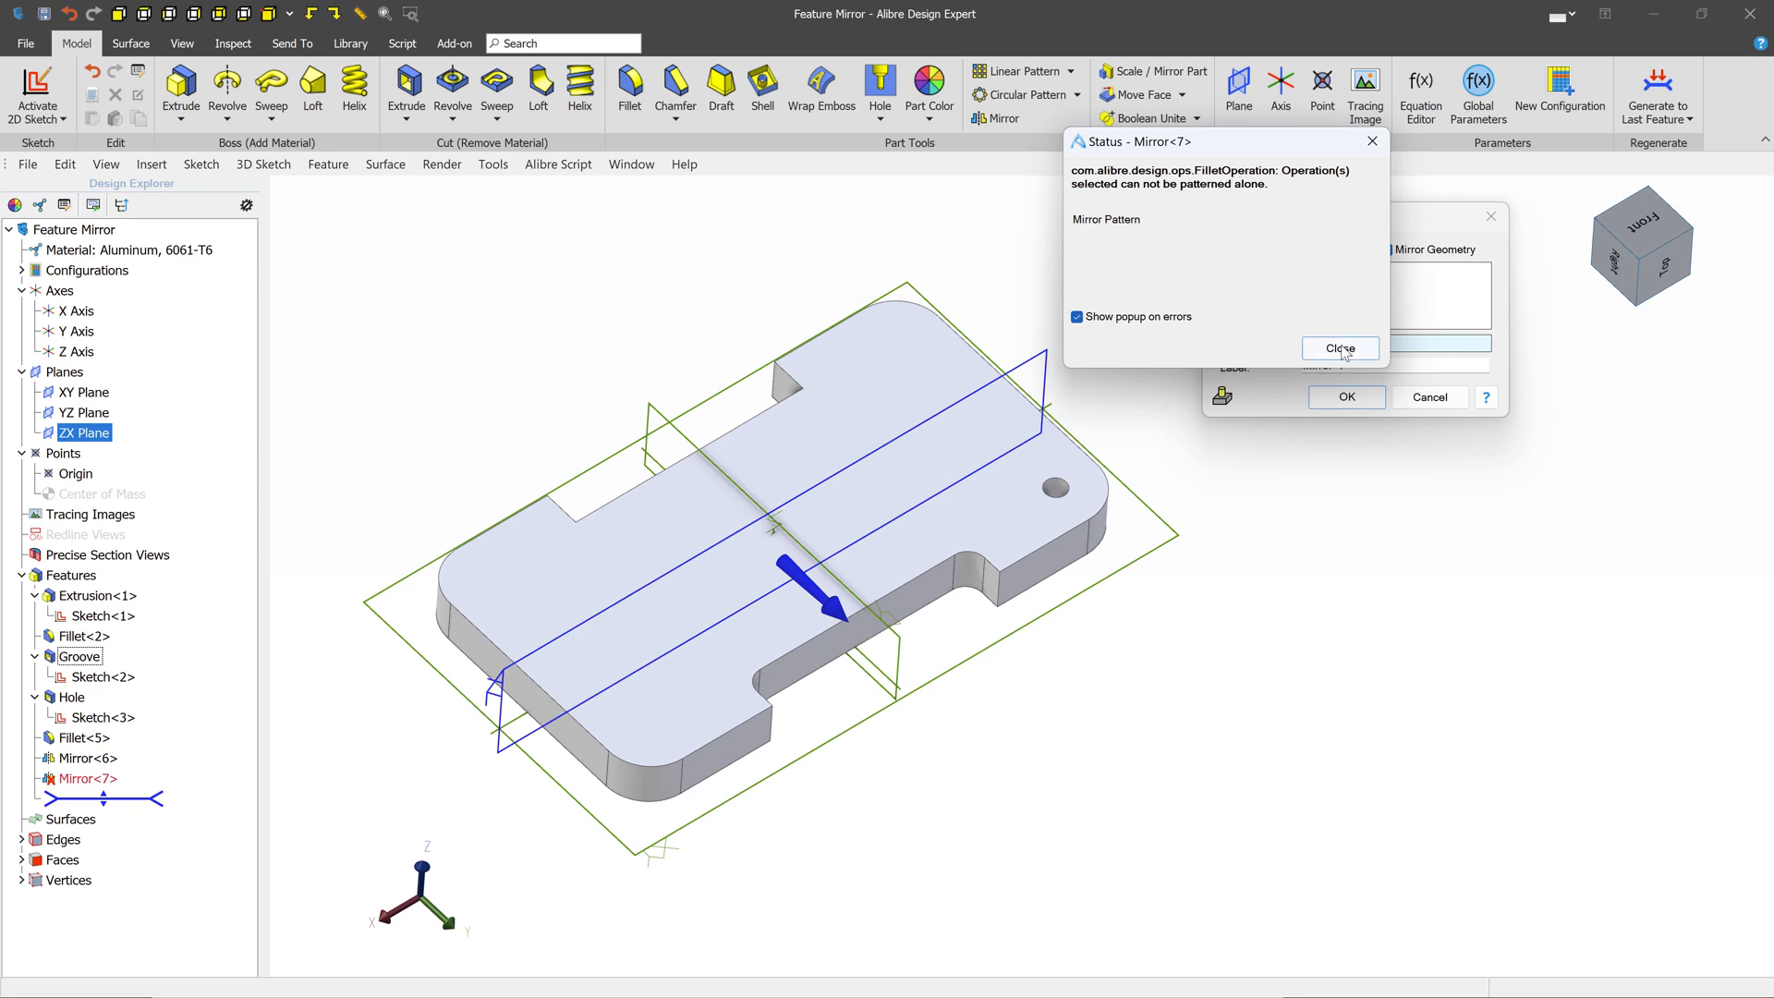
pyautogui.click(1339, 348)
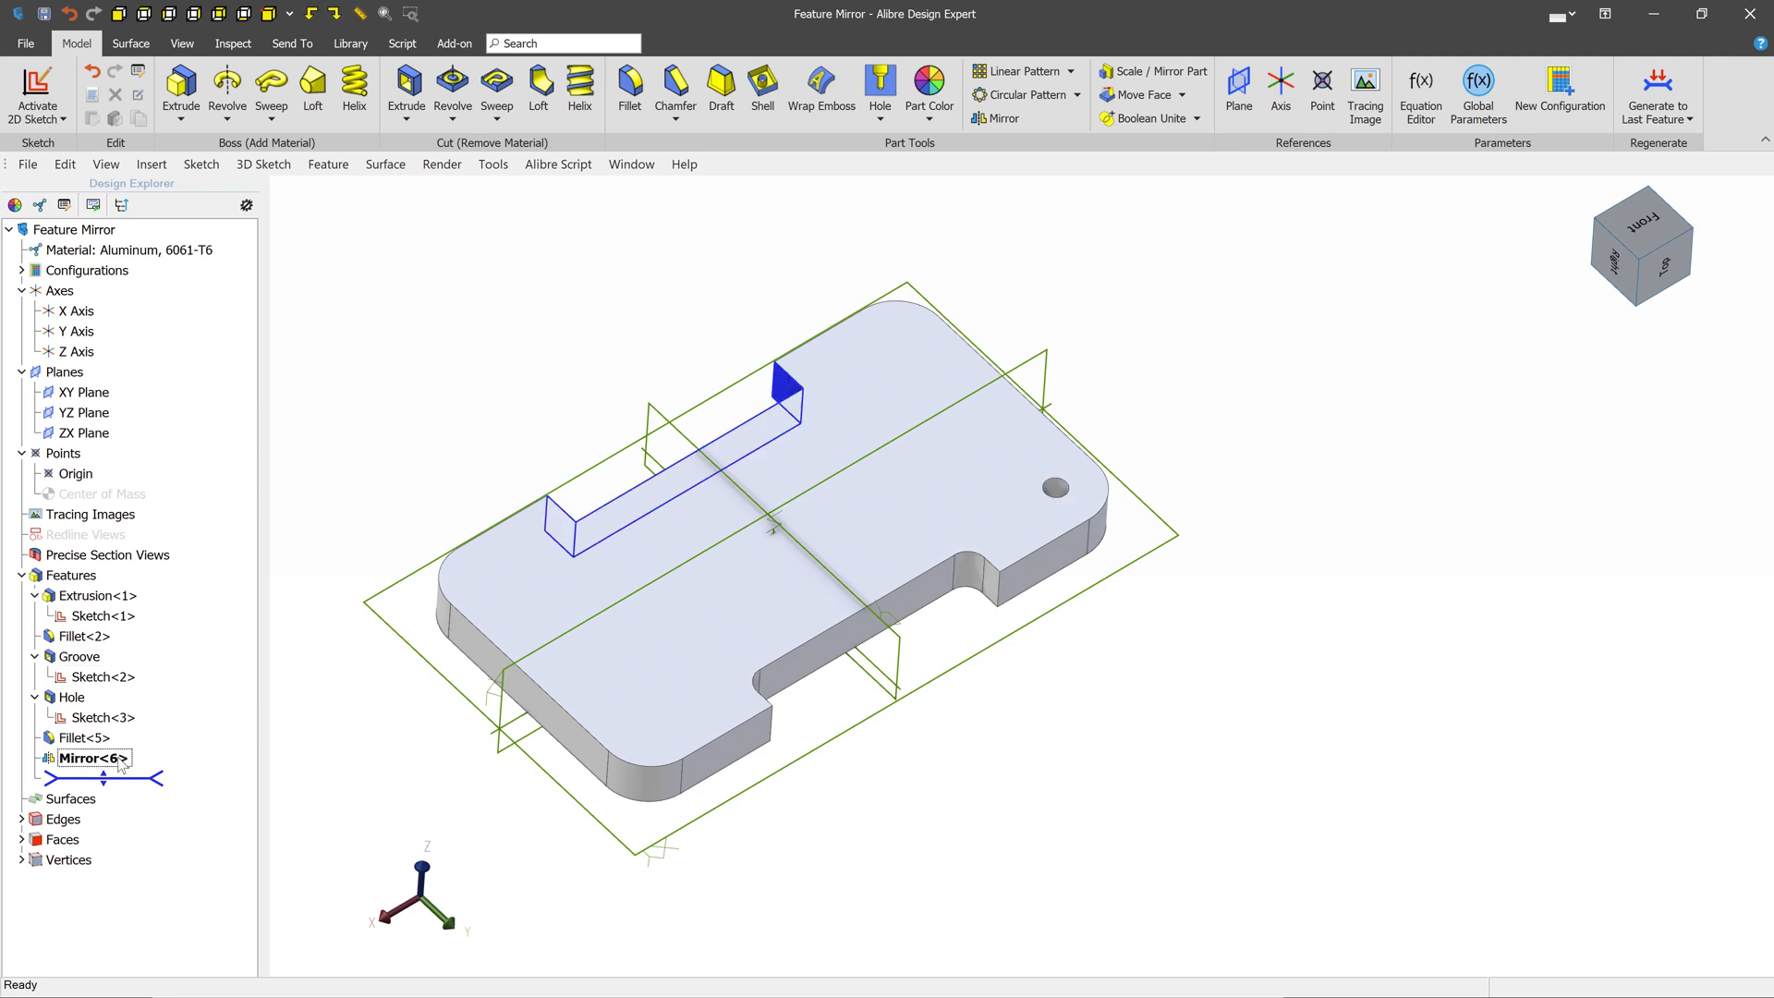
# Step: Edit Mirror<6> to add Fillet<5> alongside the Groove
pyautogui.doubleClick(88, 758)
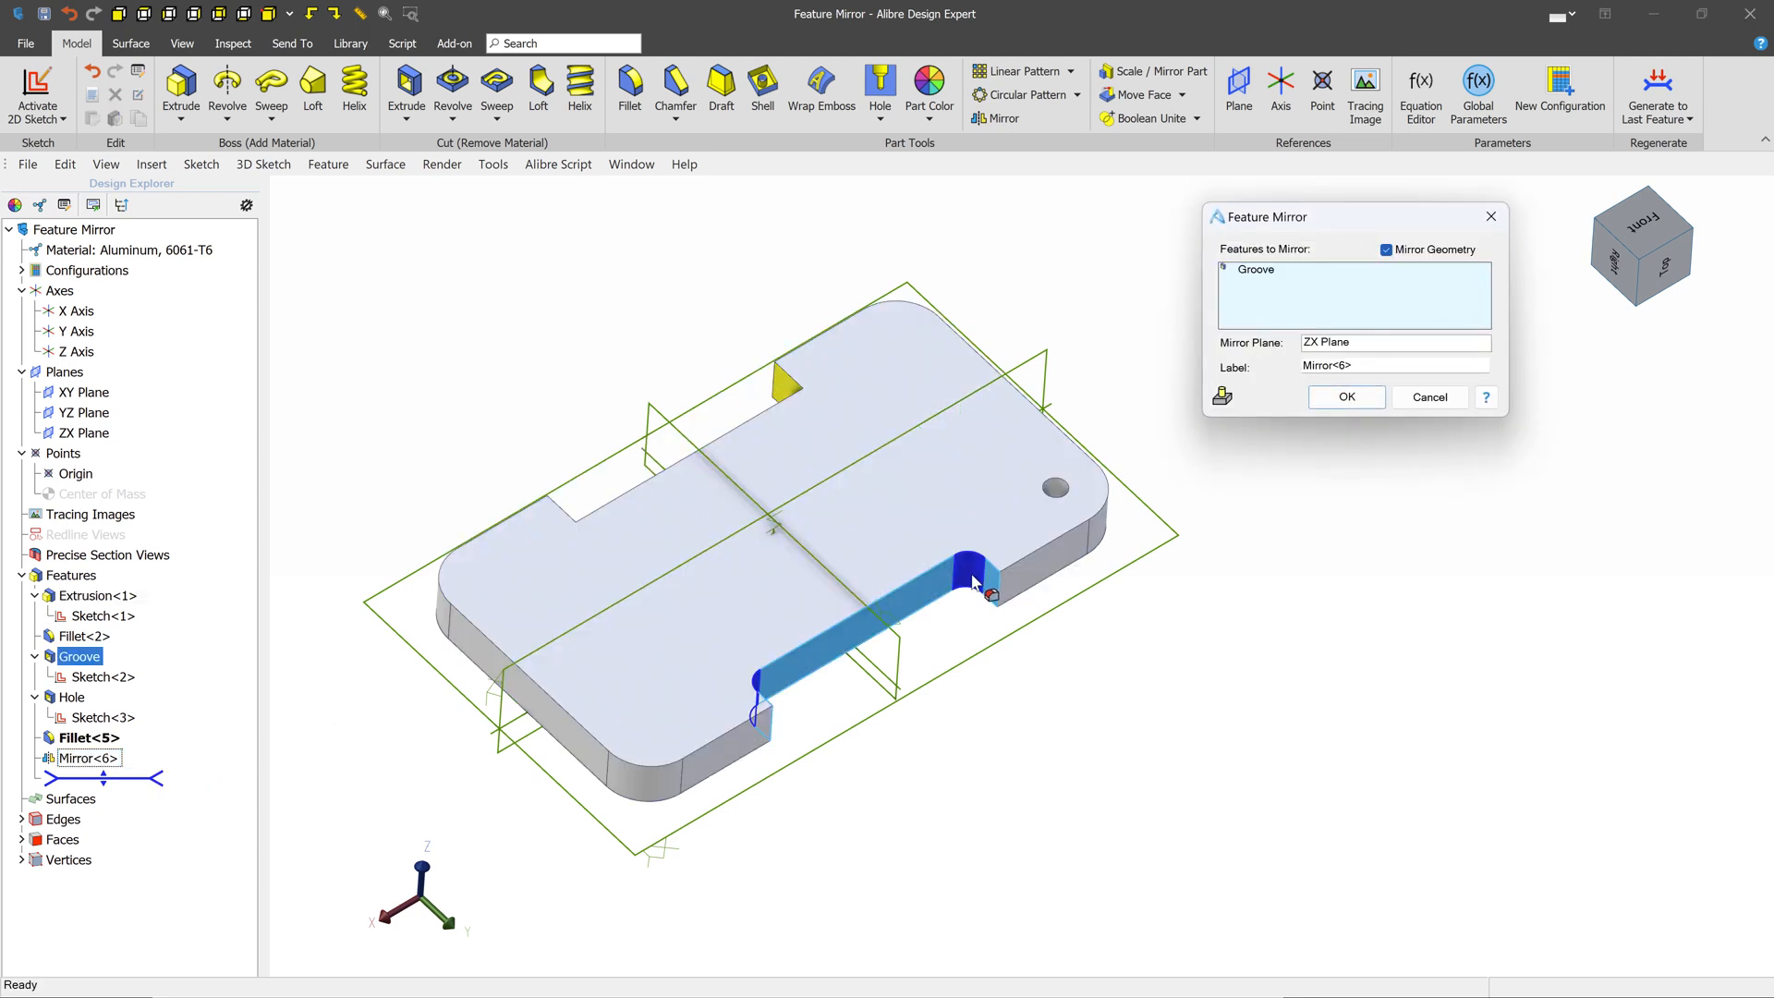
pyautogui.click(85, 736)
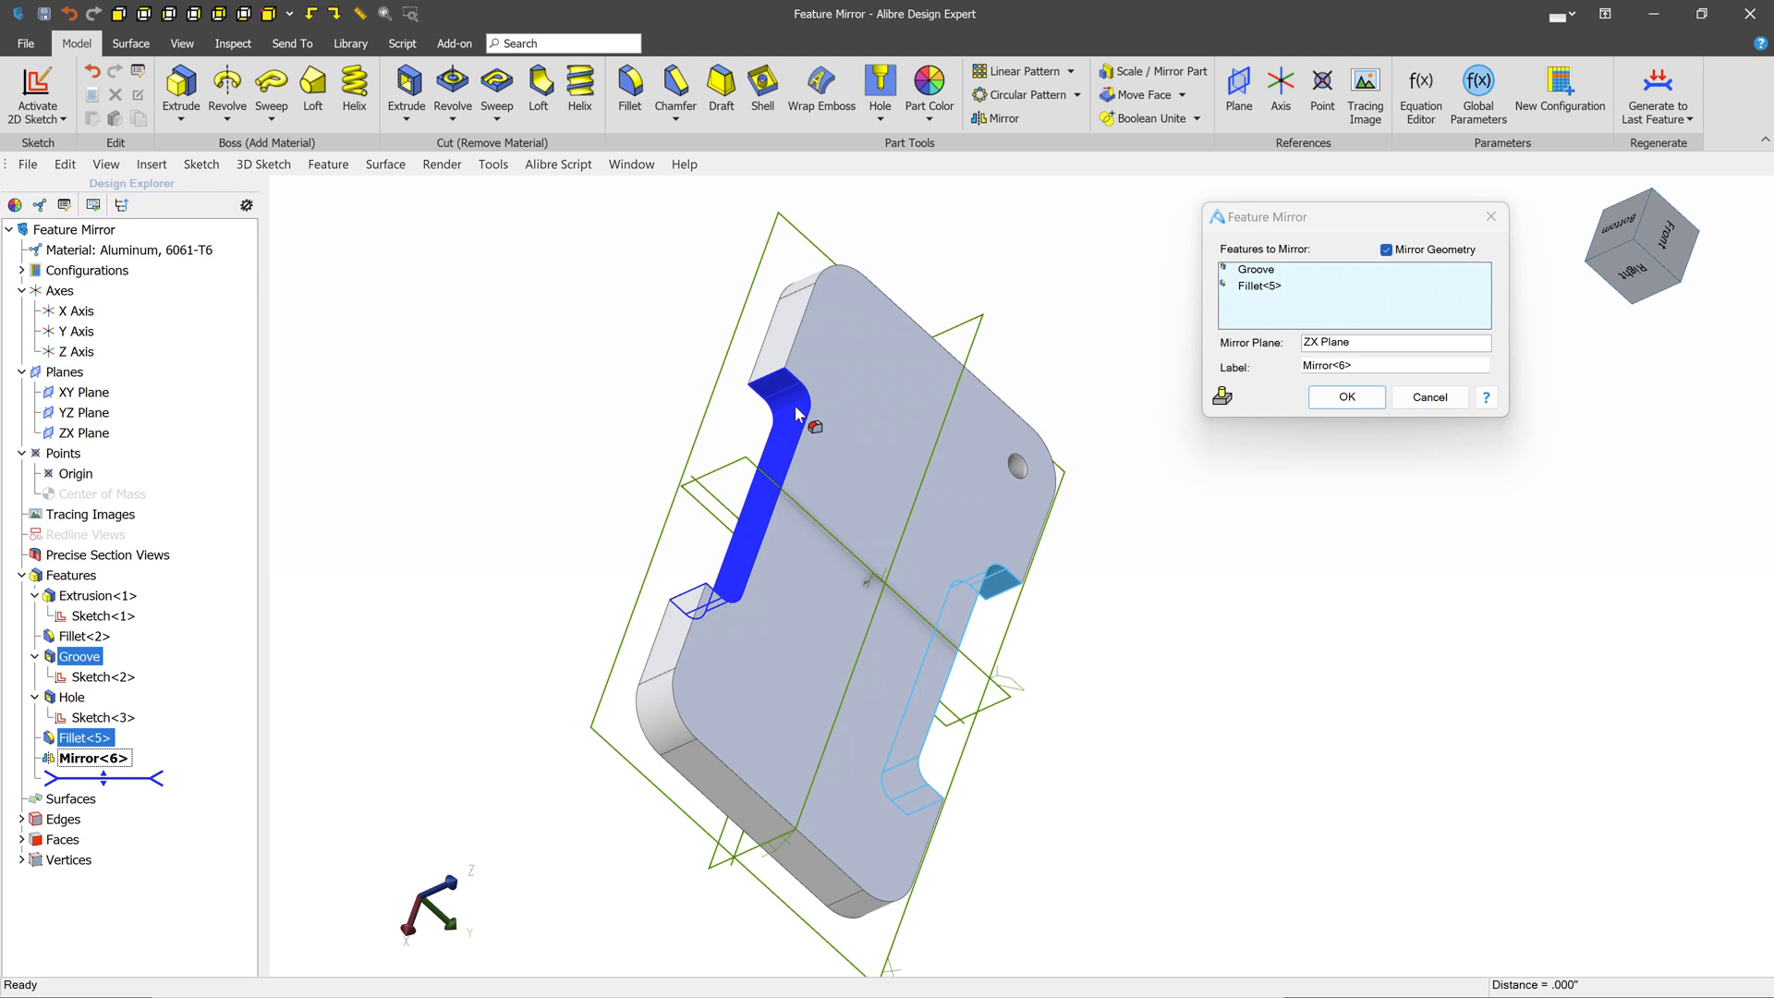
pyautogui.click(1345, 397)
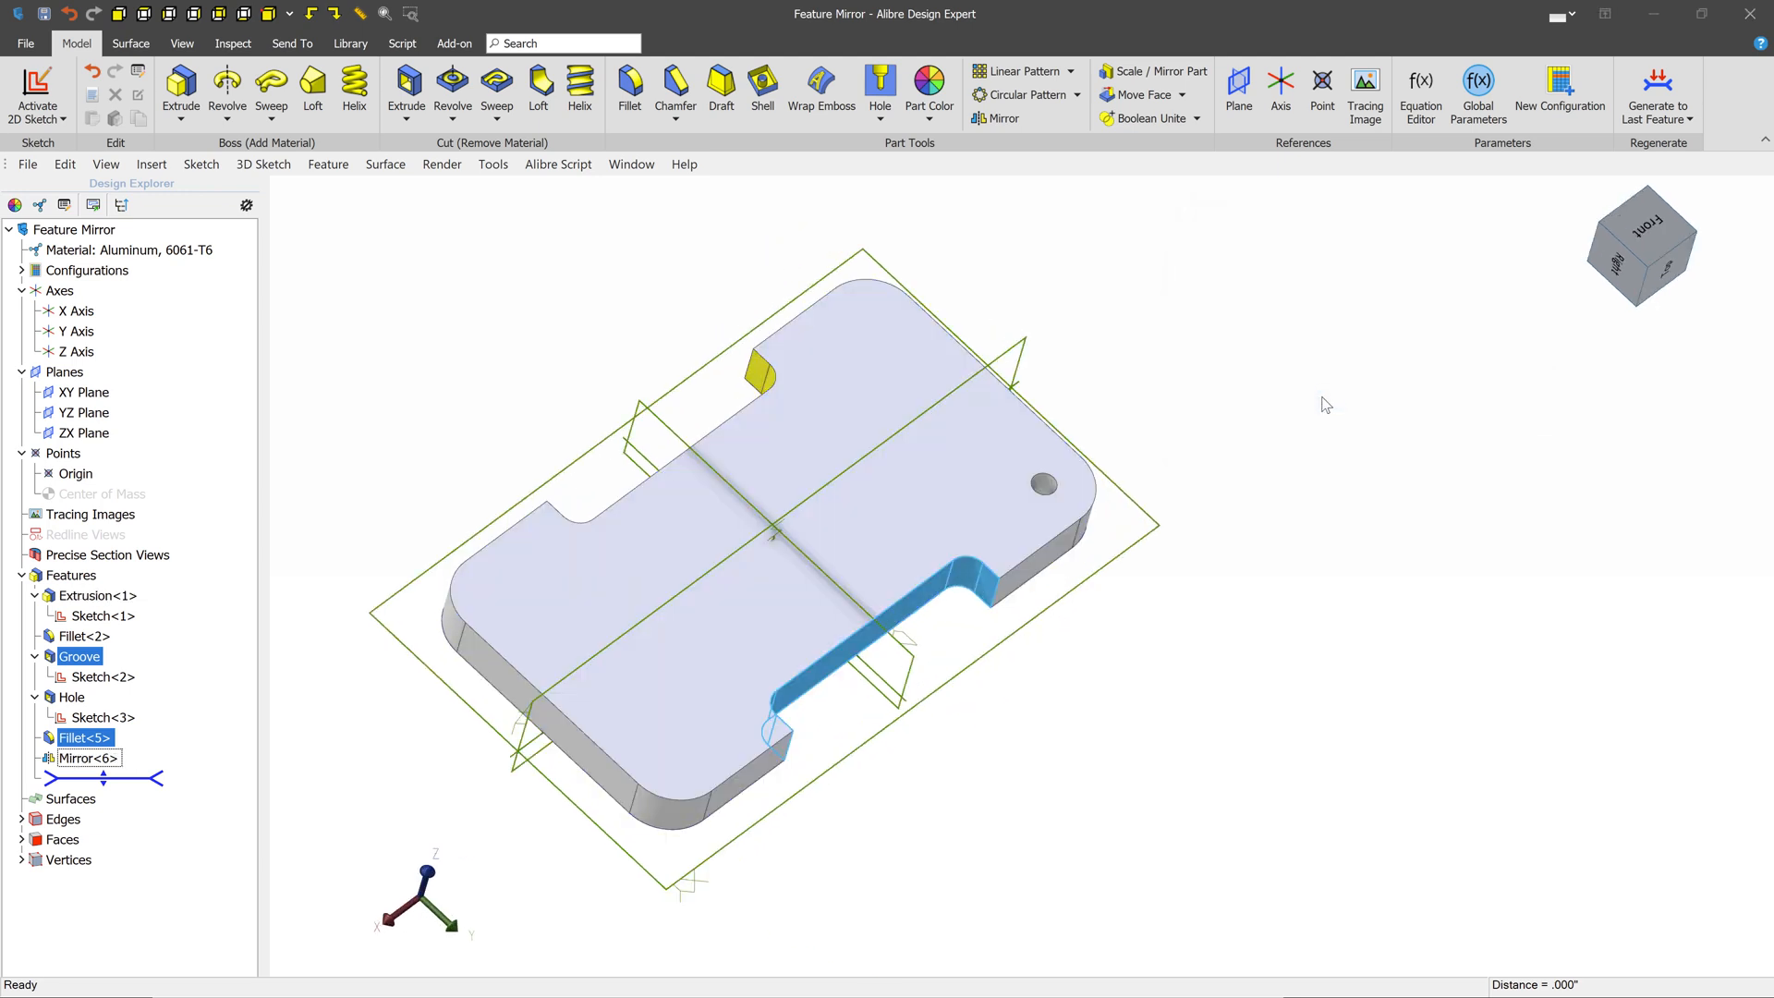
# Step: Mirror the hole across the ZX Plane as Mirror<7>, then begin mirroring both holes
pyautogui.click(1000, 117)
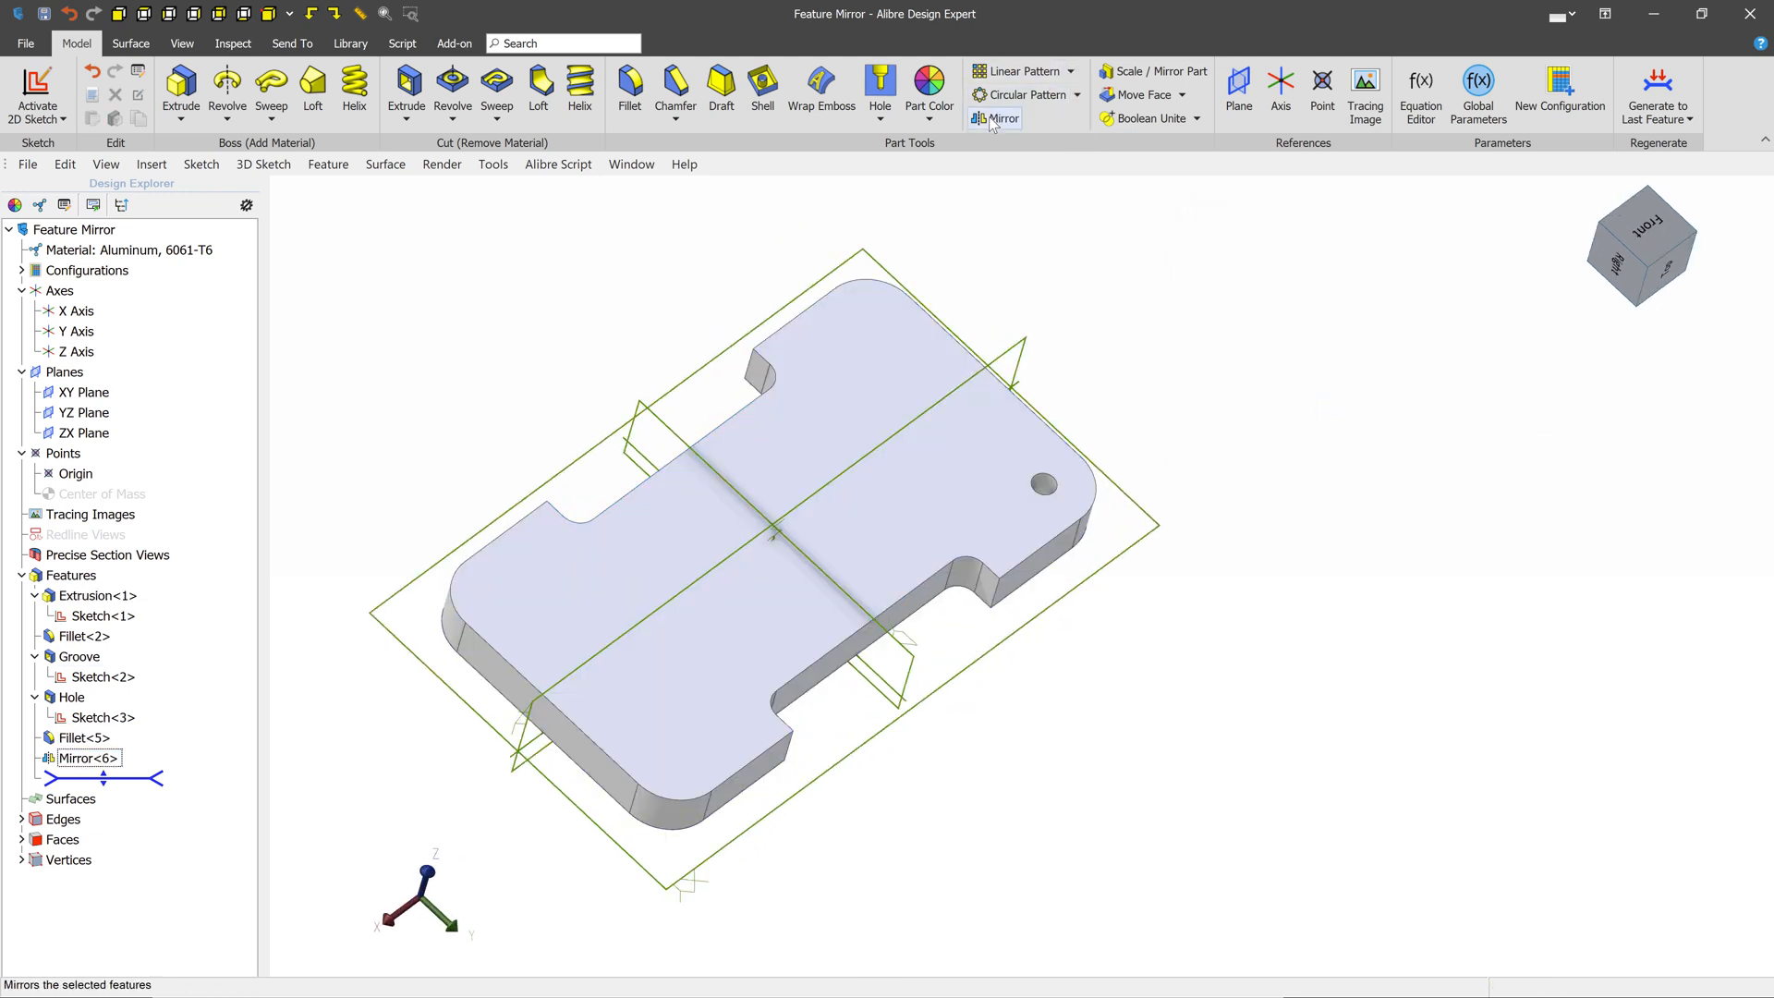
pyautogui.click(999, 118)
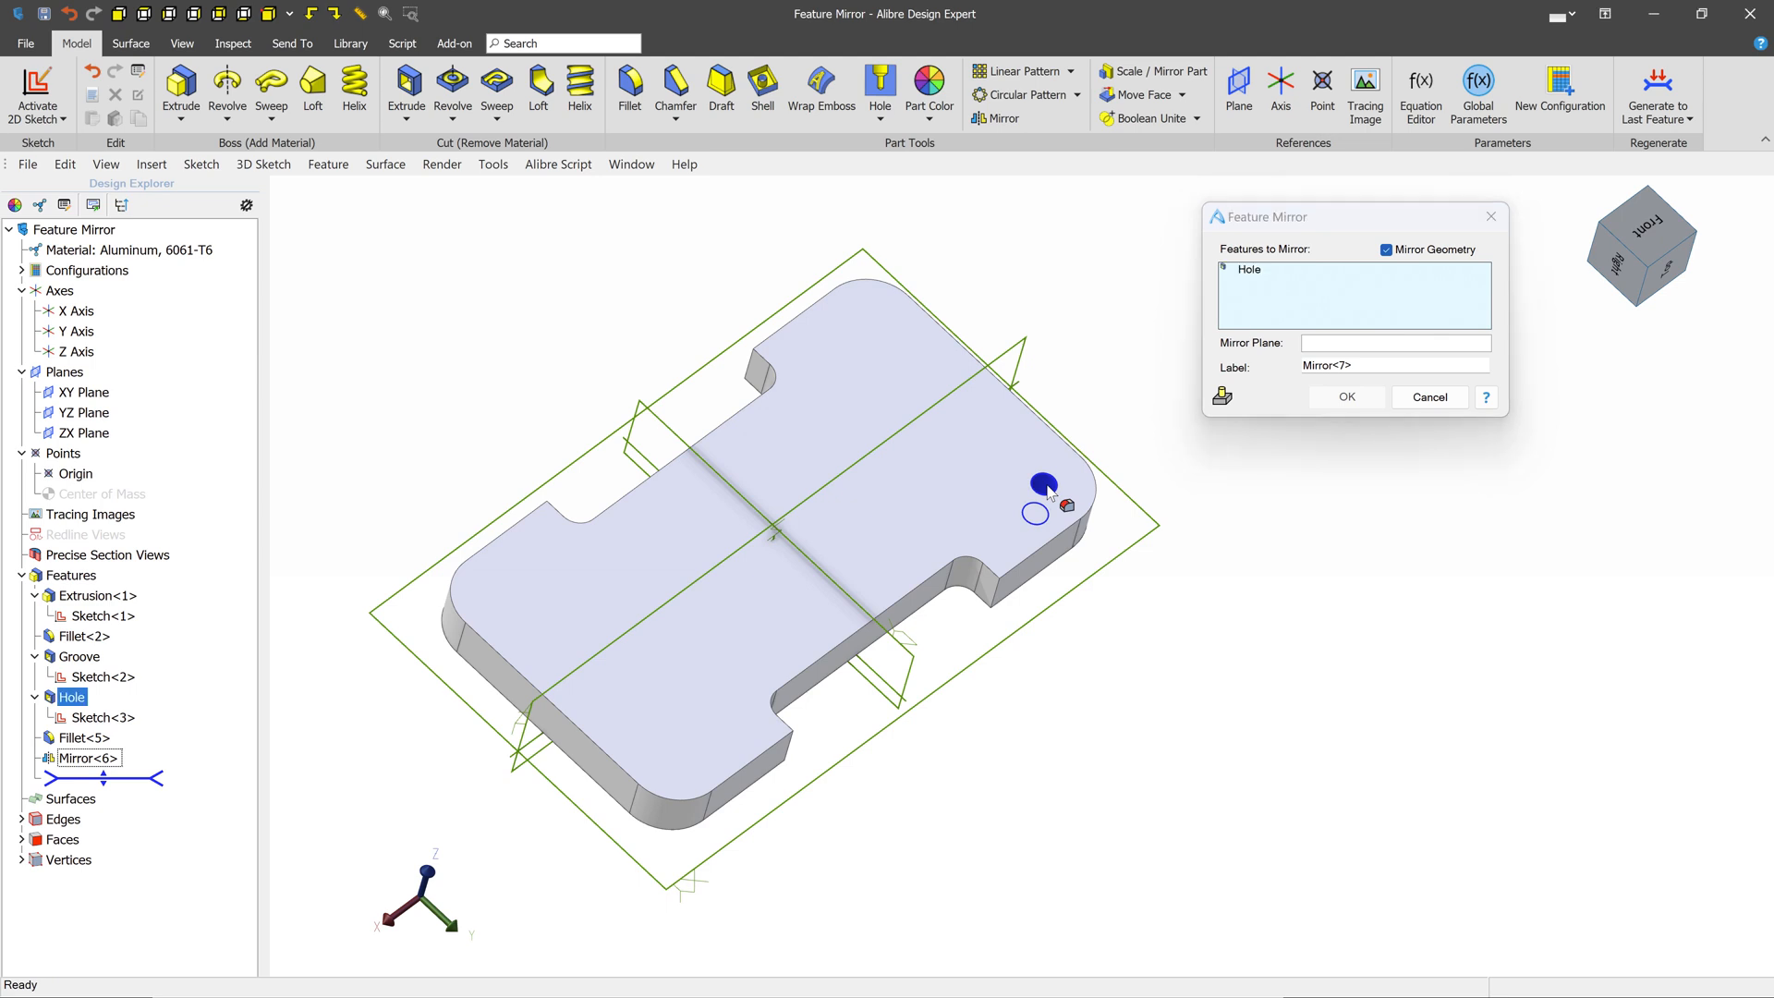
pyautogui.click(1394, 342)
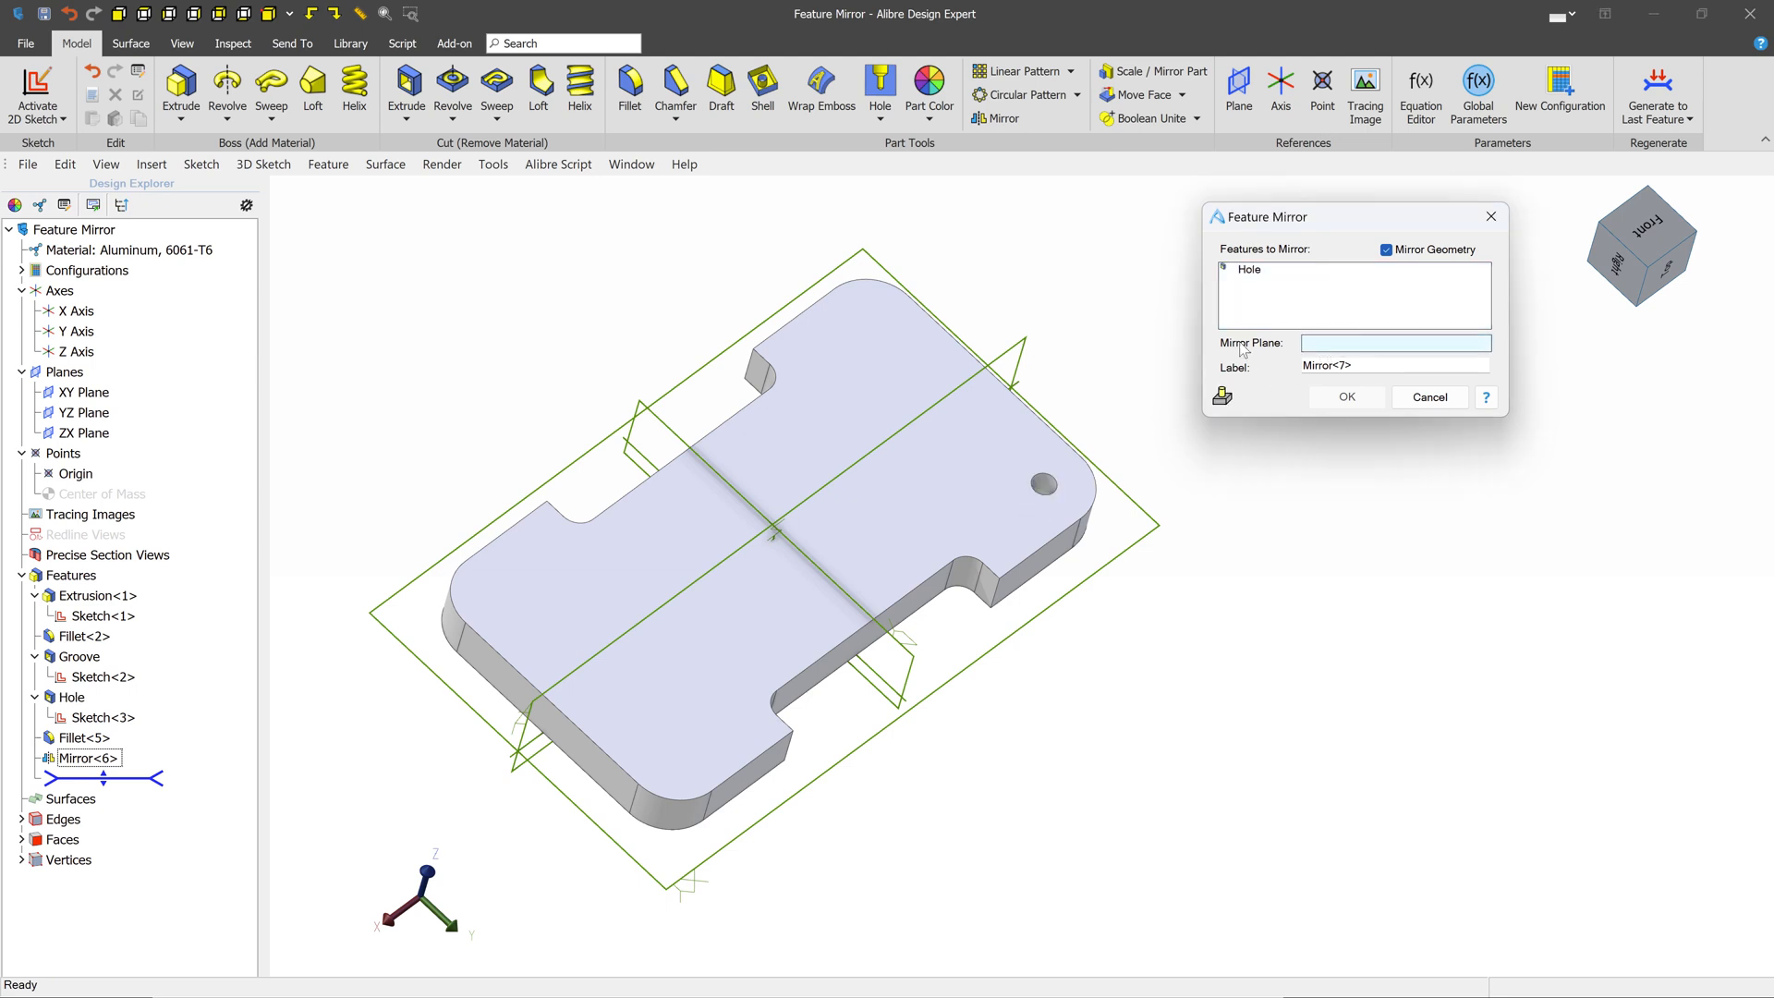
pyautogui.click(85, 433)
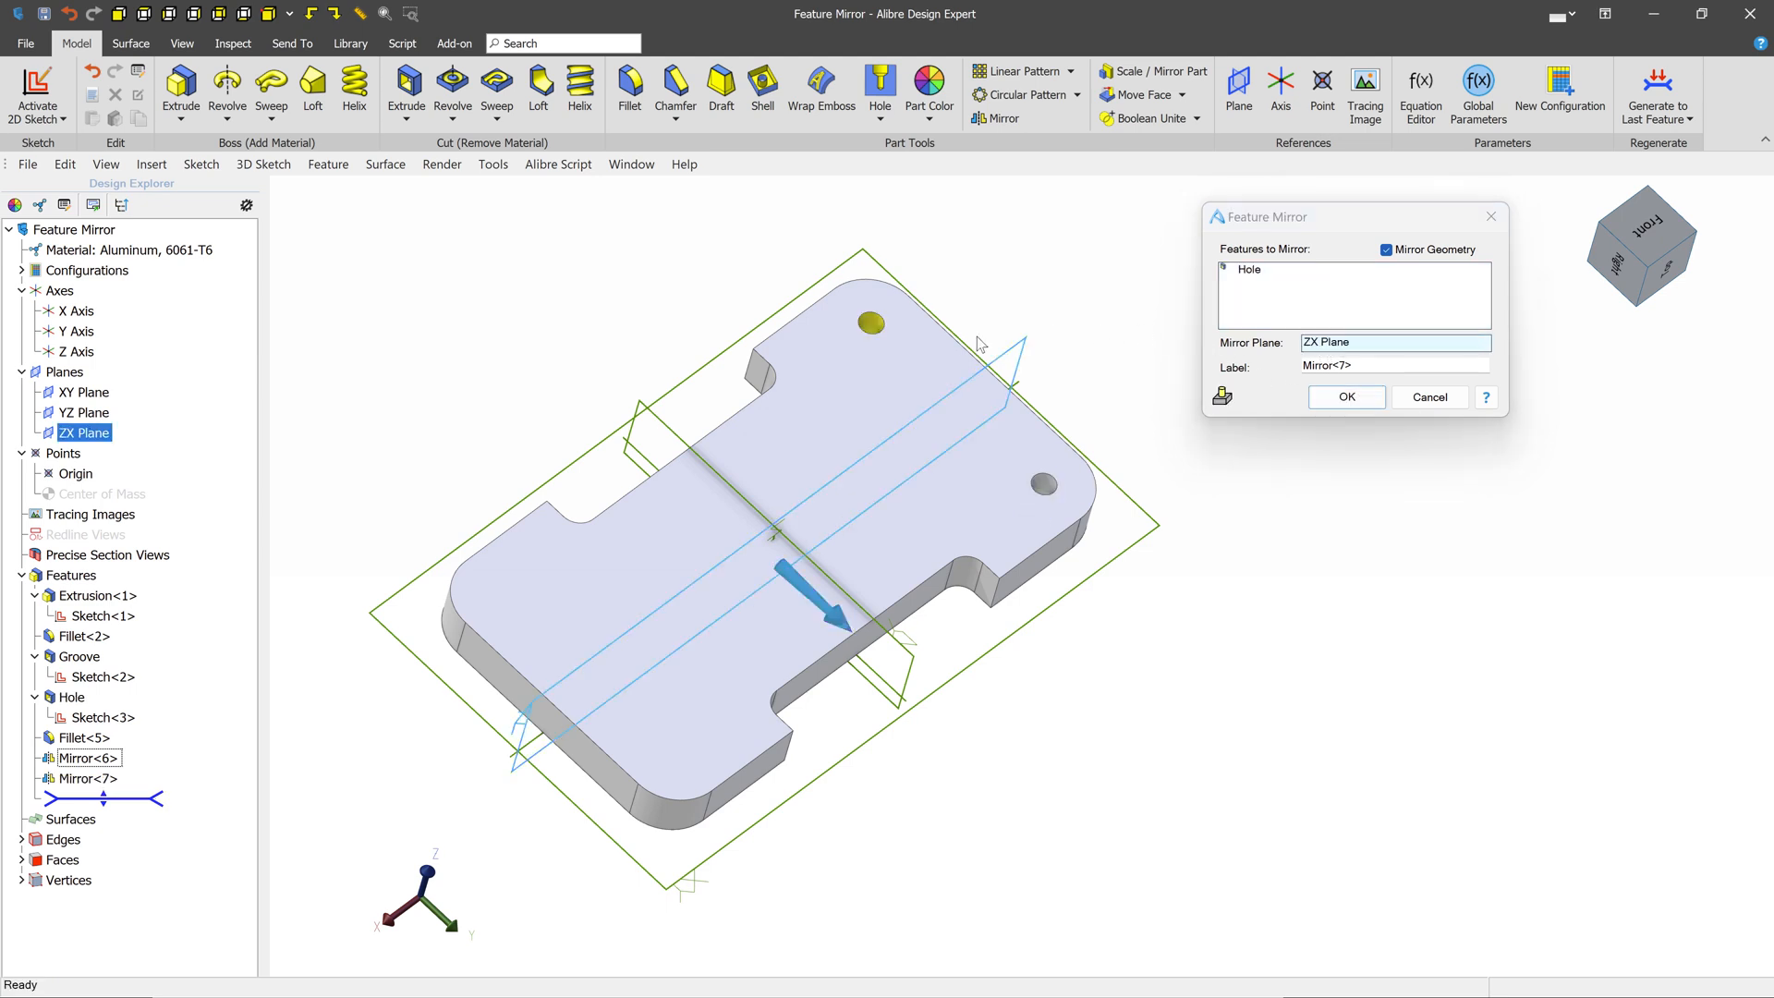
pyautogui.moveTo(1346, 397)
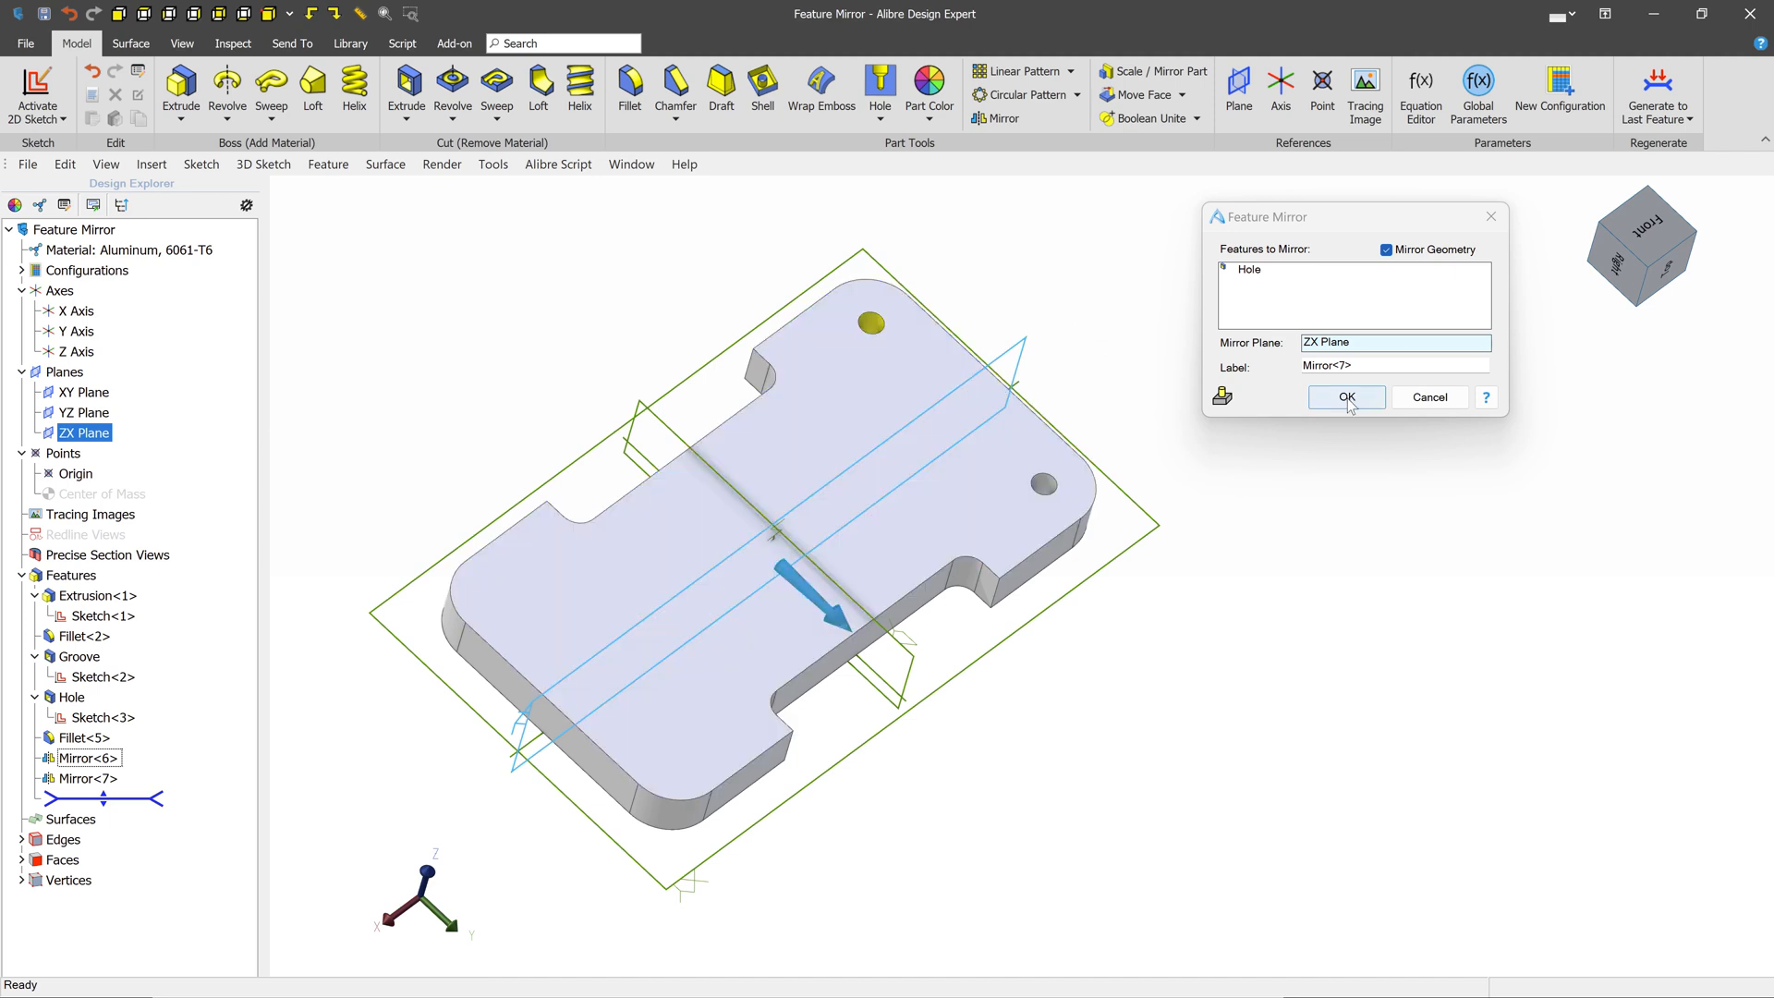
pyautogui.click(1345, 397)
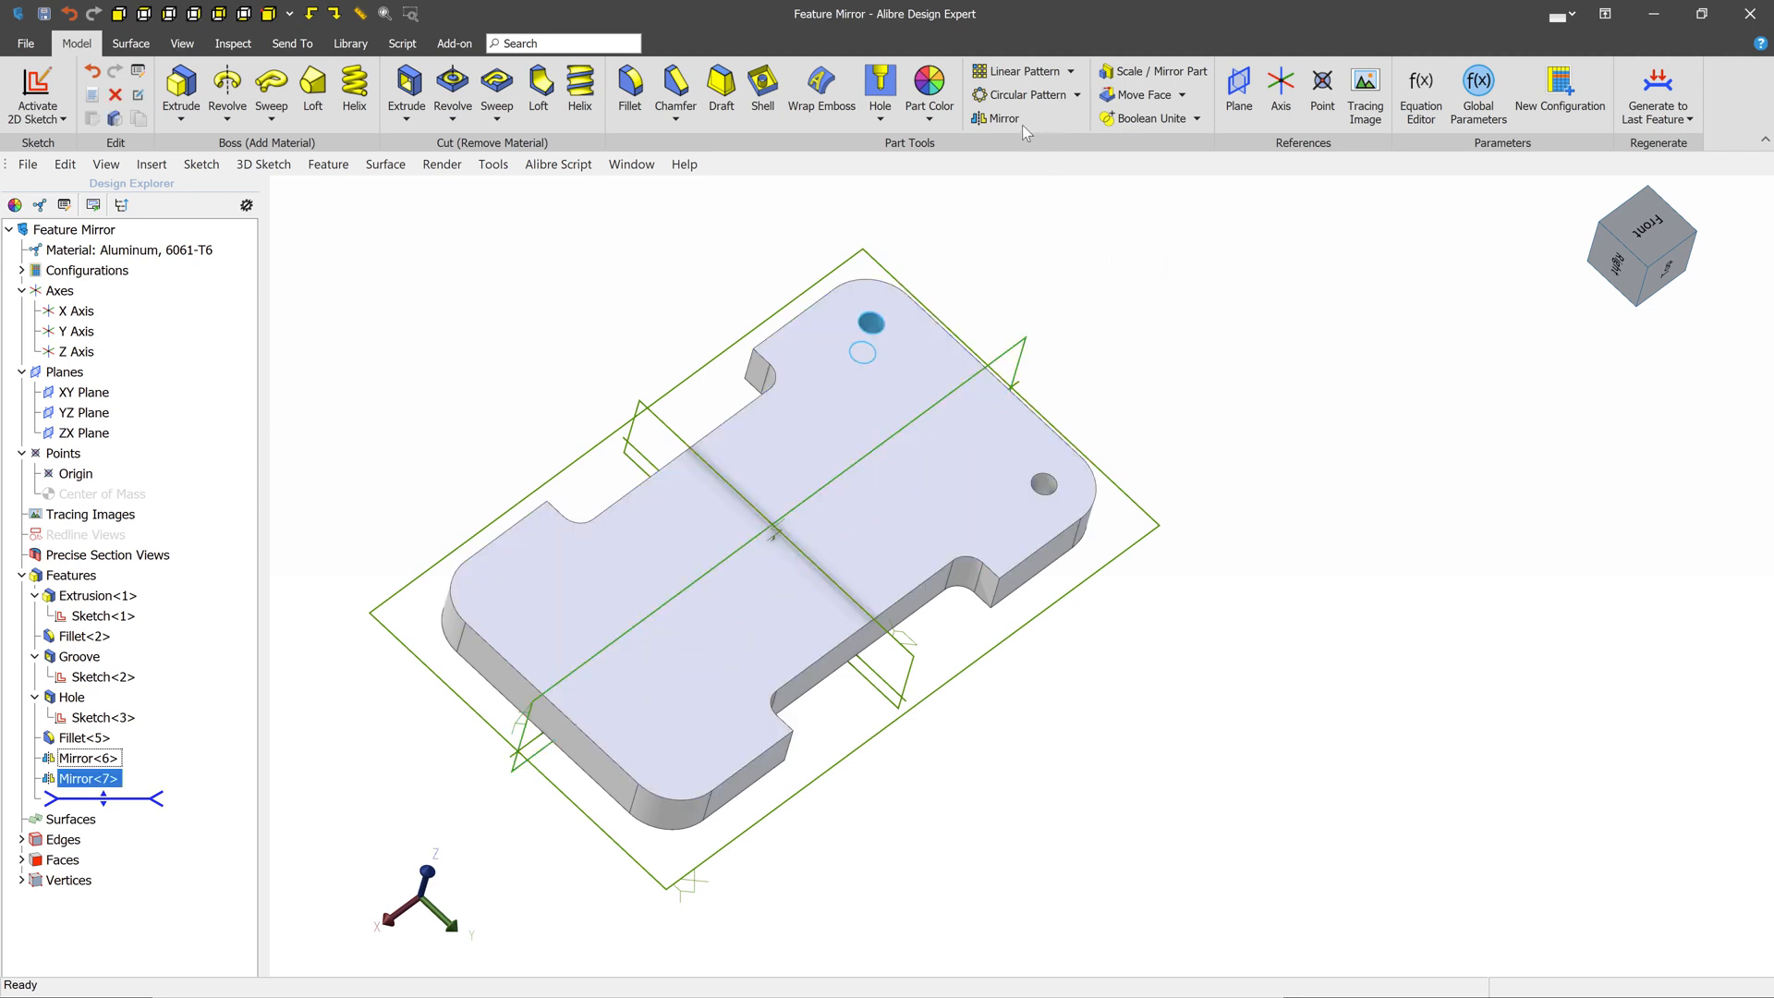
pyautogui.click(999, 118)
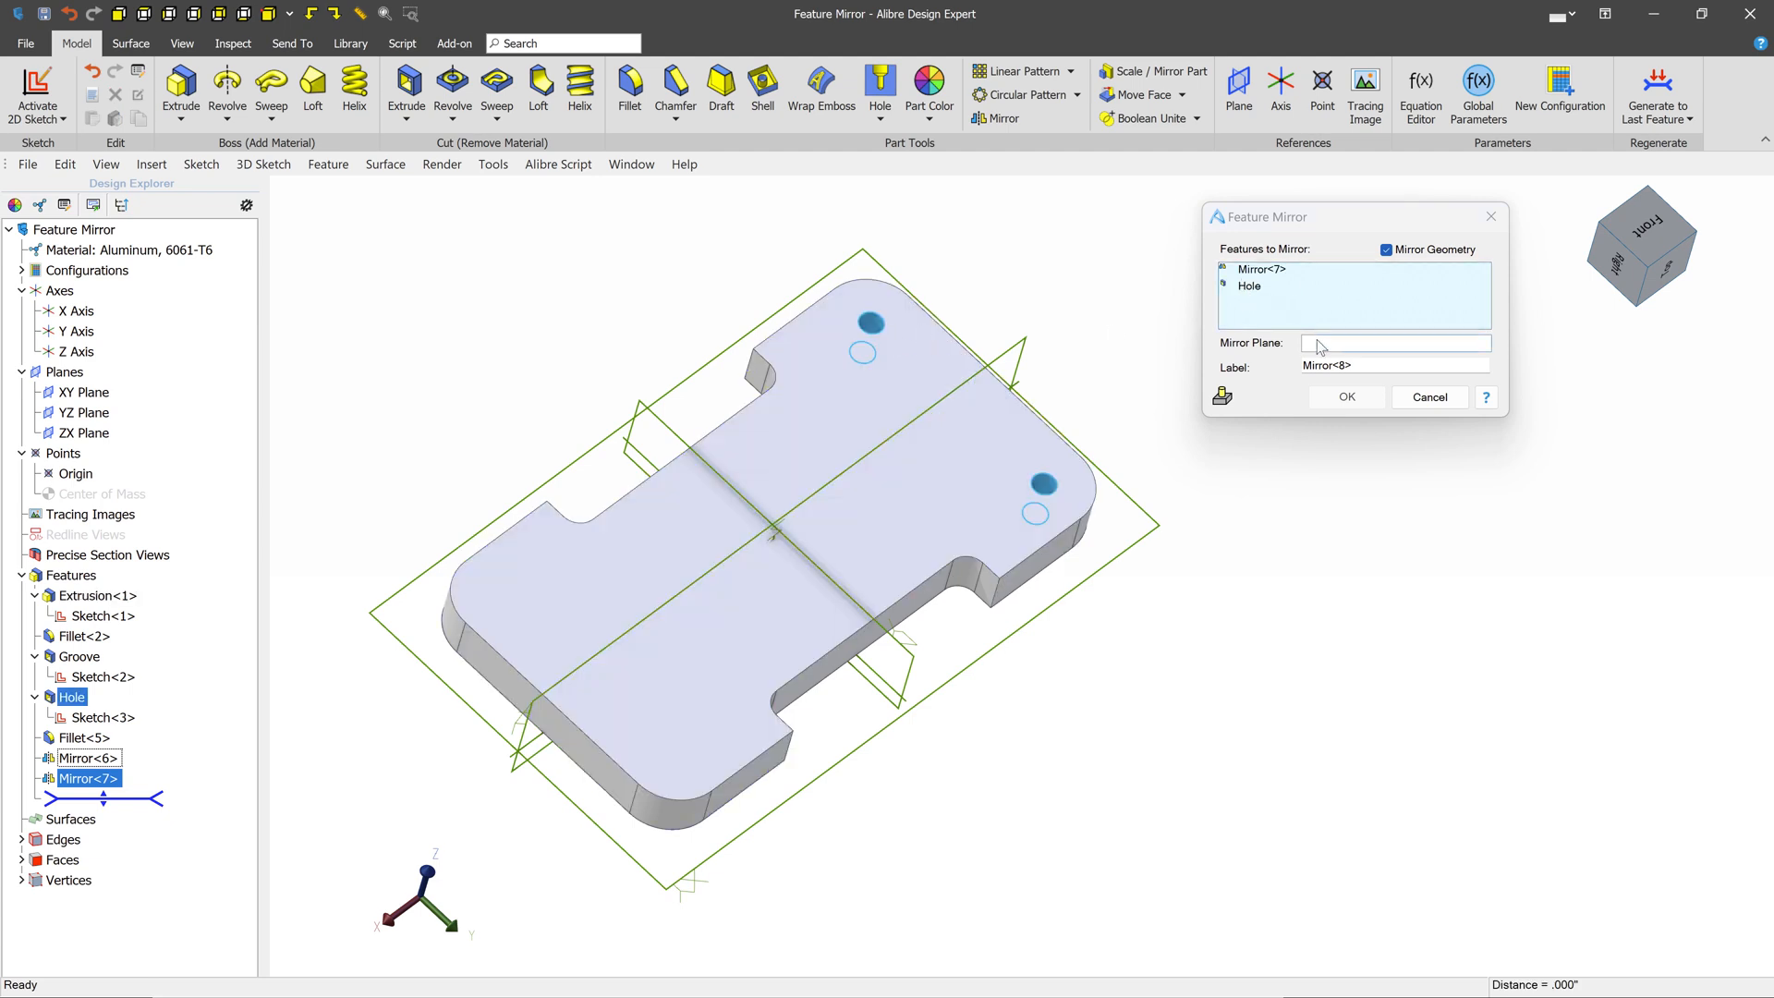
pyautogui.click(87, 412)
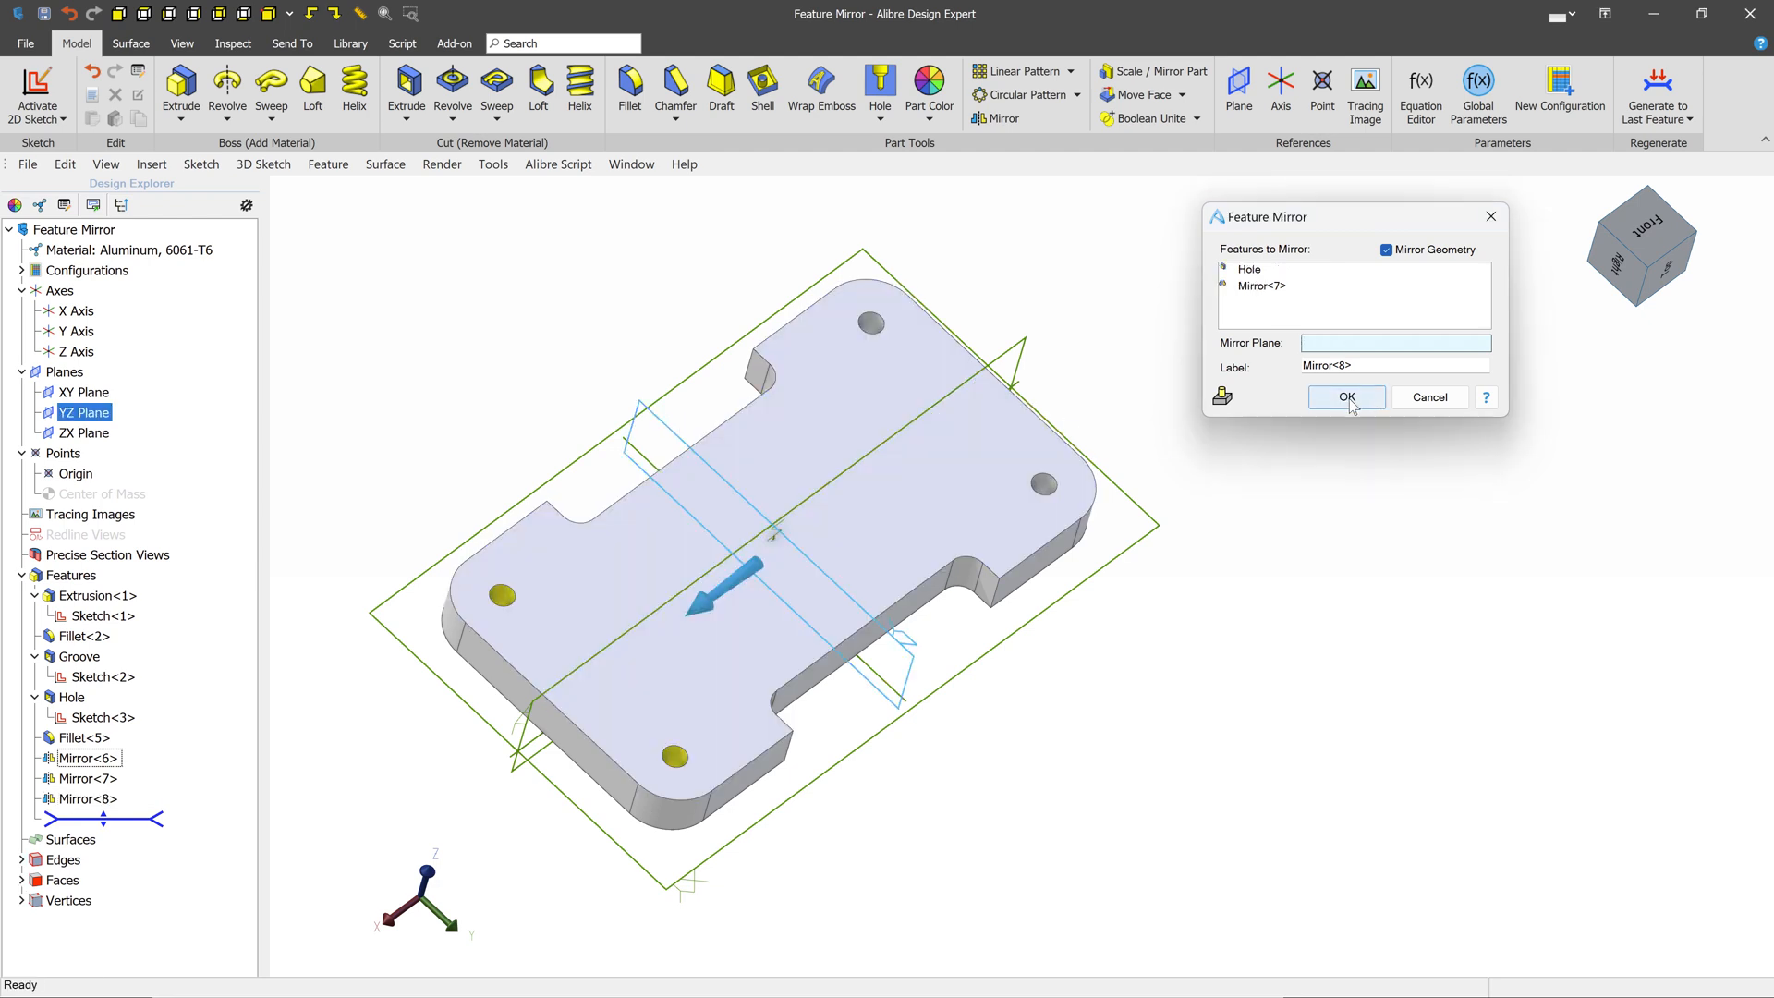
# Step: Confirm Mirror<8> across the YZ Plane, giving a hole near each corner
pyautogui.click(1345, 397)
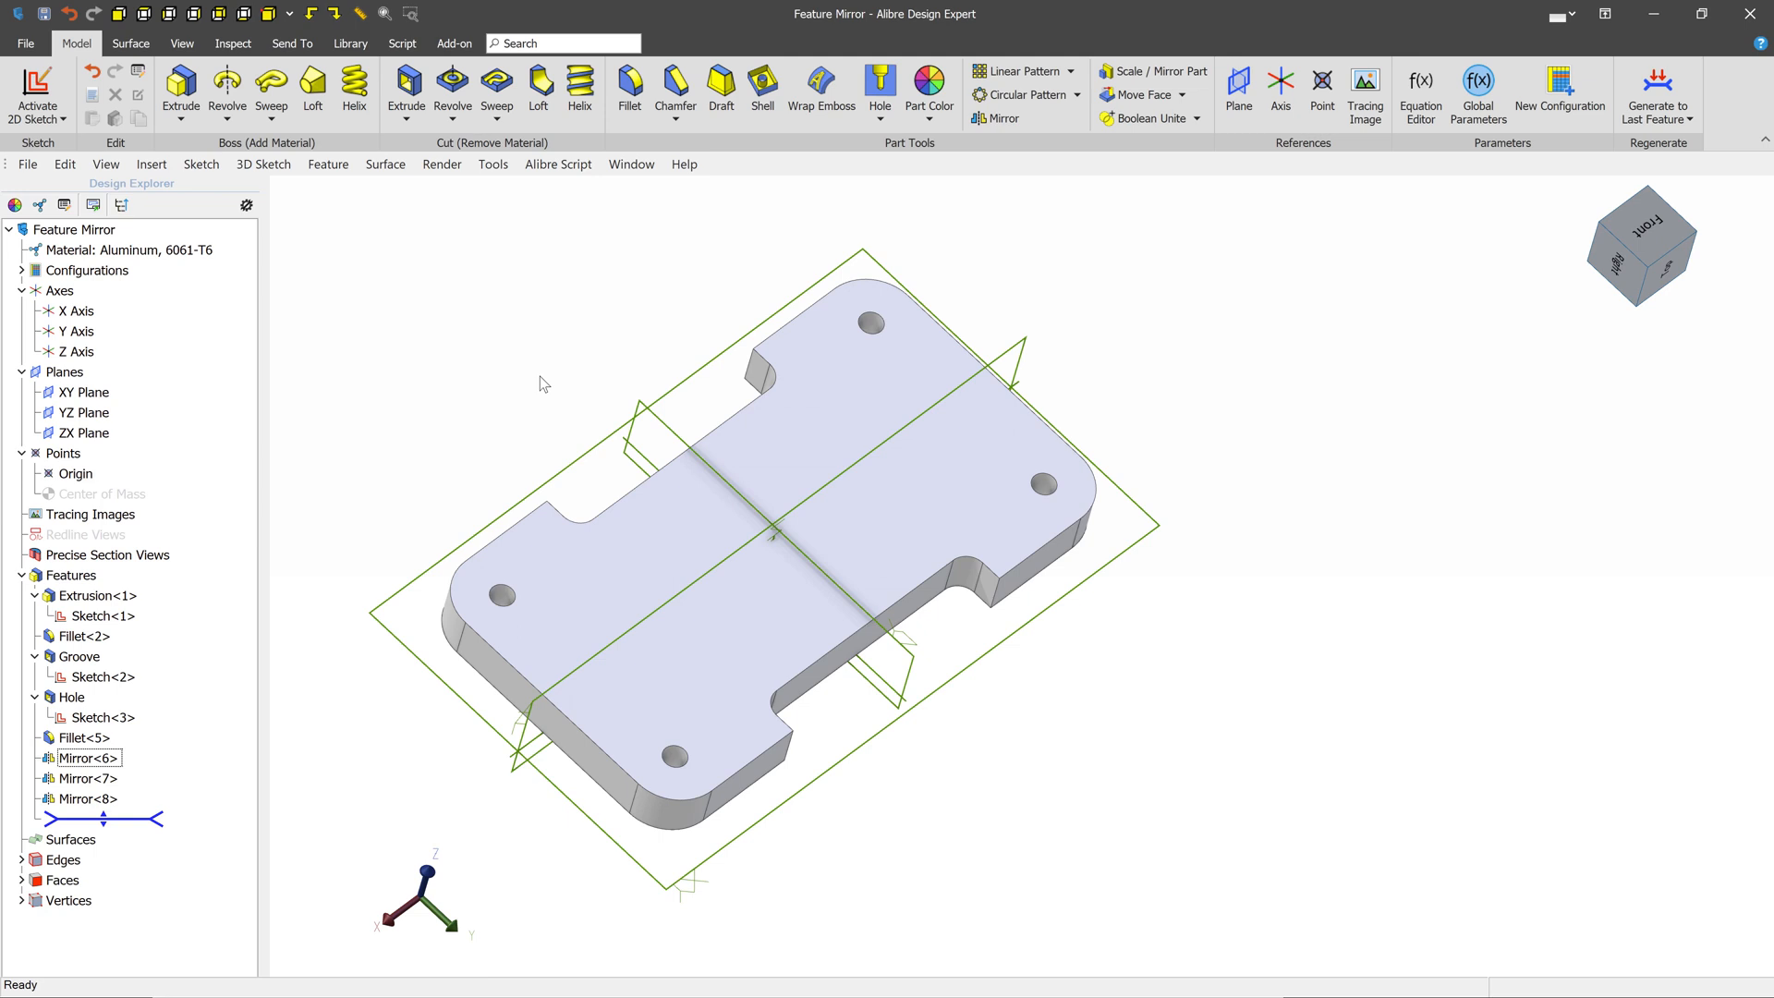
pyautogui.moveTo(442, 487)
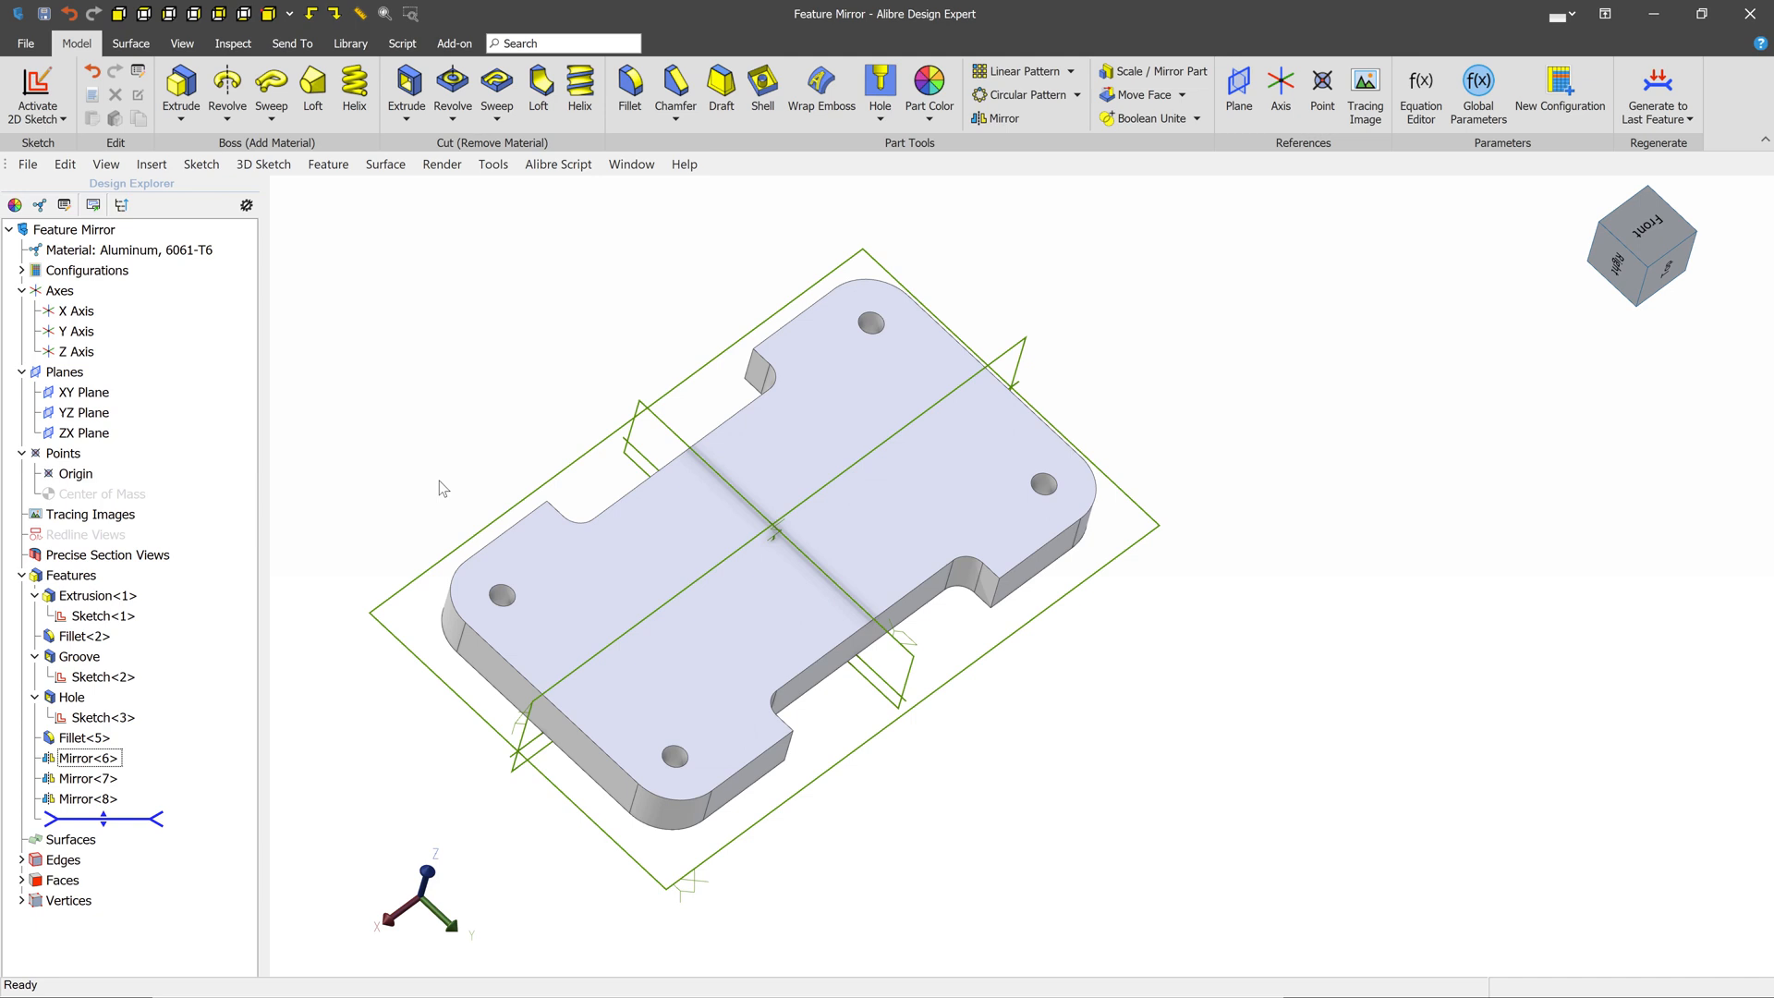
# Step: Change the Sketch<3> hole diameter to 0.500 and regenerate to update all four holes
pyautogui.rightClick(102, 717)
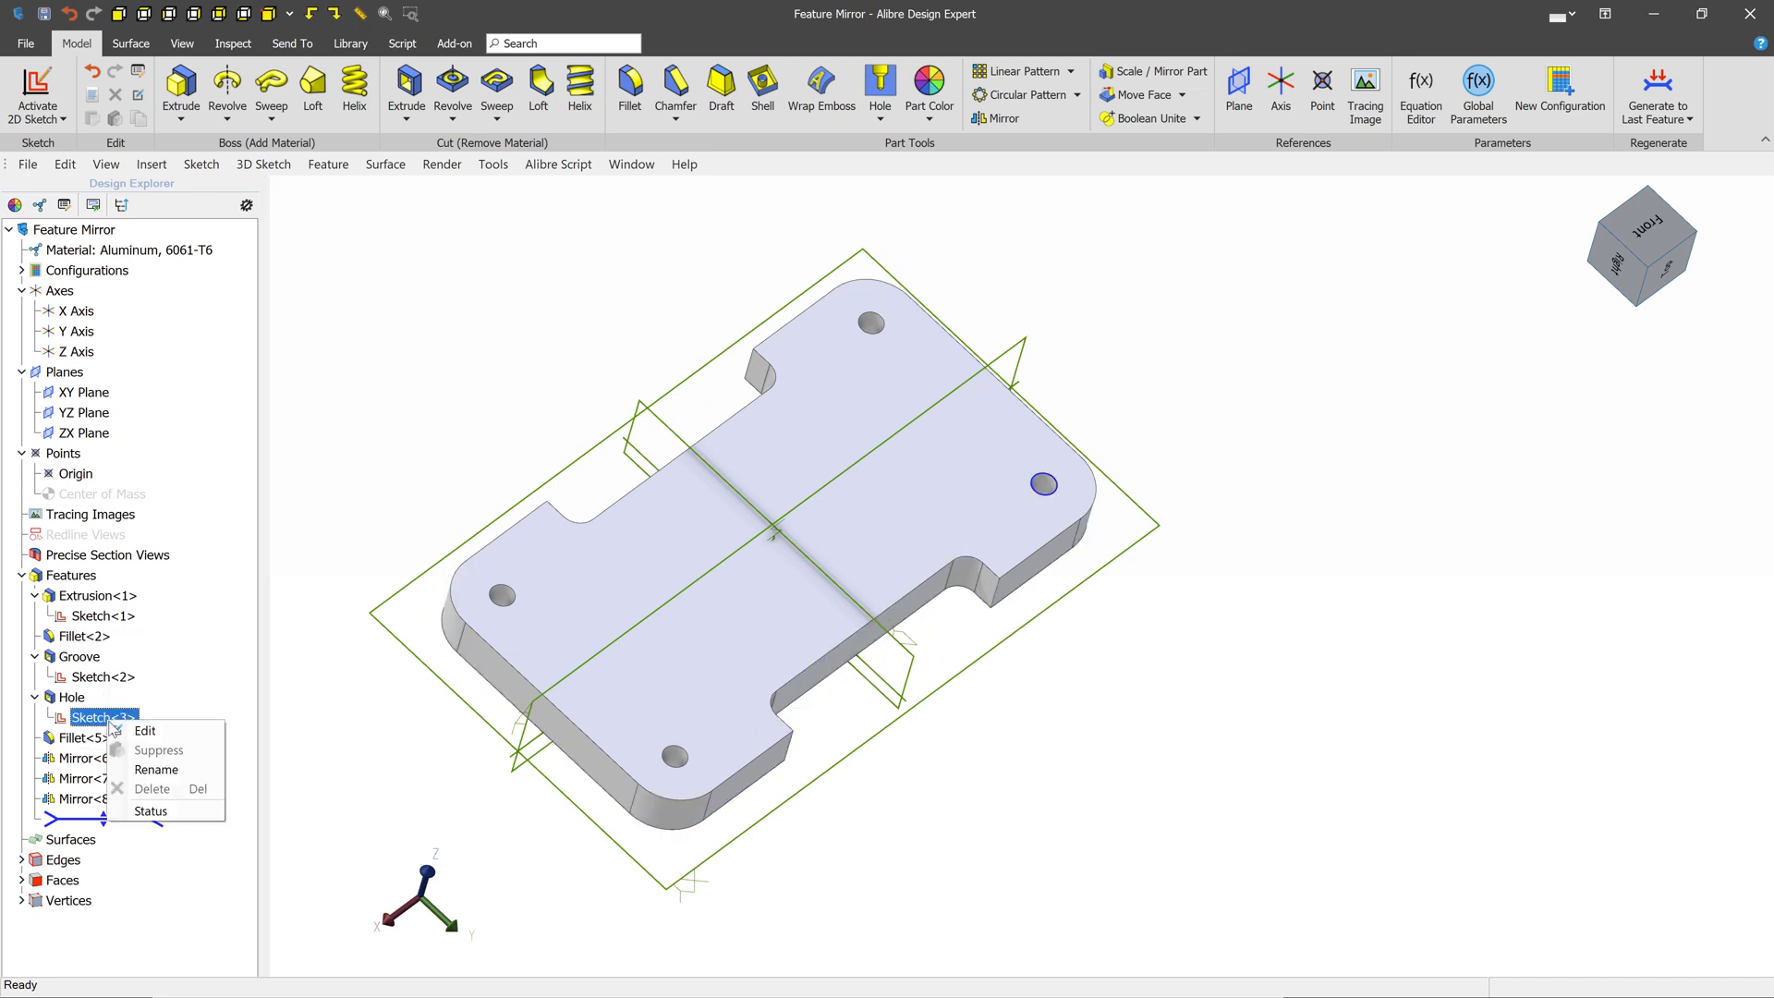
pyautogui.moveTo(145, 730)
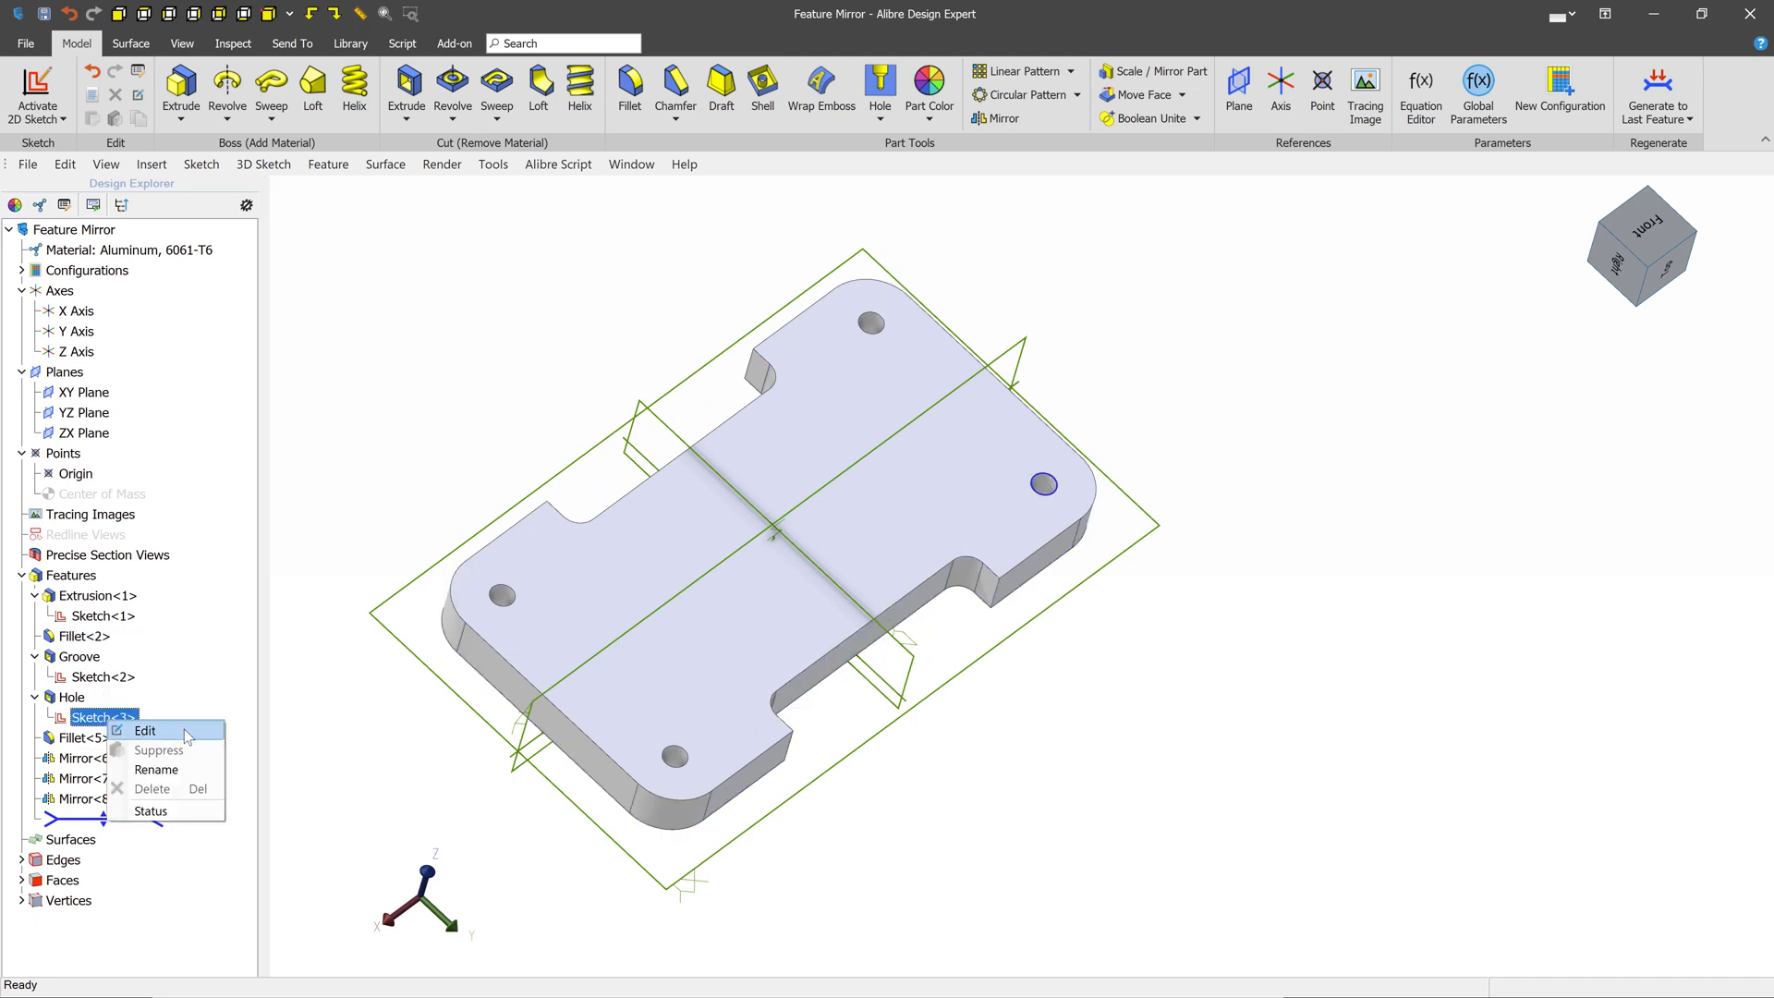
pyautogui.click(144, 729)
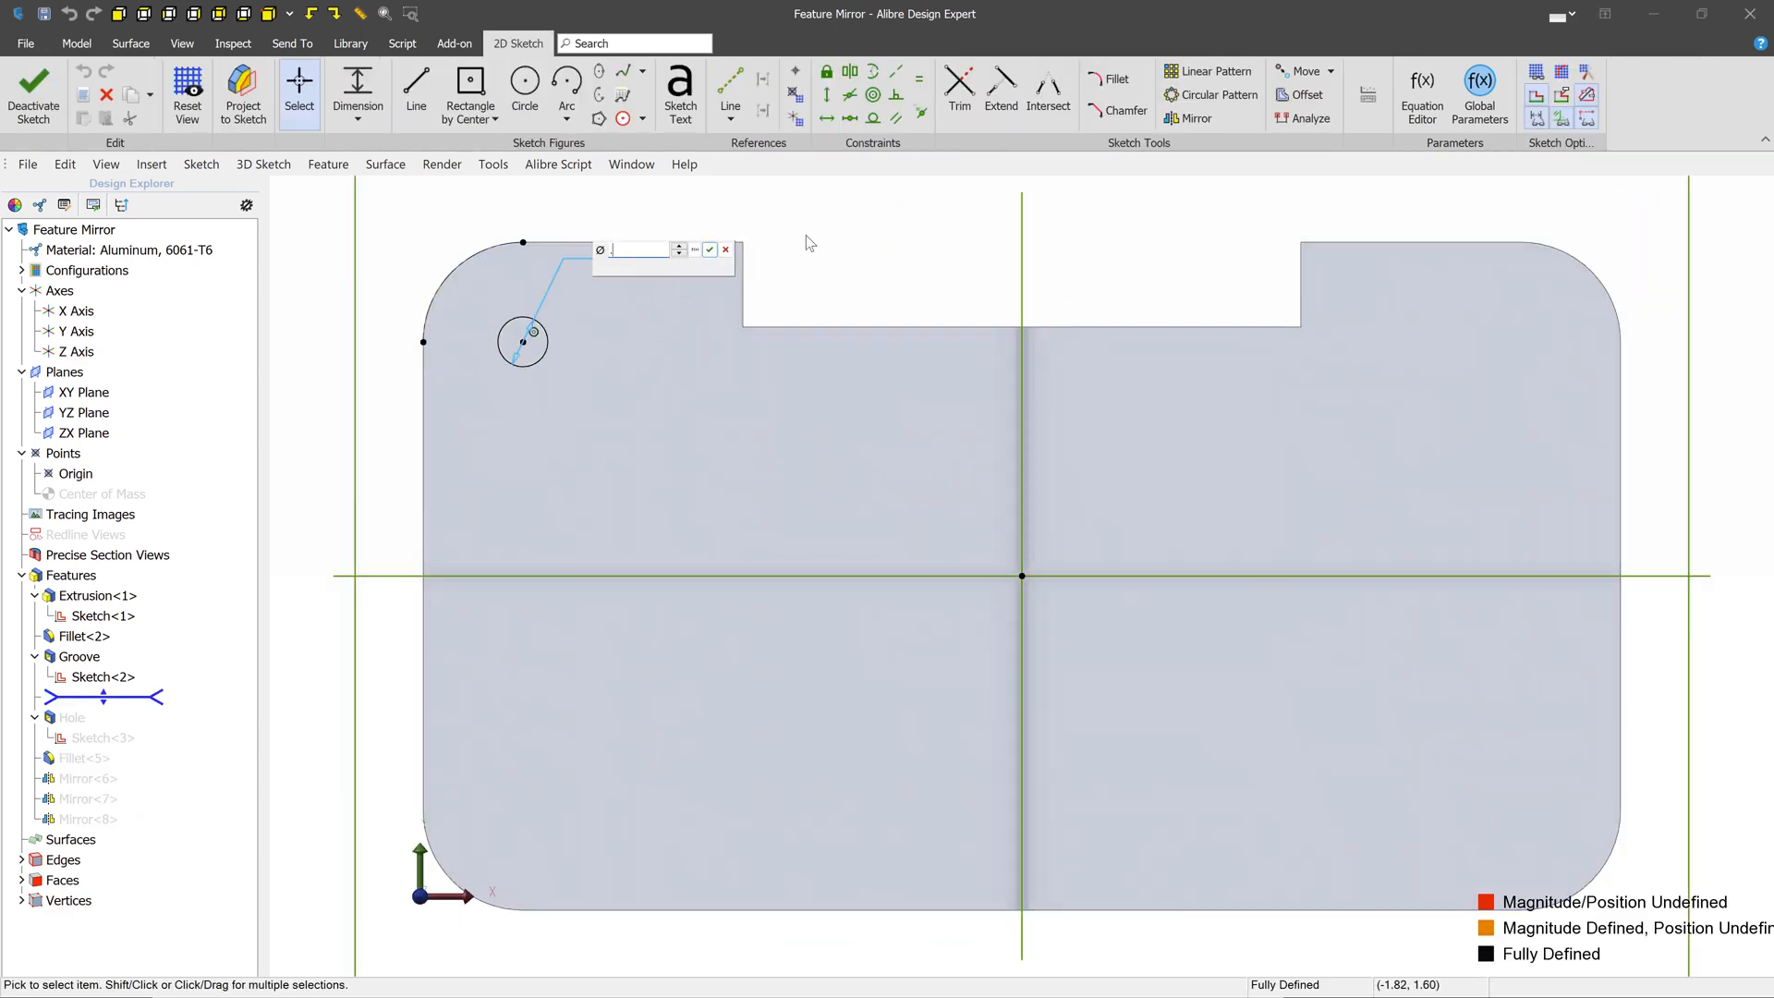
pyautogui.click(709, 248)
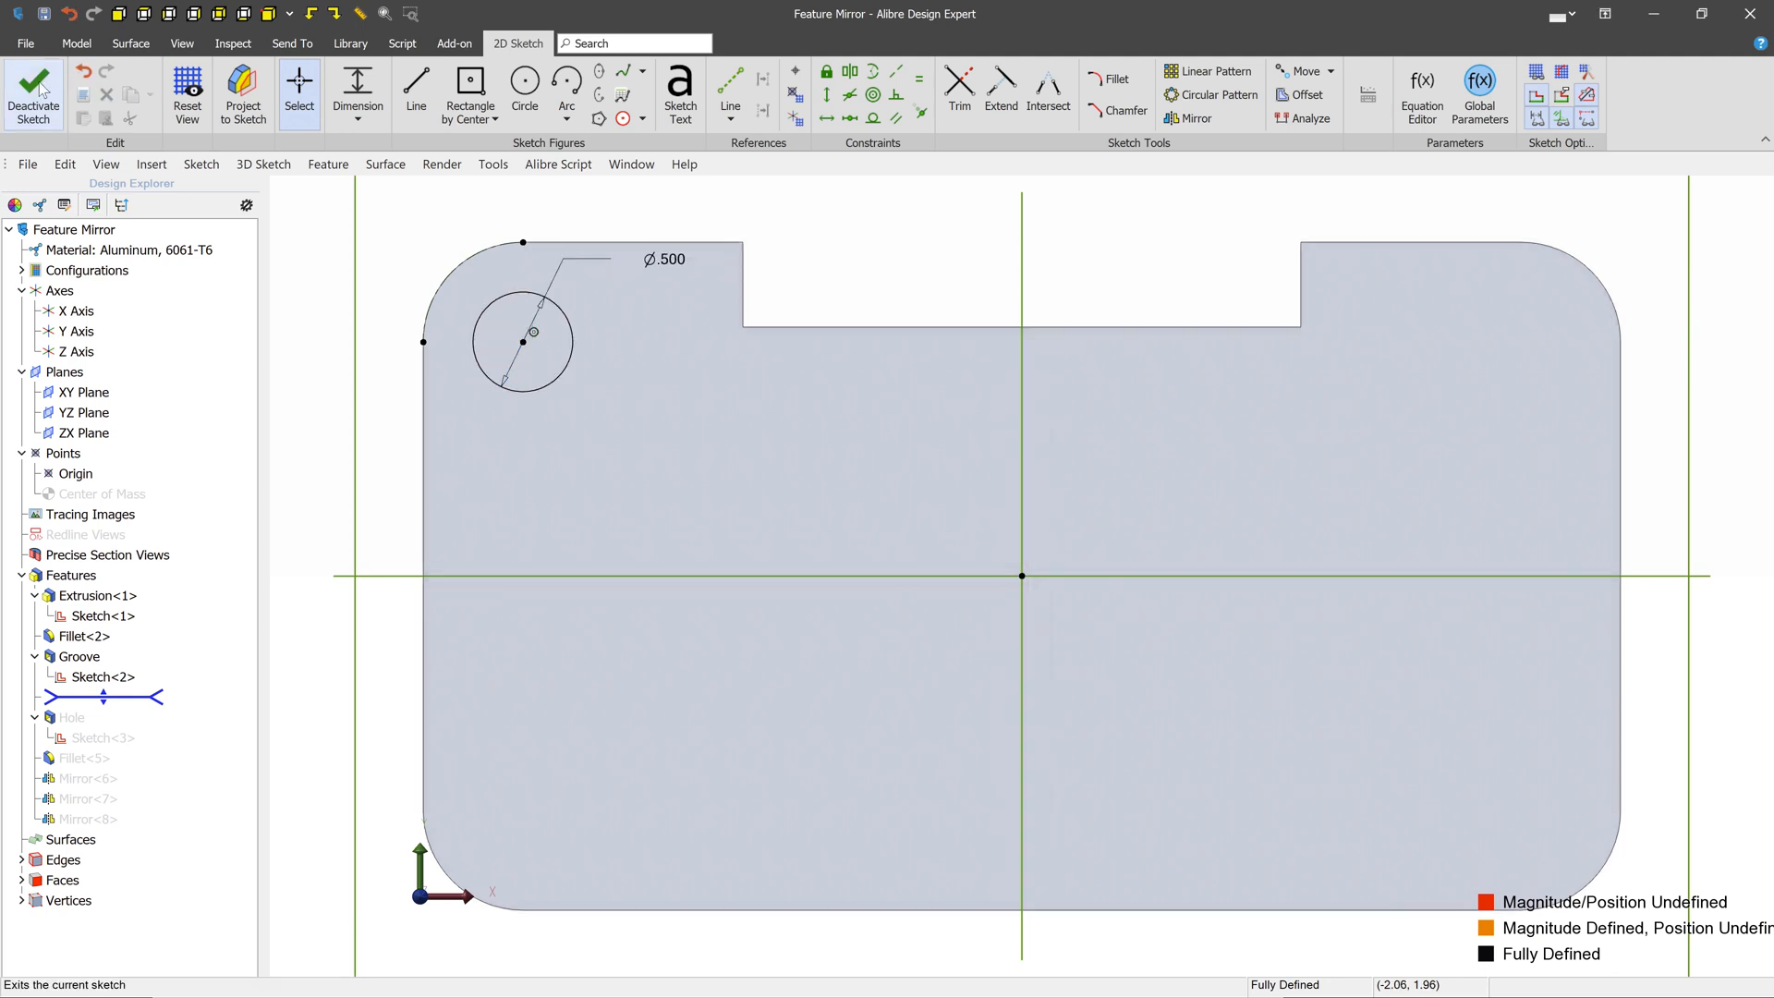
pyautogui.click(33, 92)
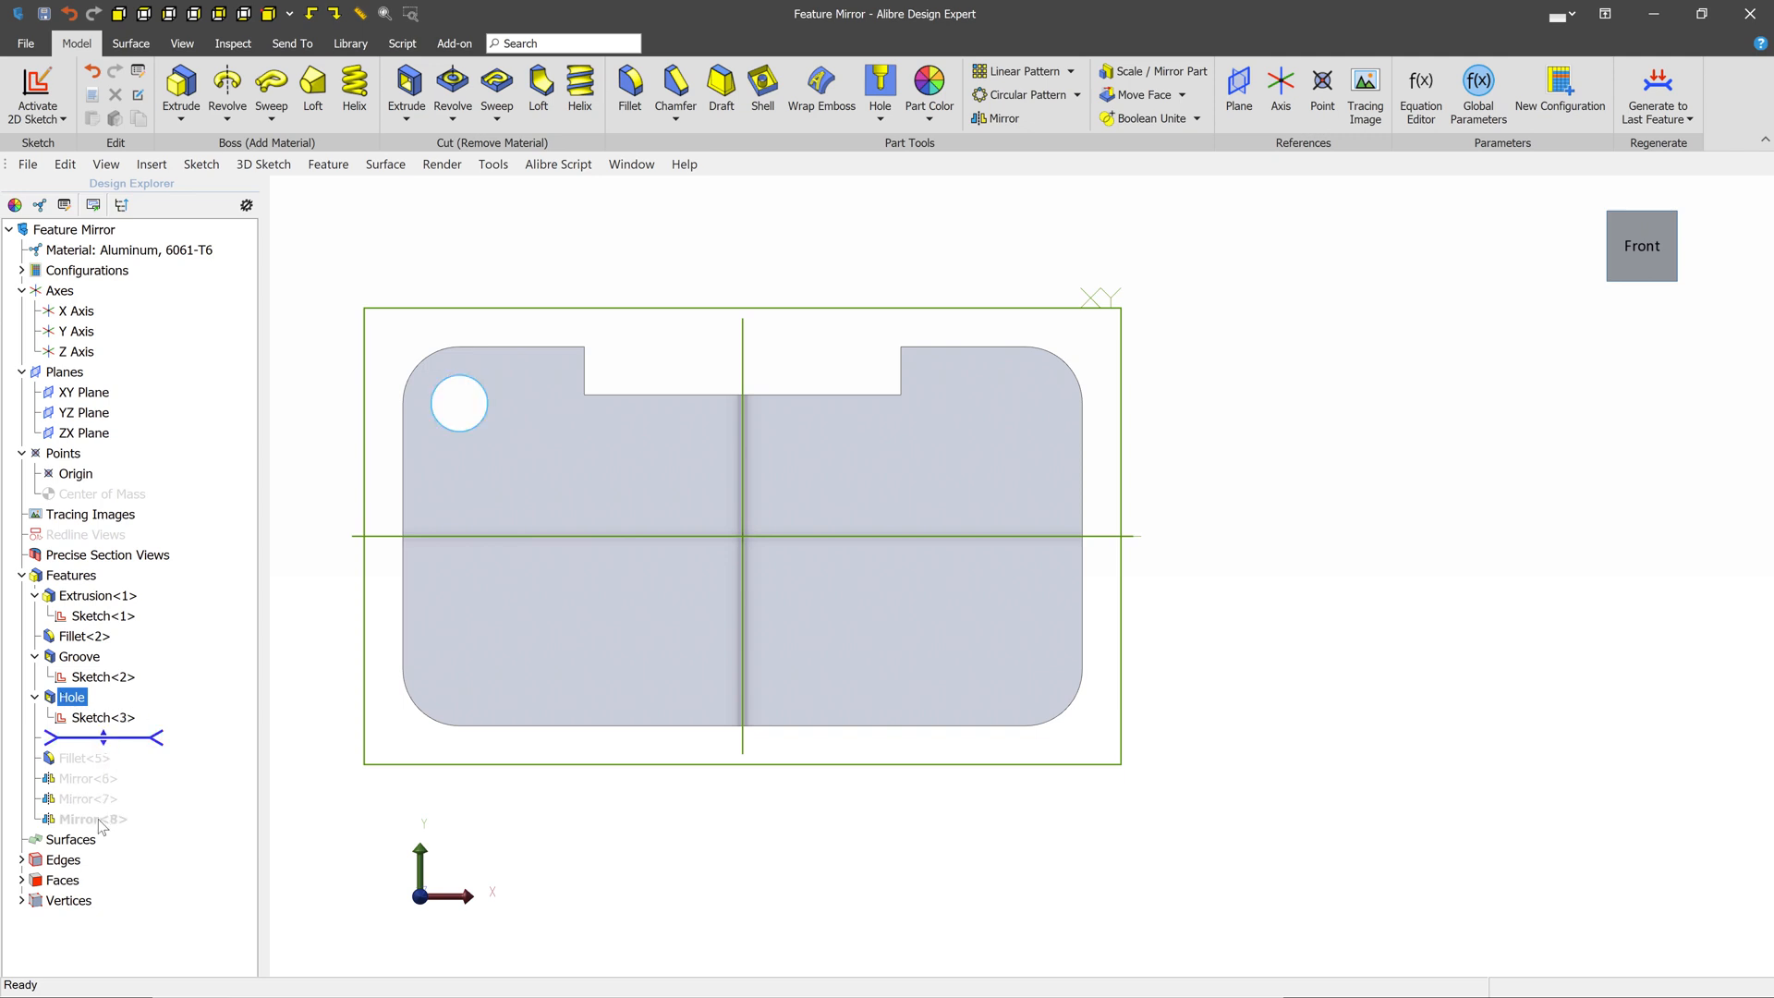
pyautogui.moveTo(1657, 93)
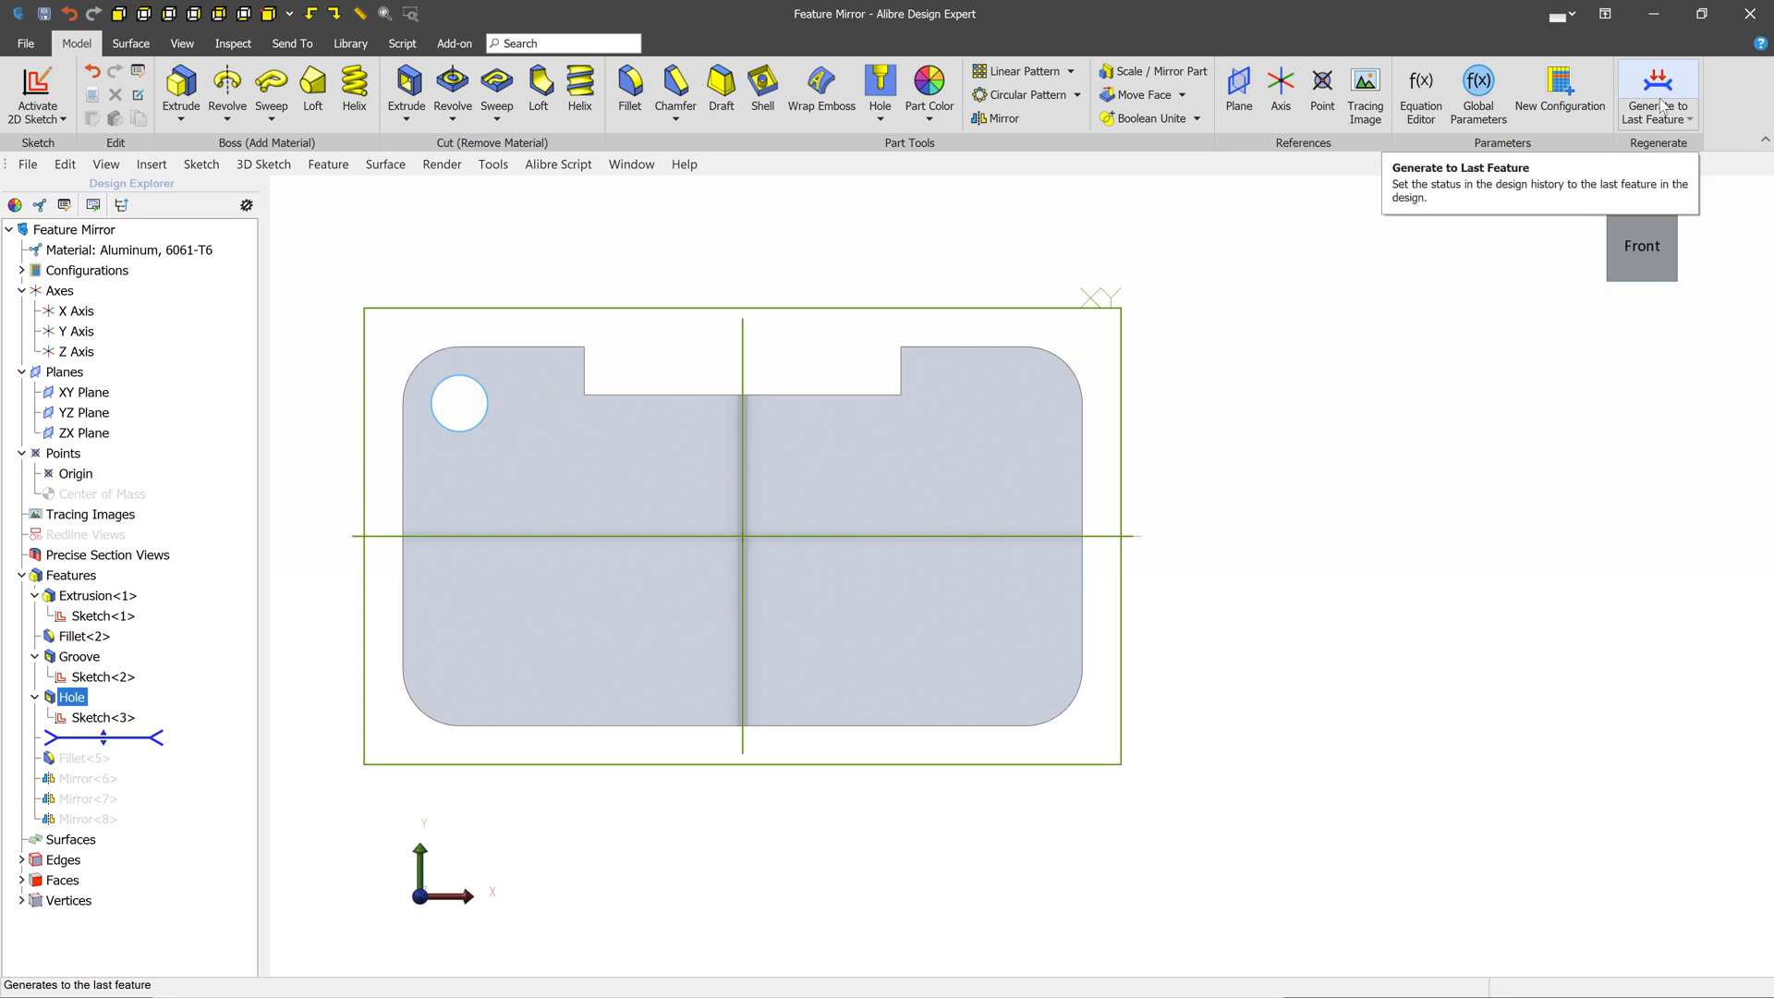
pyautogui.click(1656, 85)
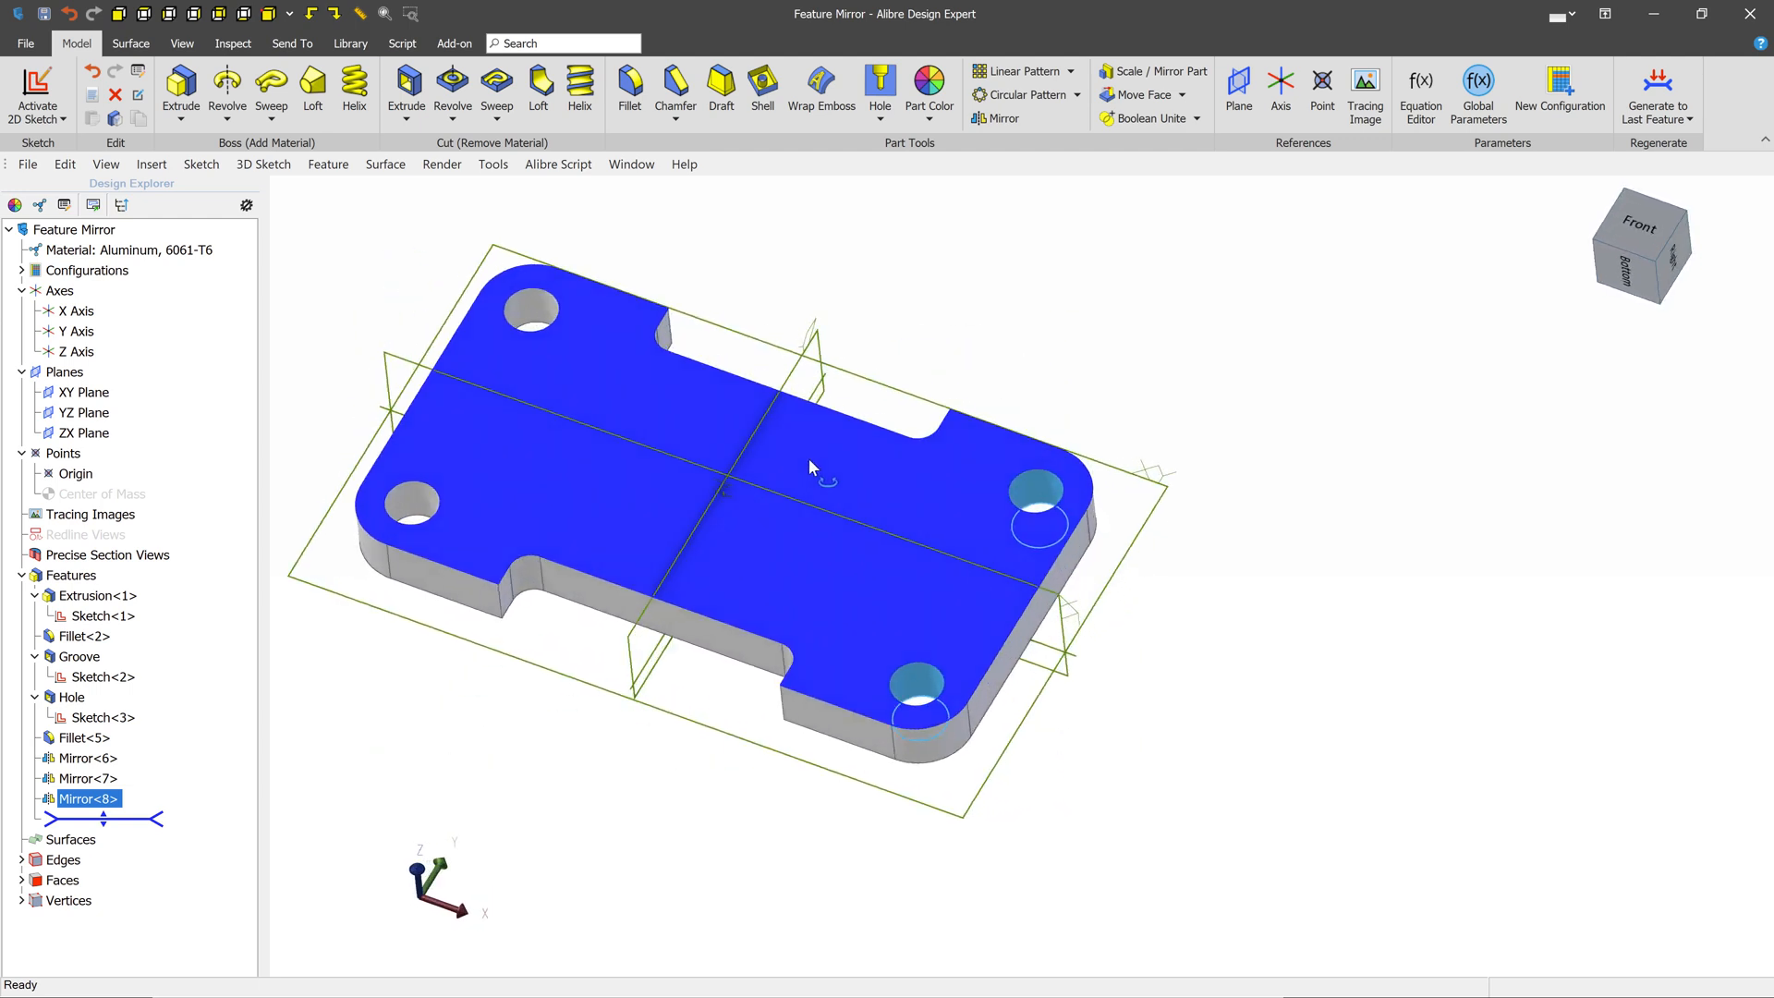
pyautogui.click(1041, 305)
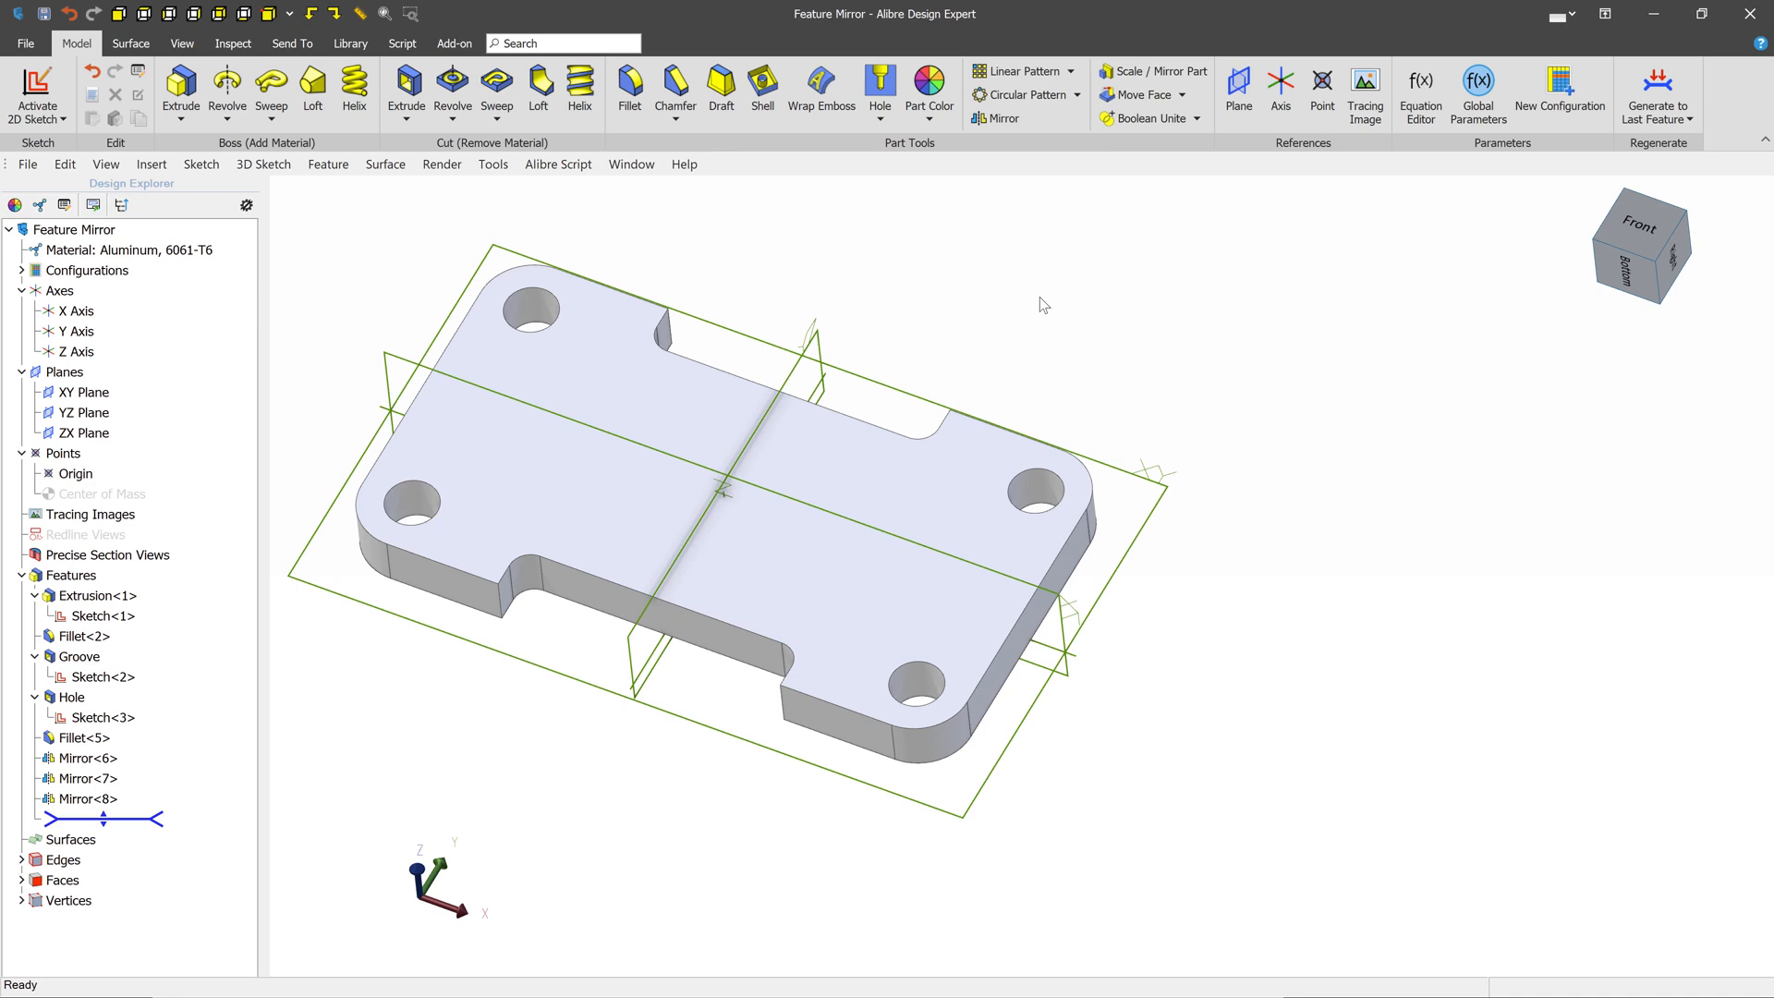
# Step: Mirror Extrusion<1>, Extrusion<4>, Fillet<2> and Fillet<3> across the bracket's end face
pyautogui.click(1002, 117)
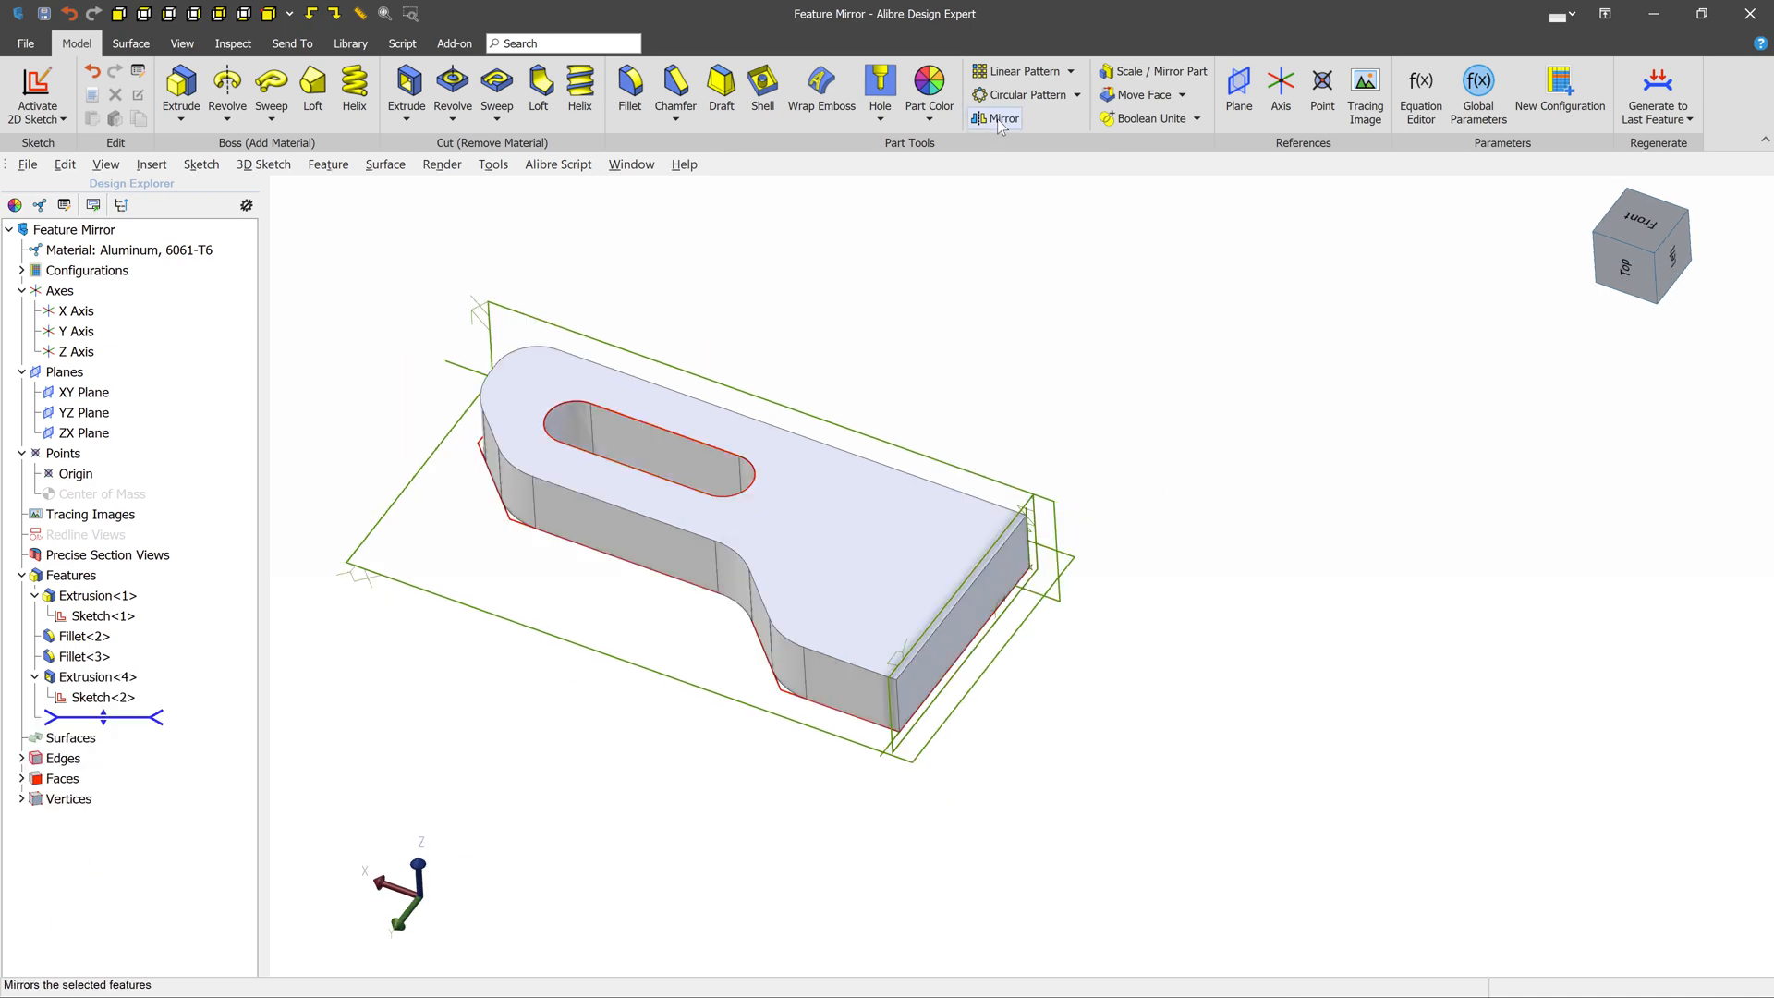
pyautogui.click(999, 118)
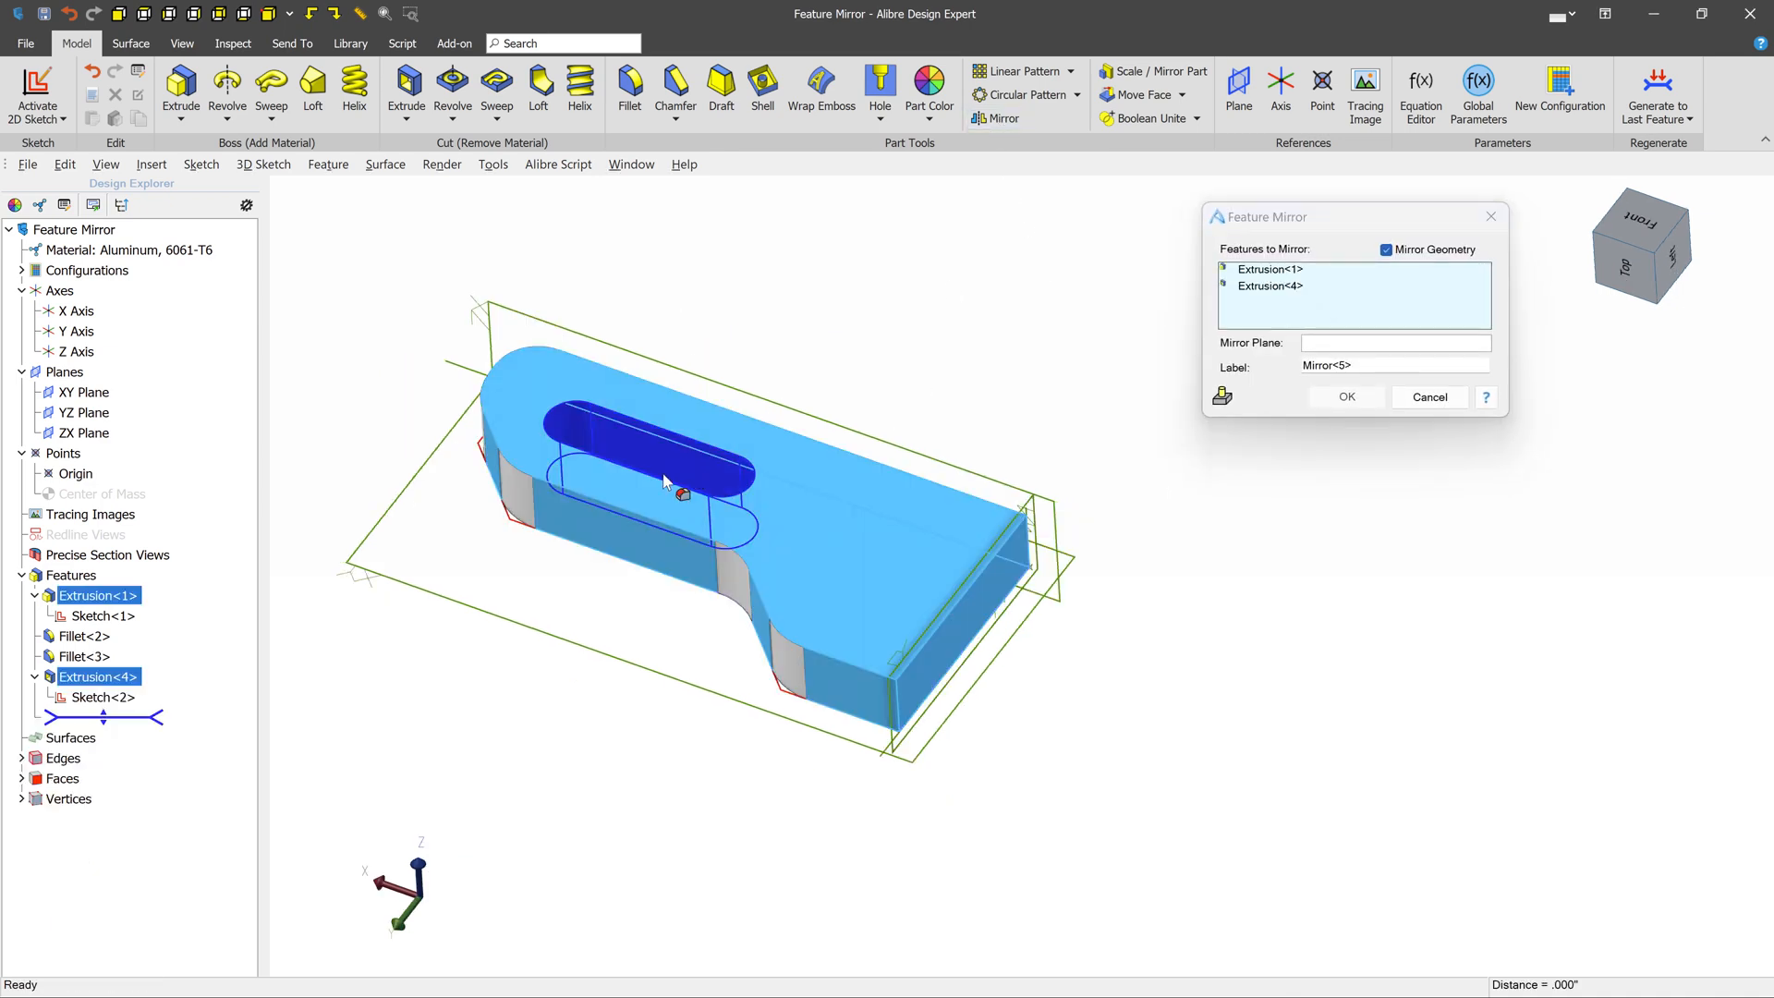
pyautogui.click(84, 635)
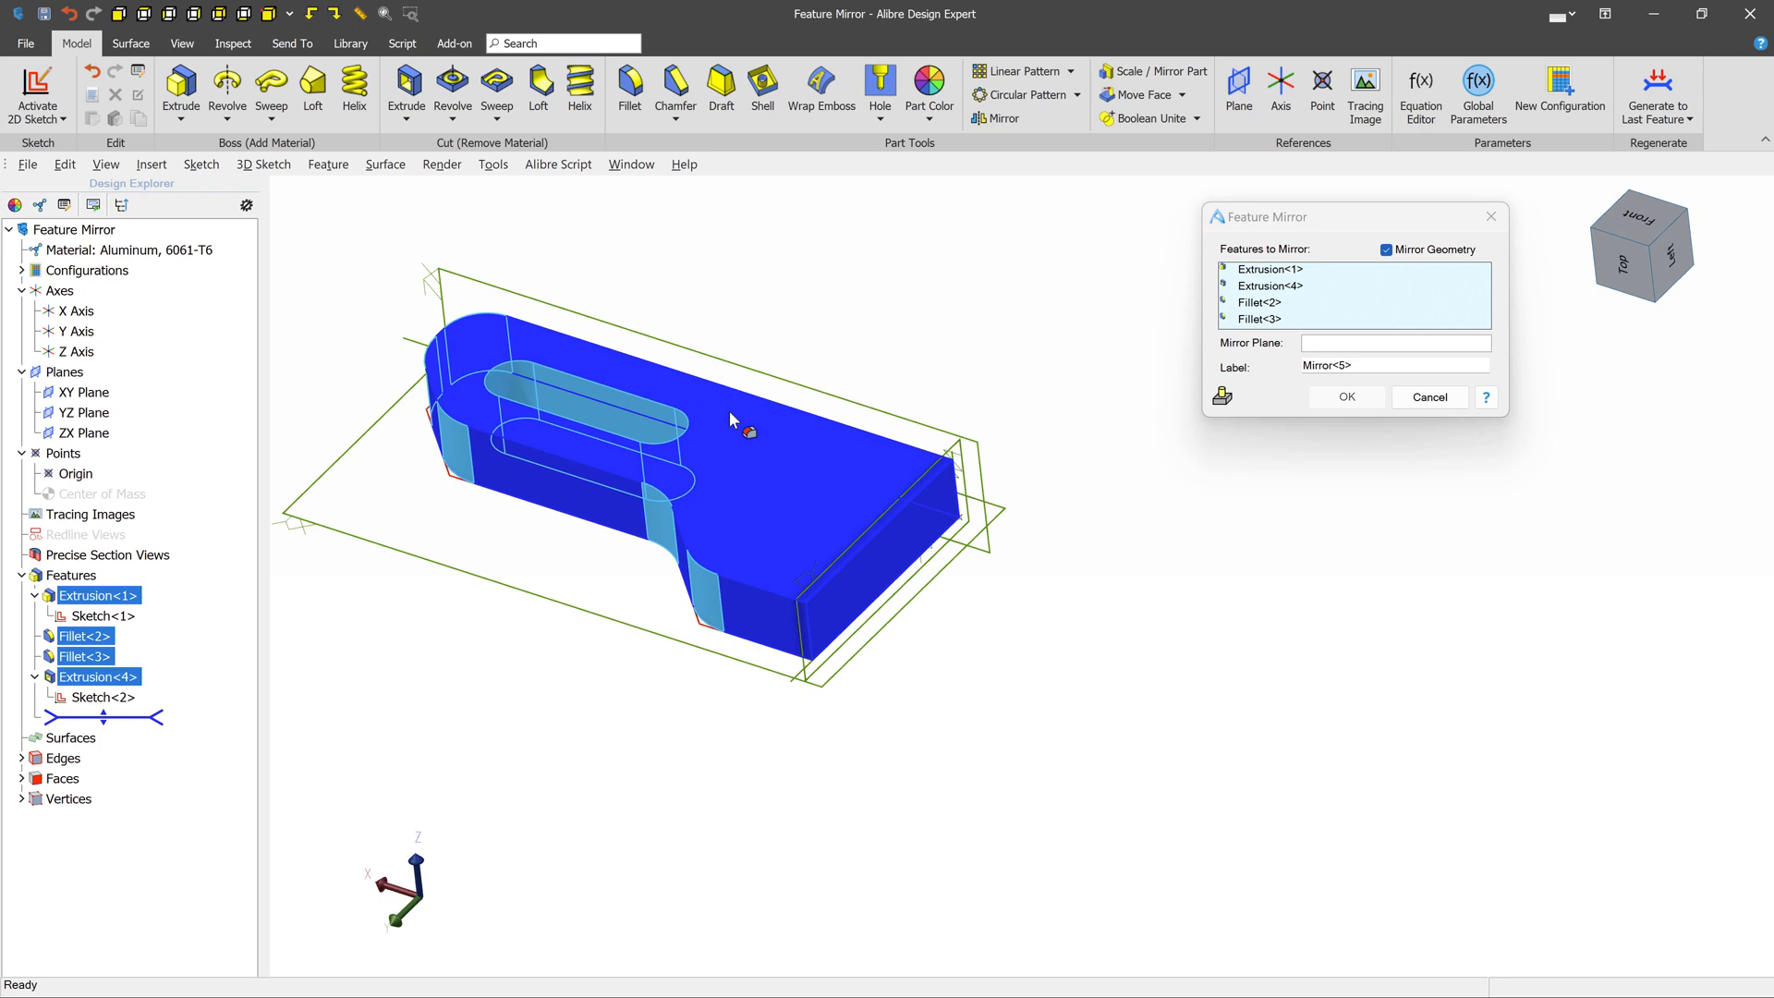
pyautogui.click(1394, 343)
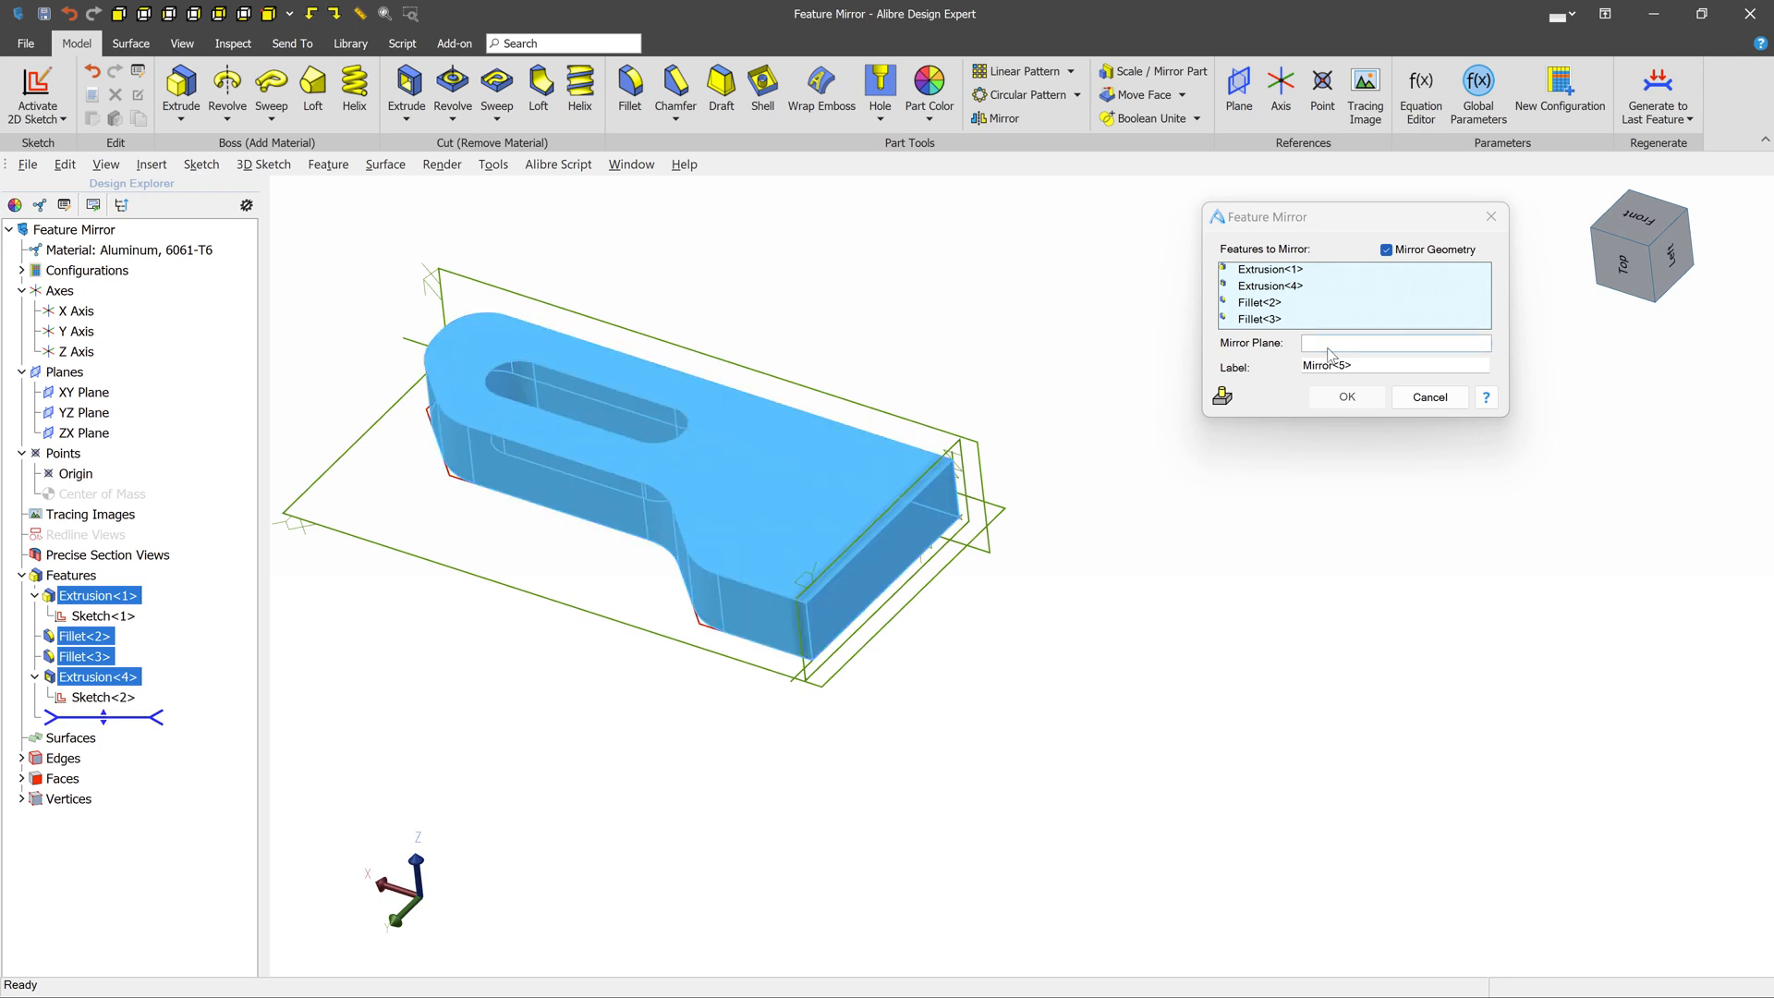
pyautogui.click(86, 432)
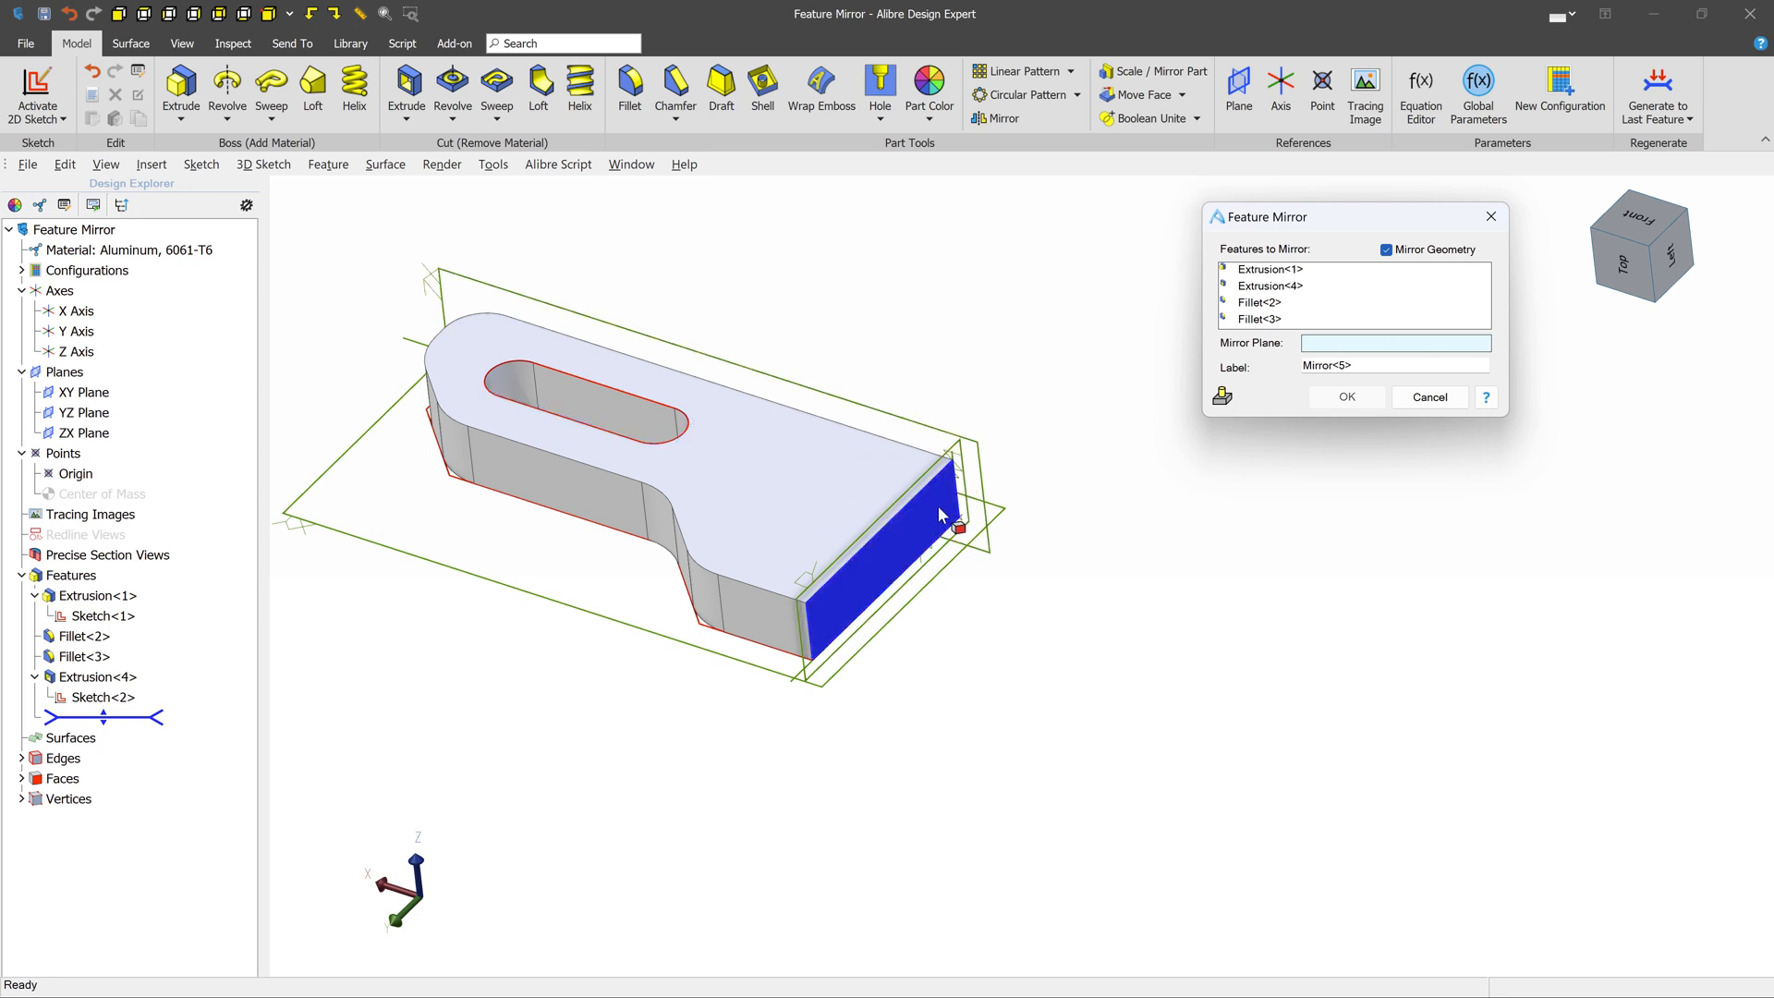
pyautogui.moveTo(927, 528)
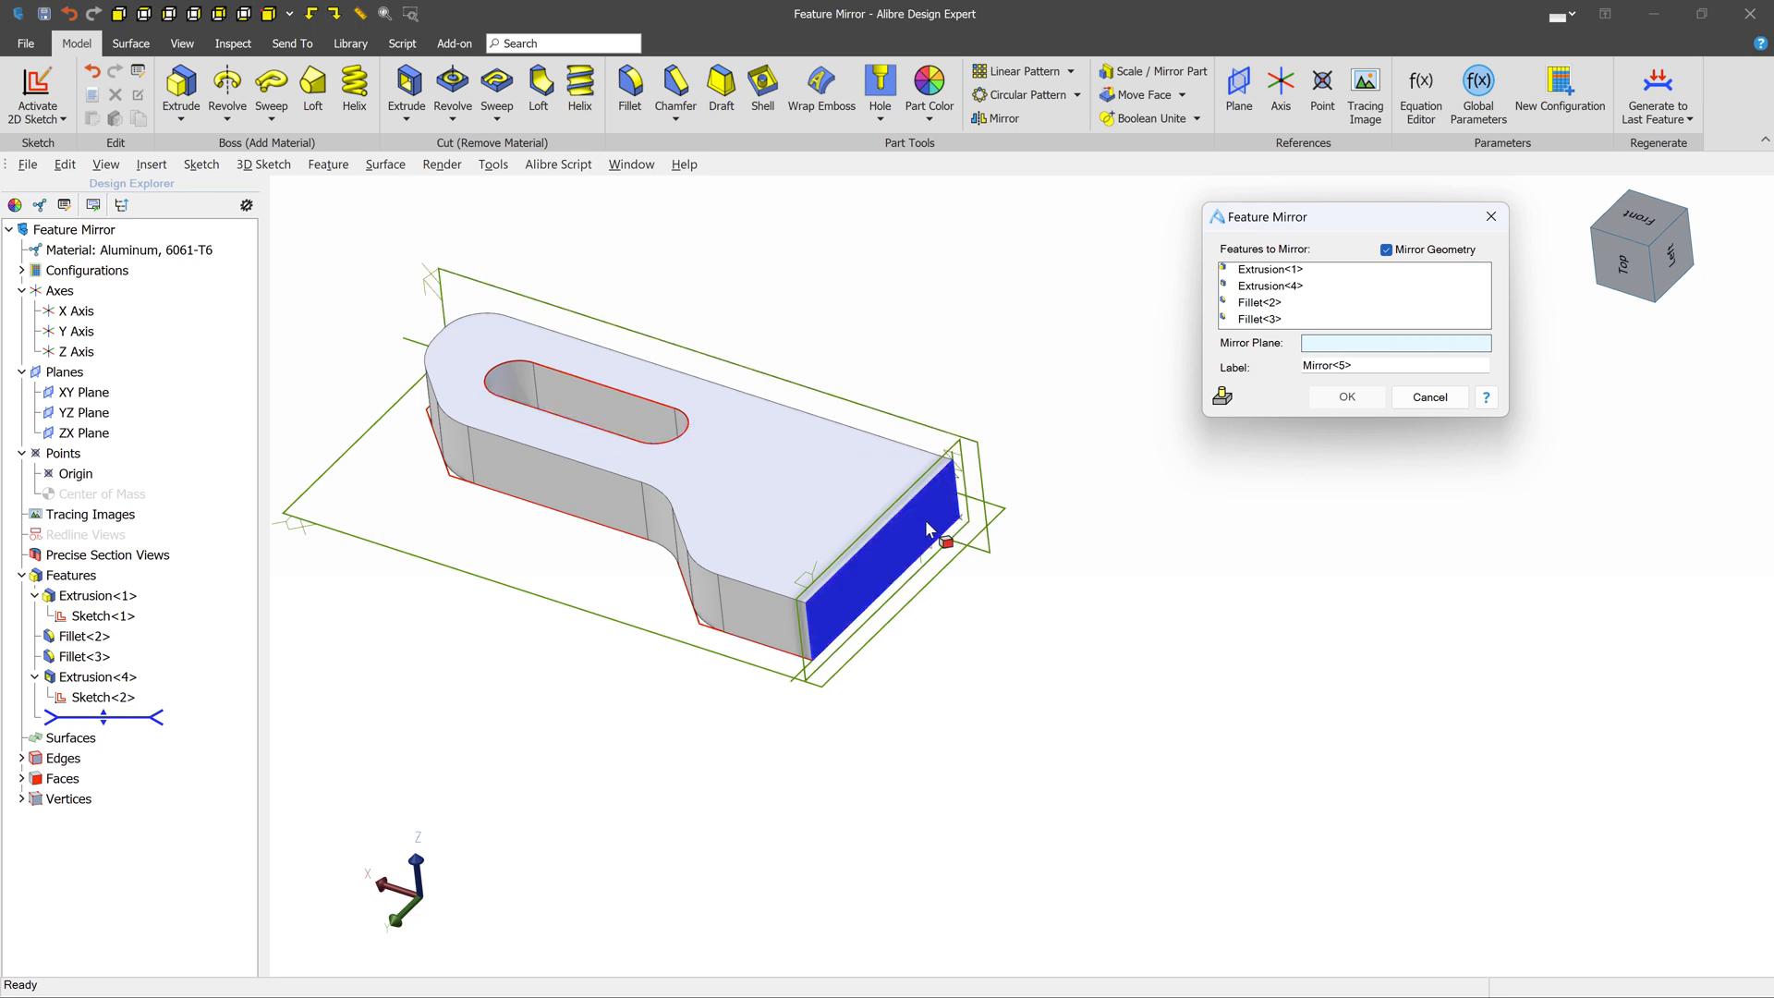
pyautogui.click(882, 543)
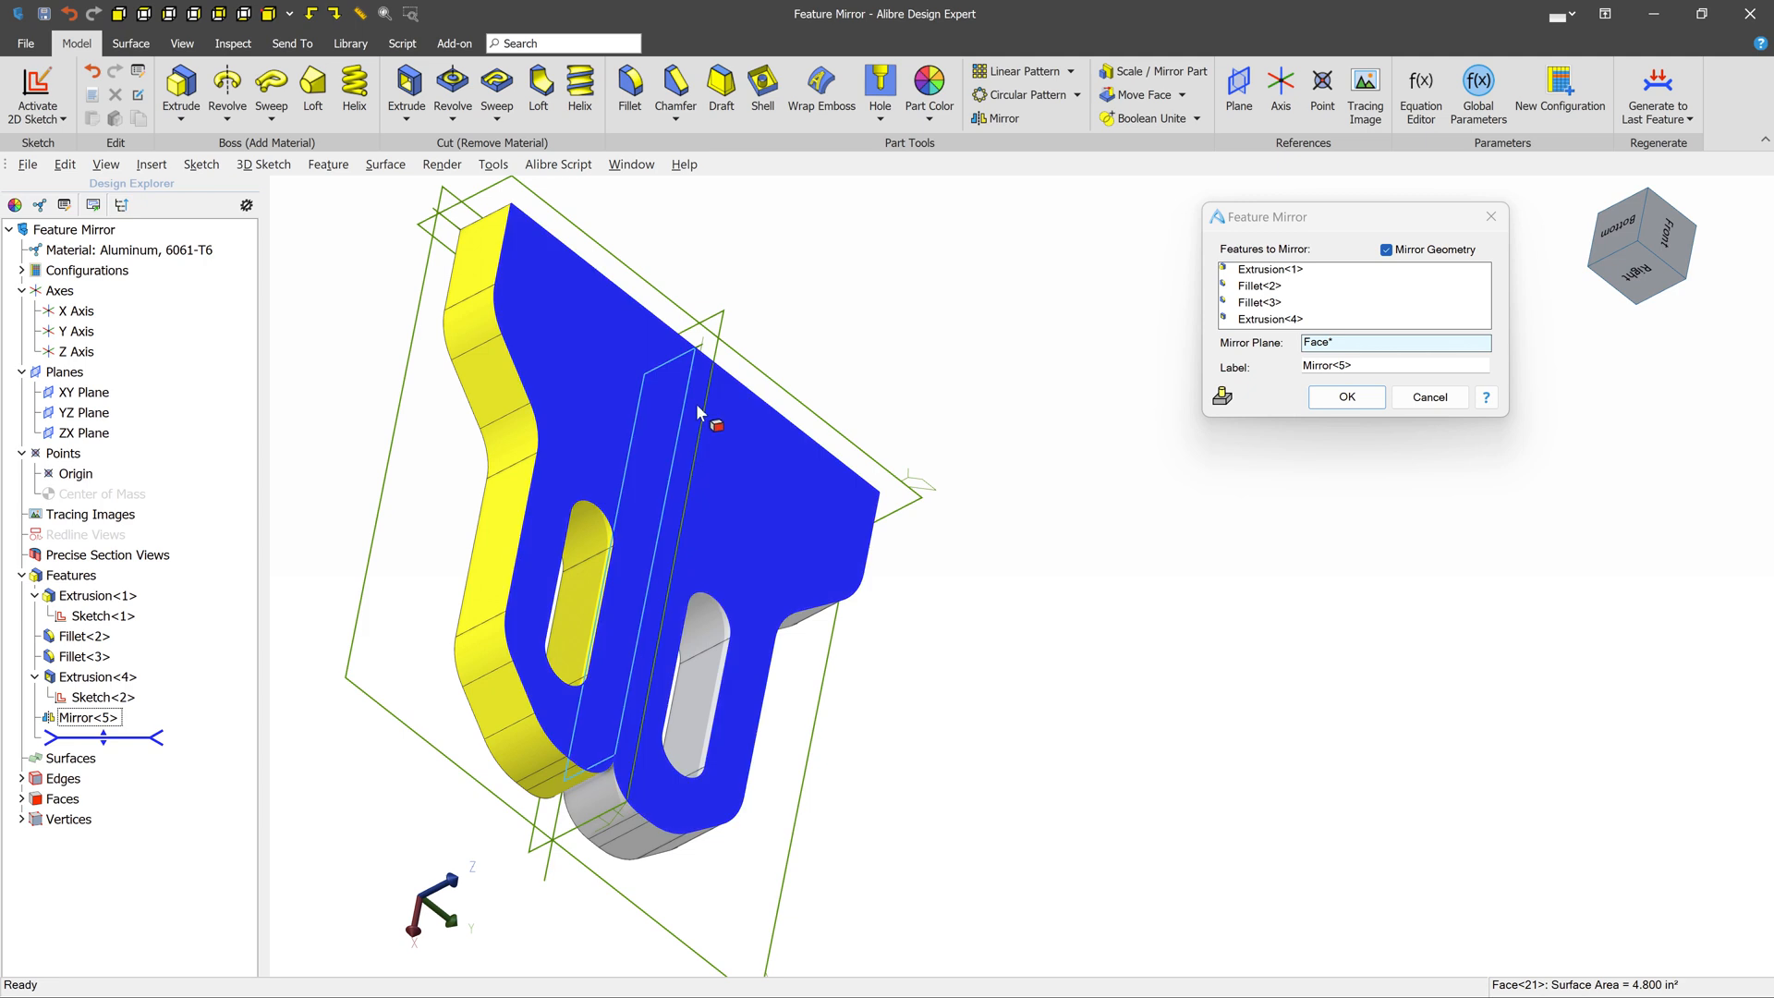
pyautogui.click(701, 413)
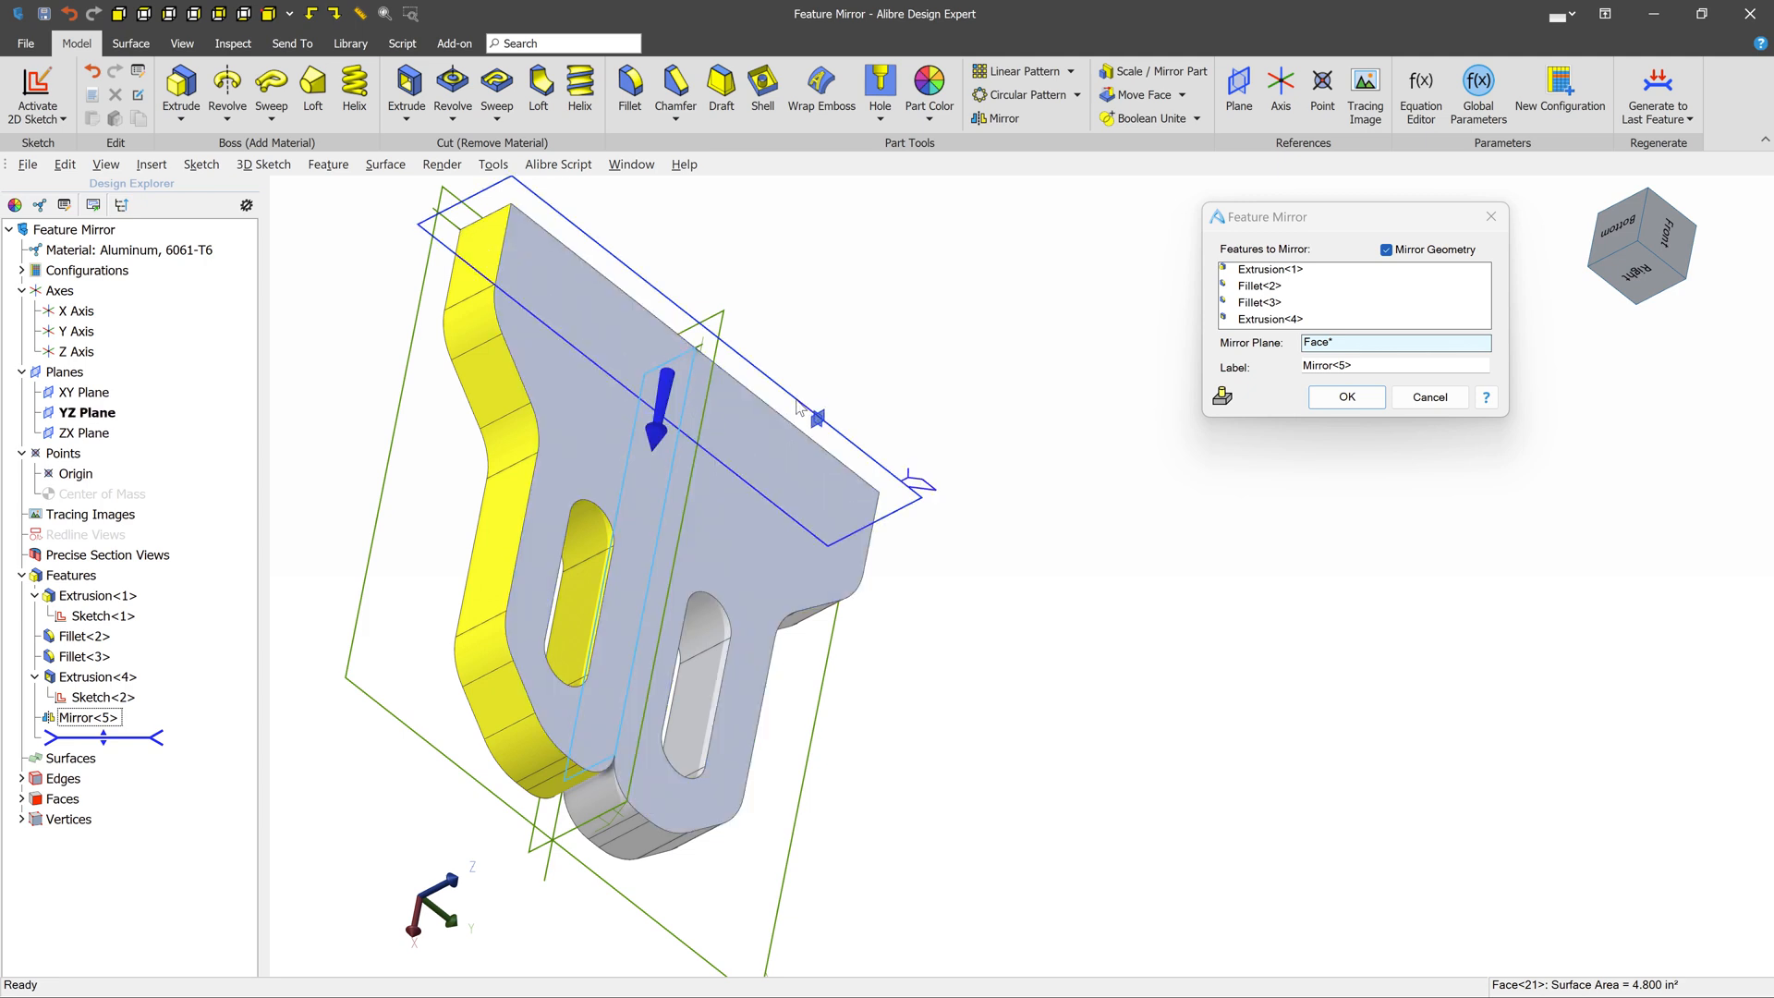
pyautogui.moveTo(805, 421)
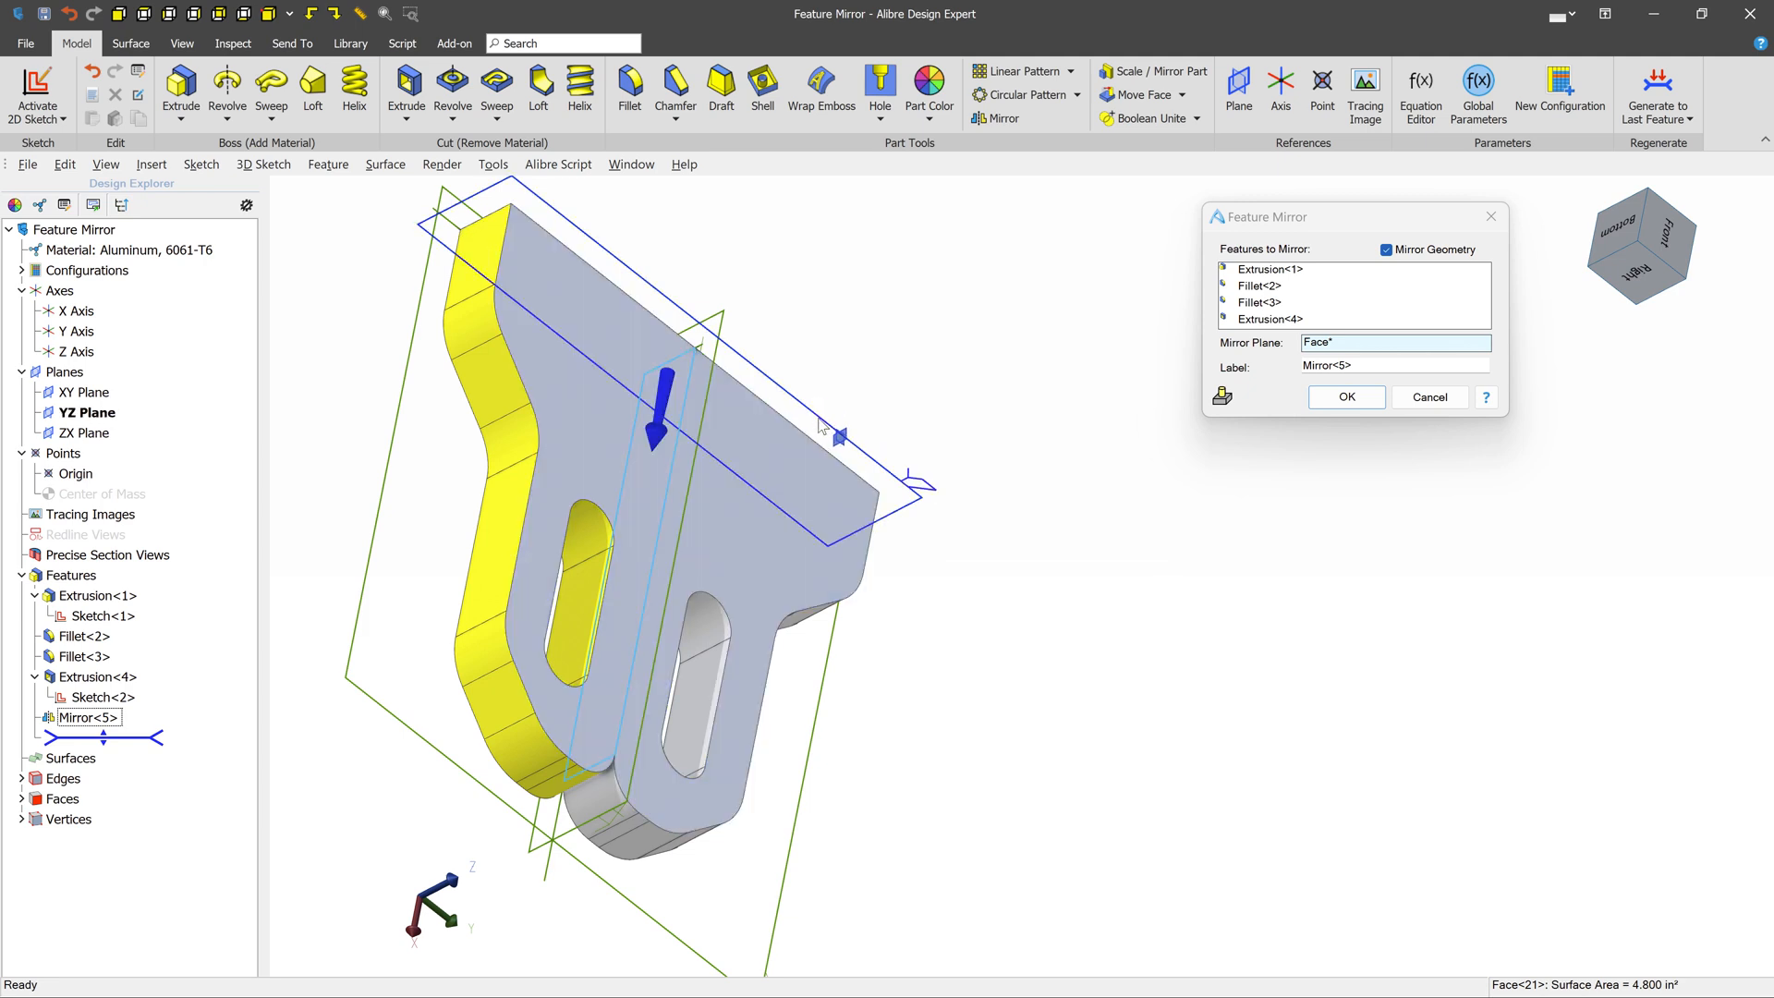
pyautogui.click(1427, 398)
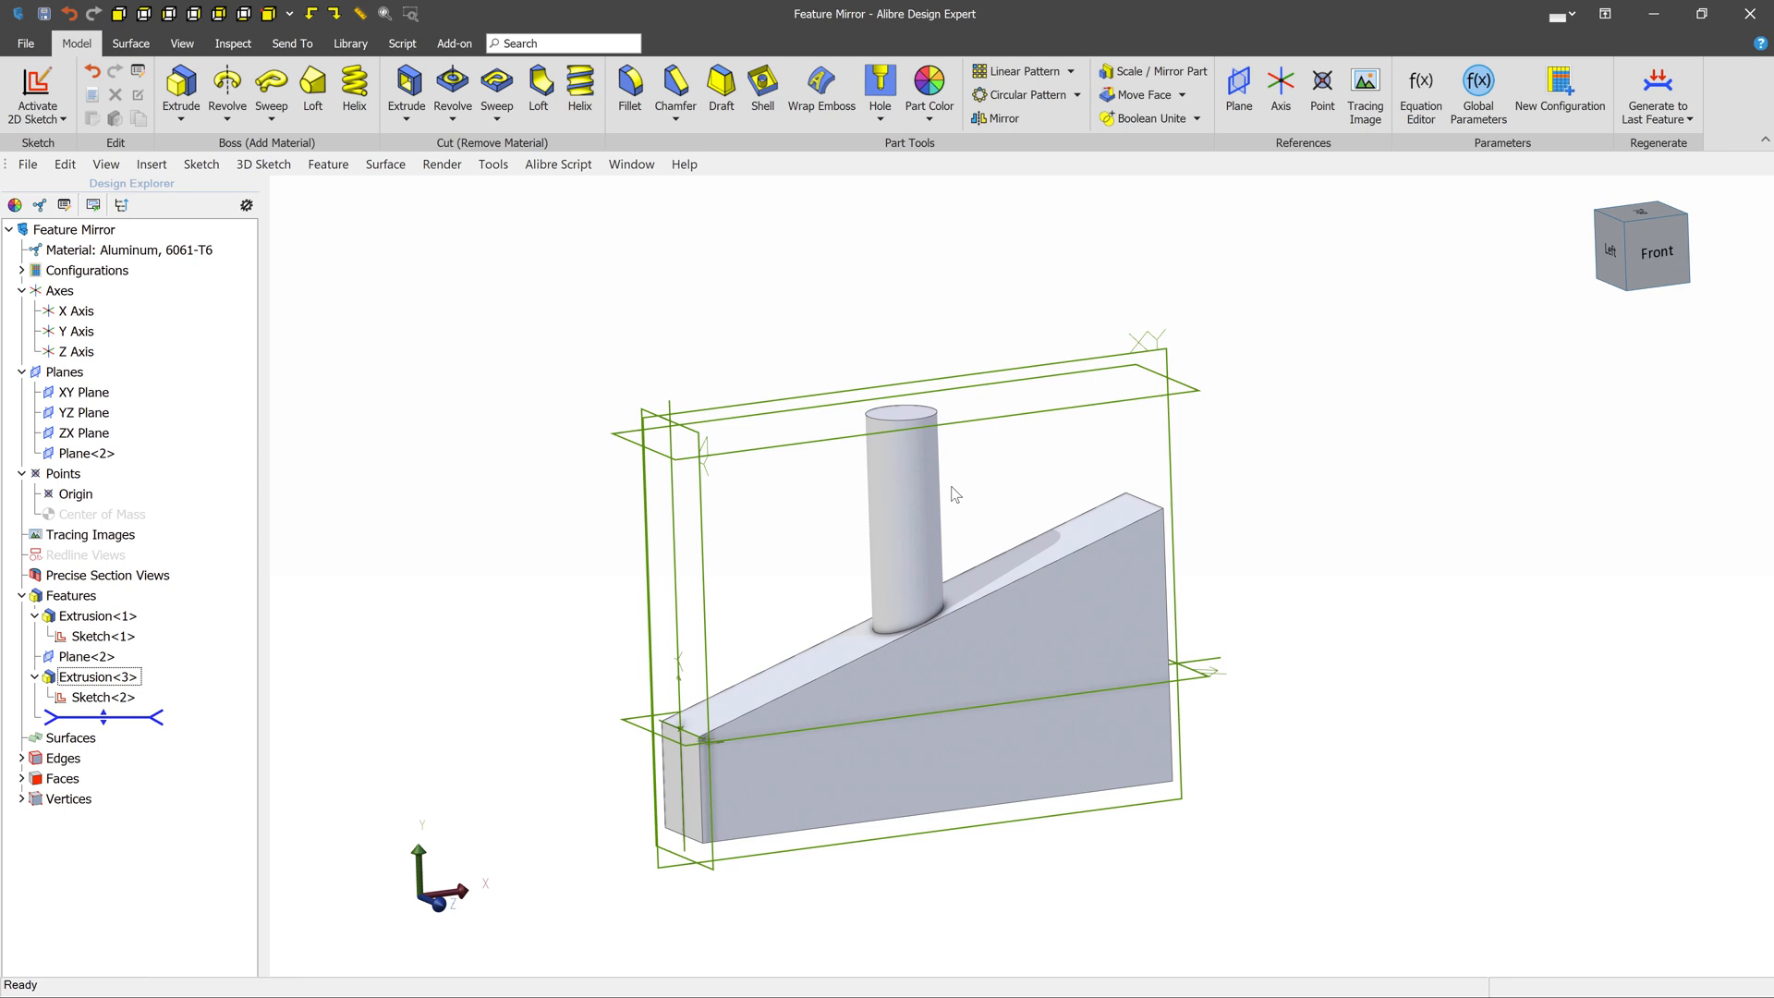
pyautogui.click(96, 676)
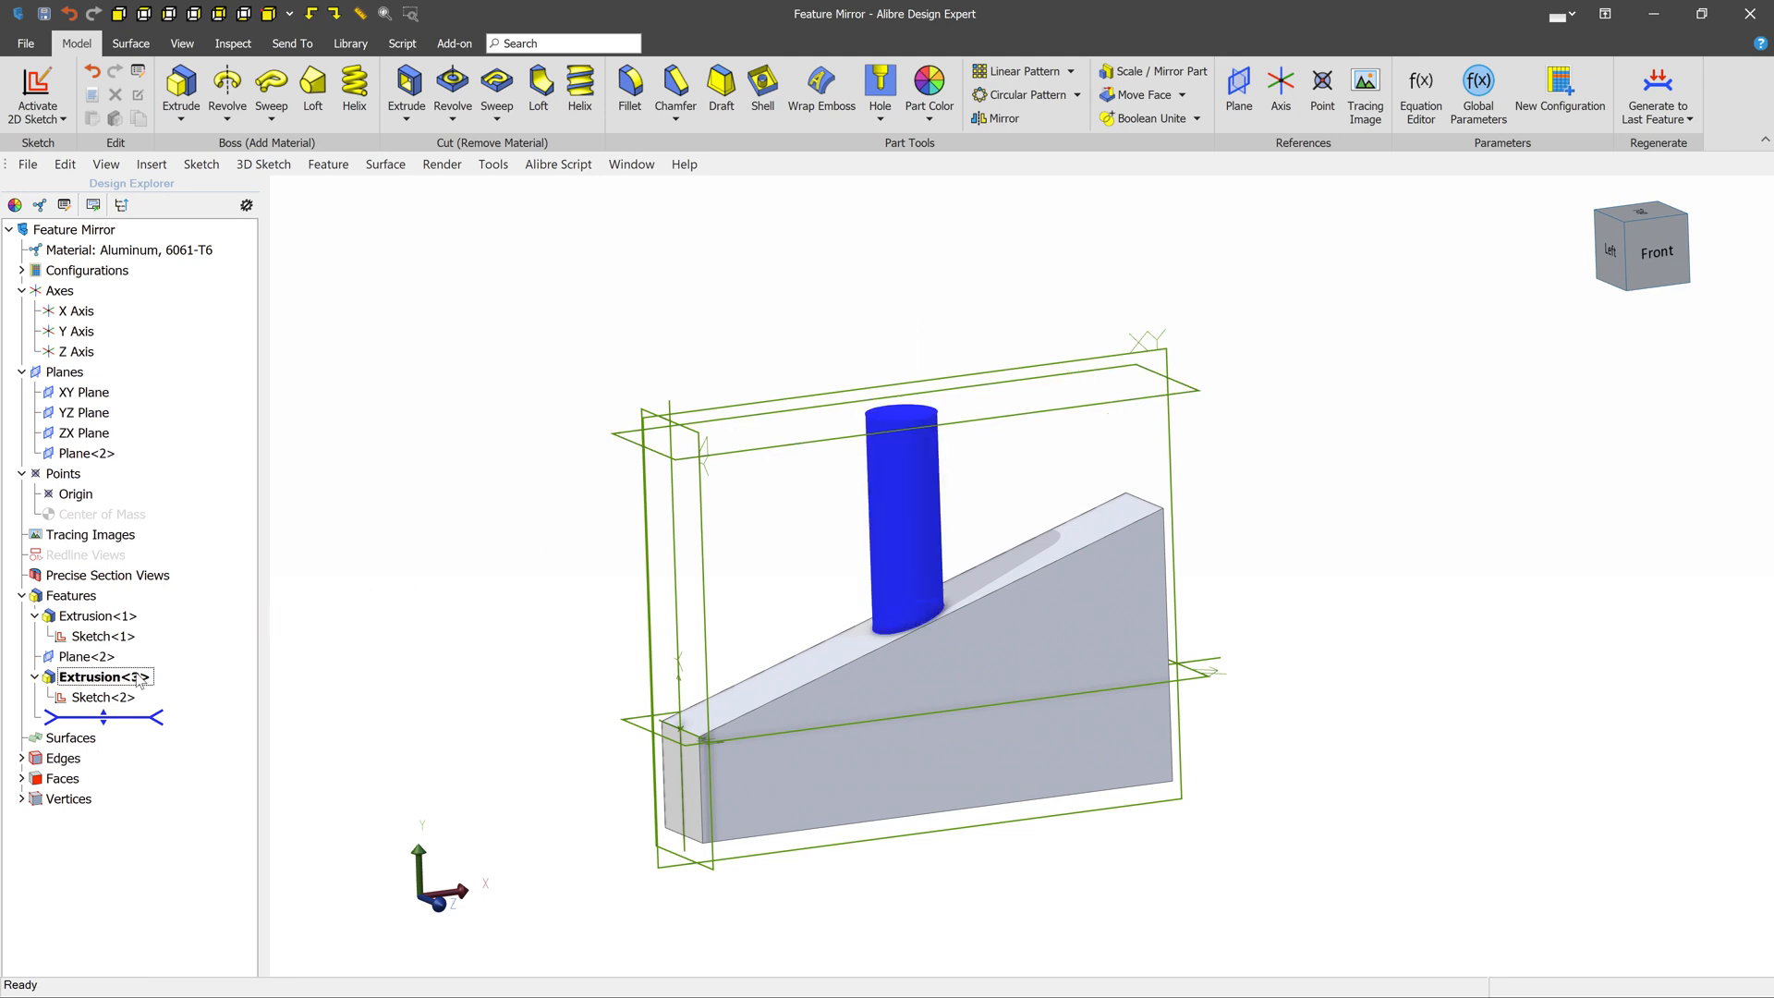
pyautogui.rightClick(102, 676)
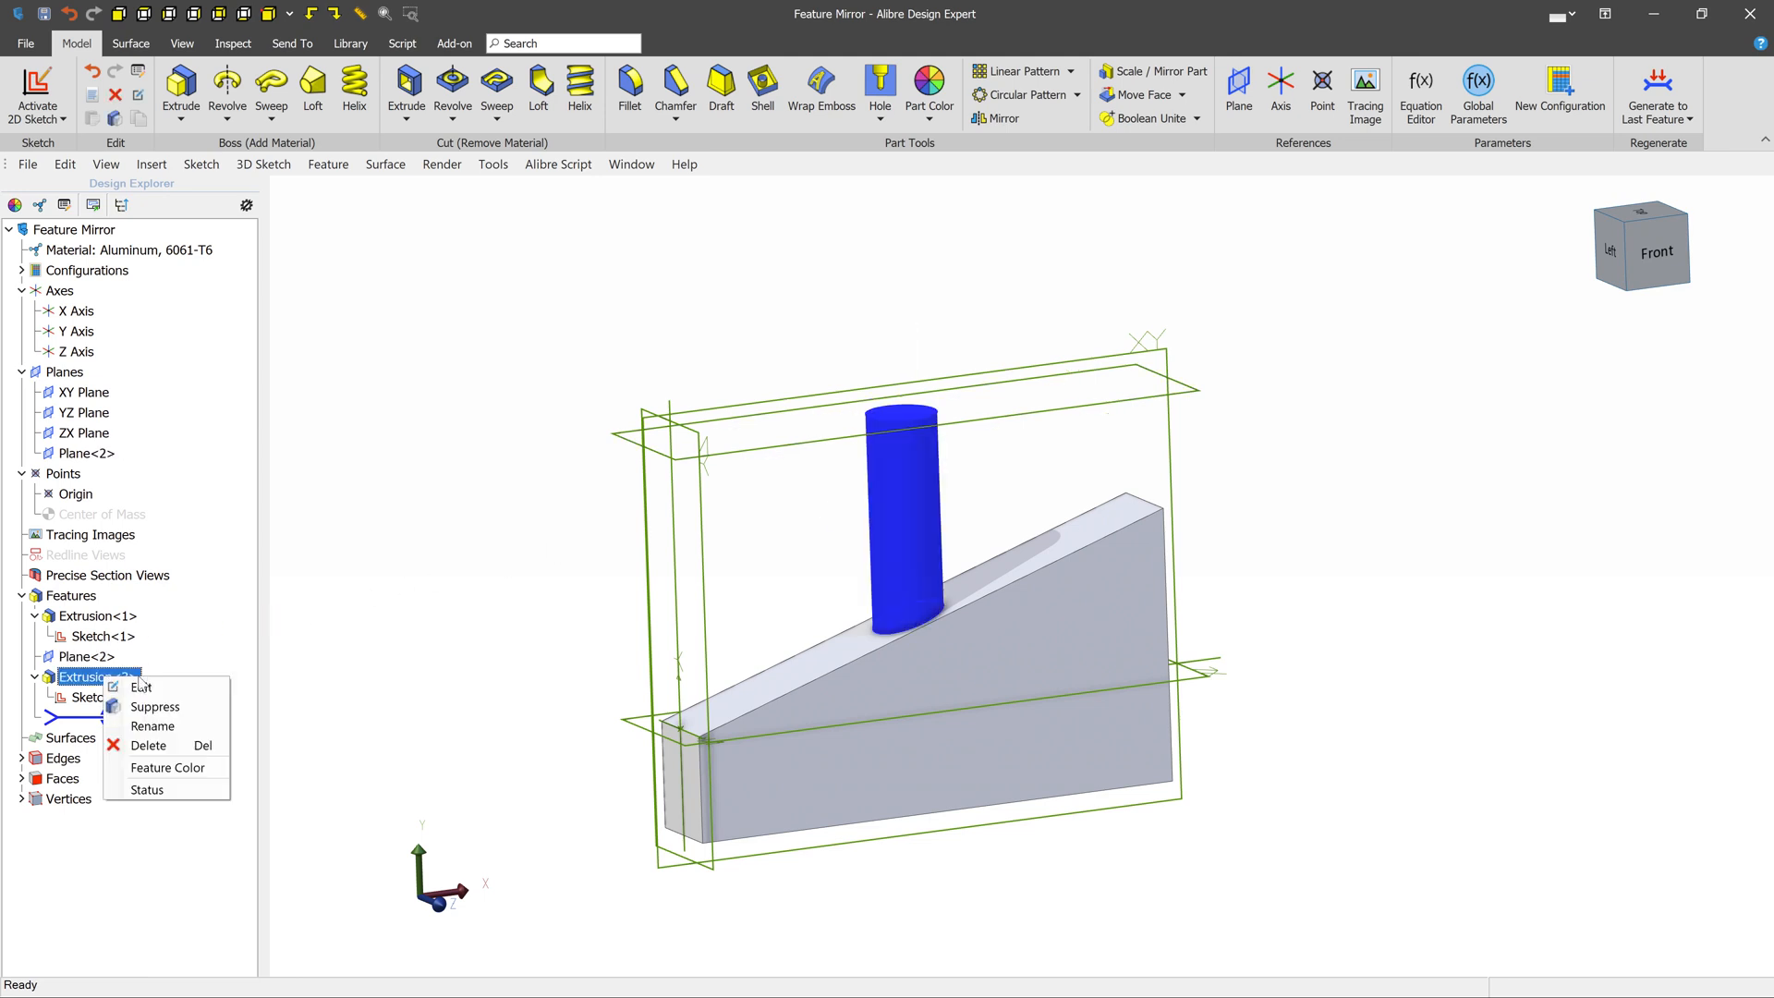
pyautogui.click(141, 686)
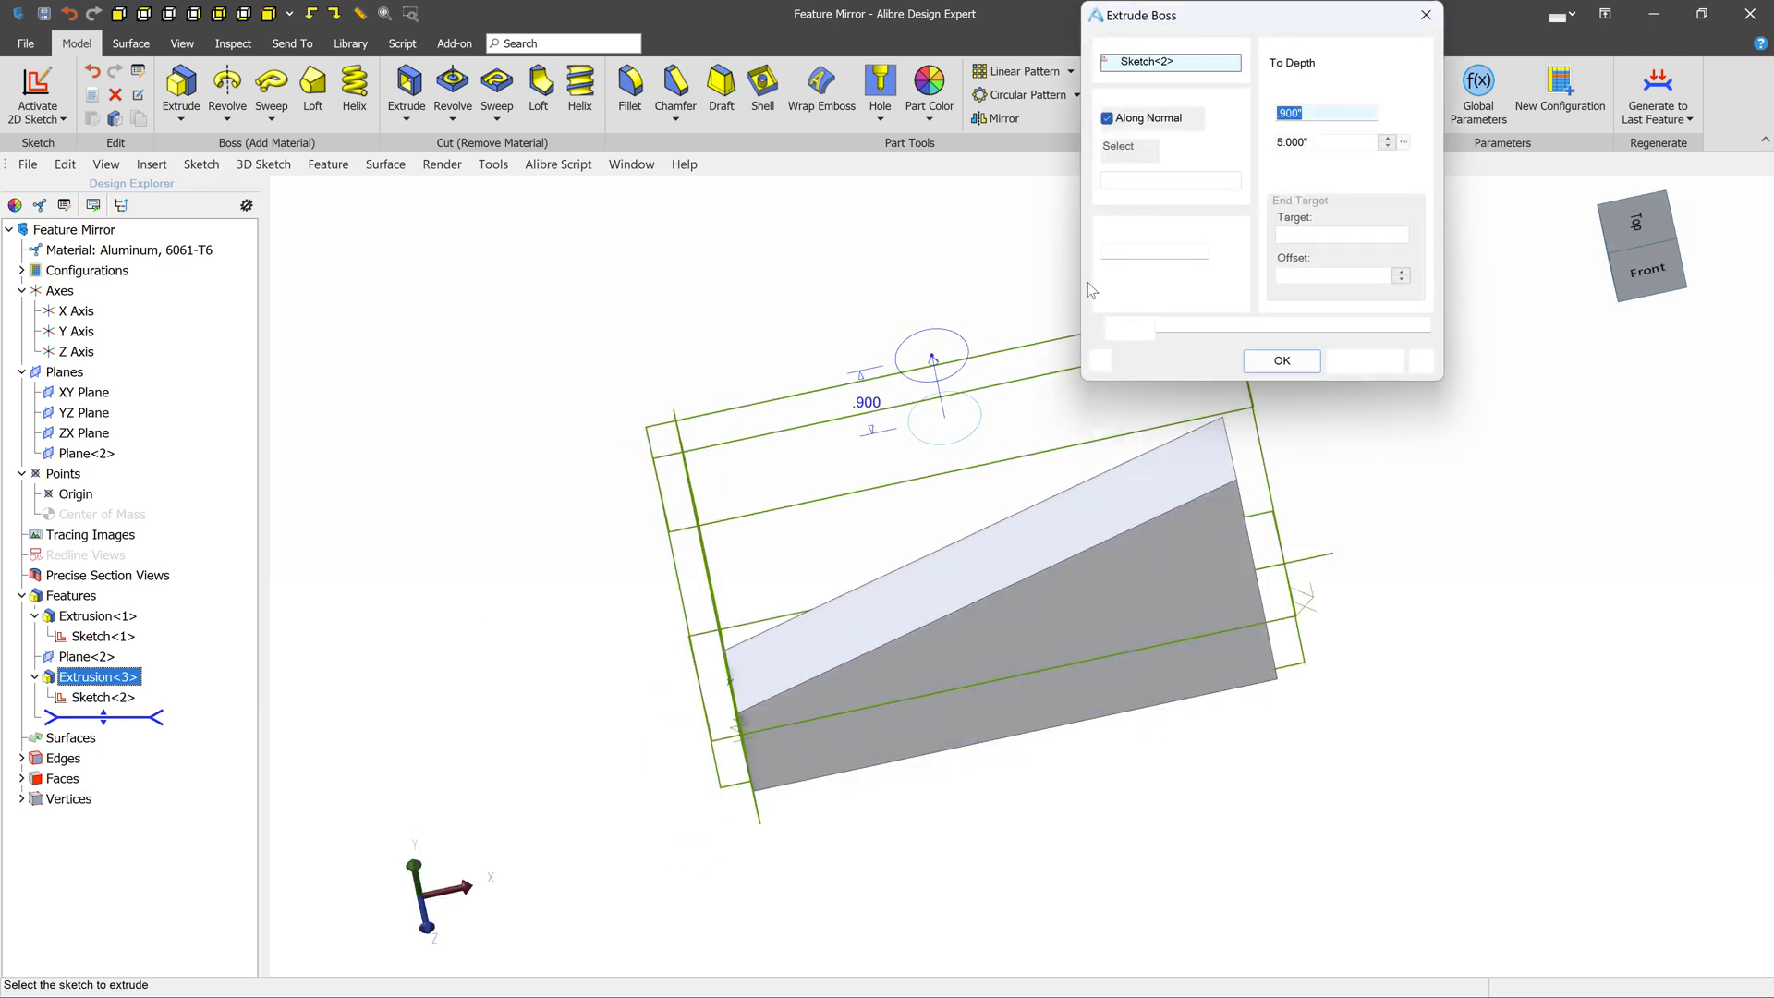
pyautogui.click(1341, 62)
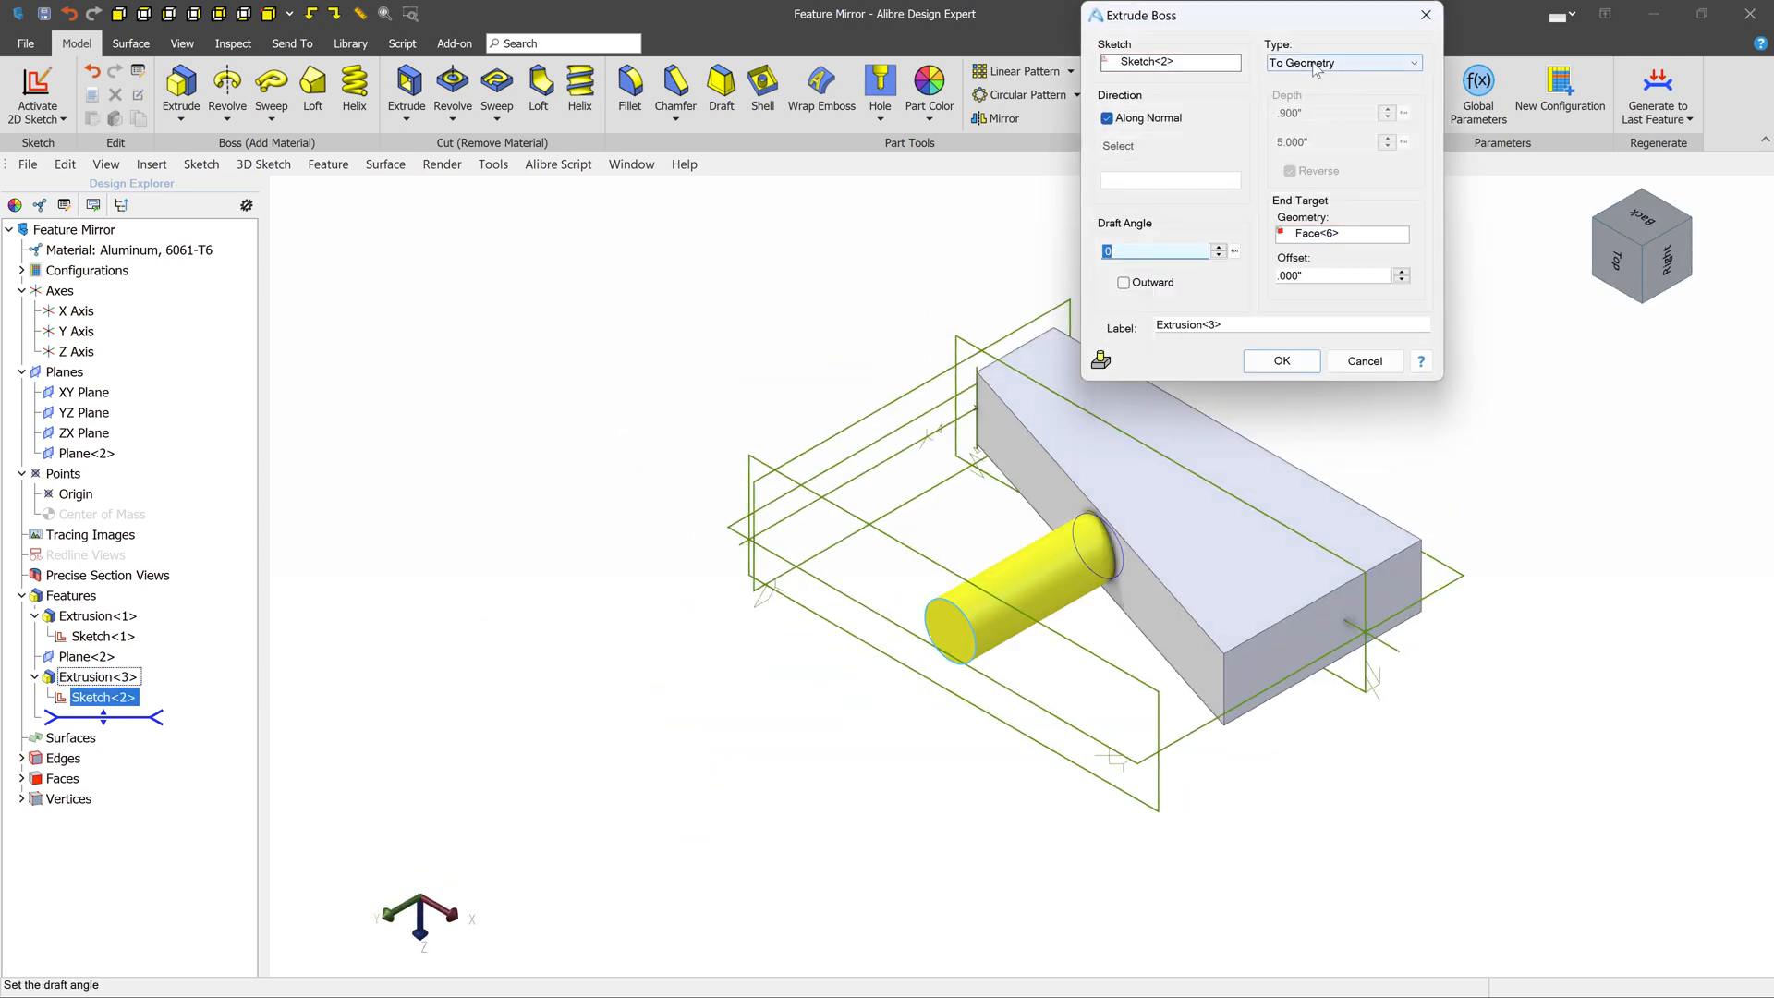
pyautogui.moveTo(1372, 74)
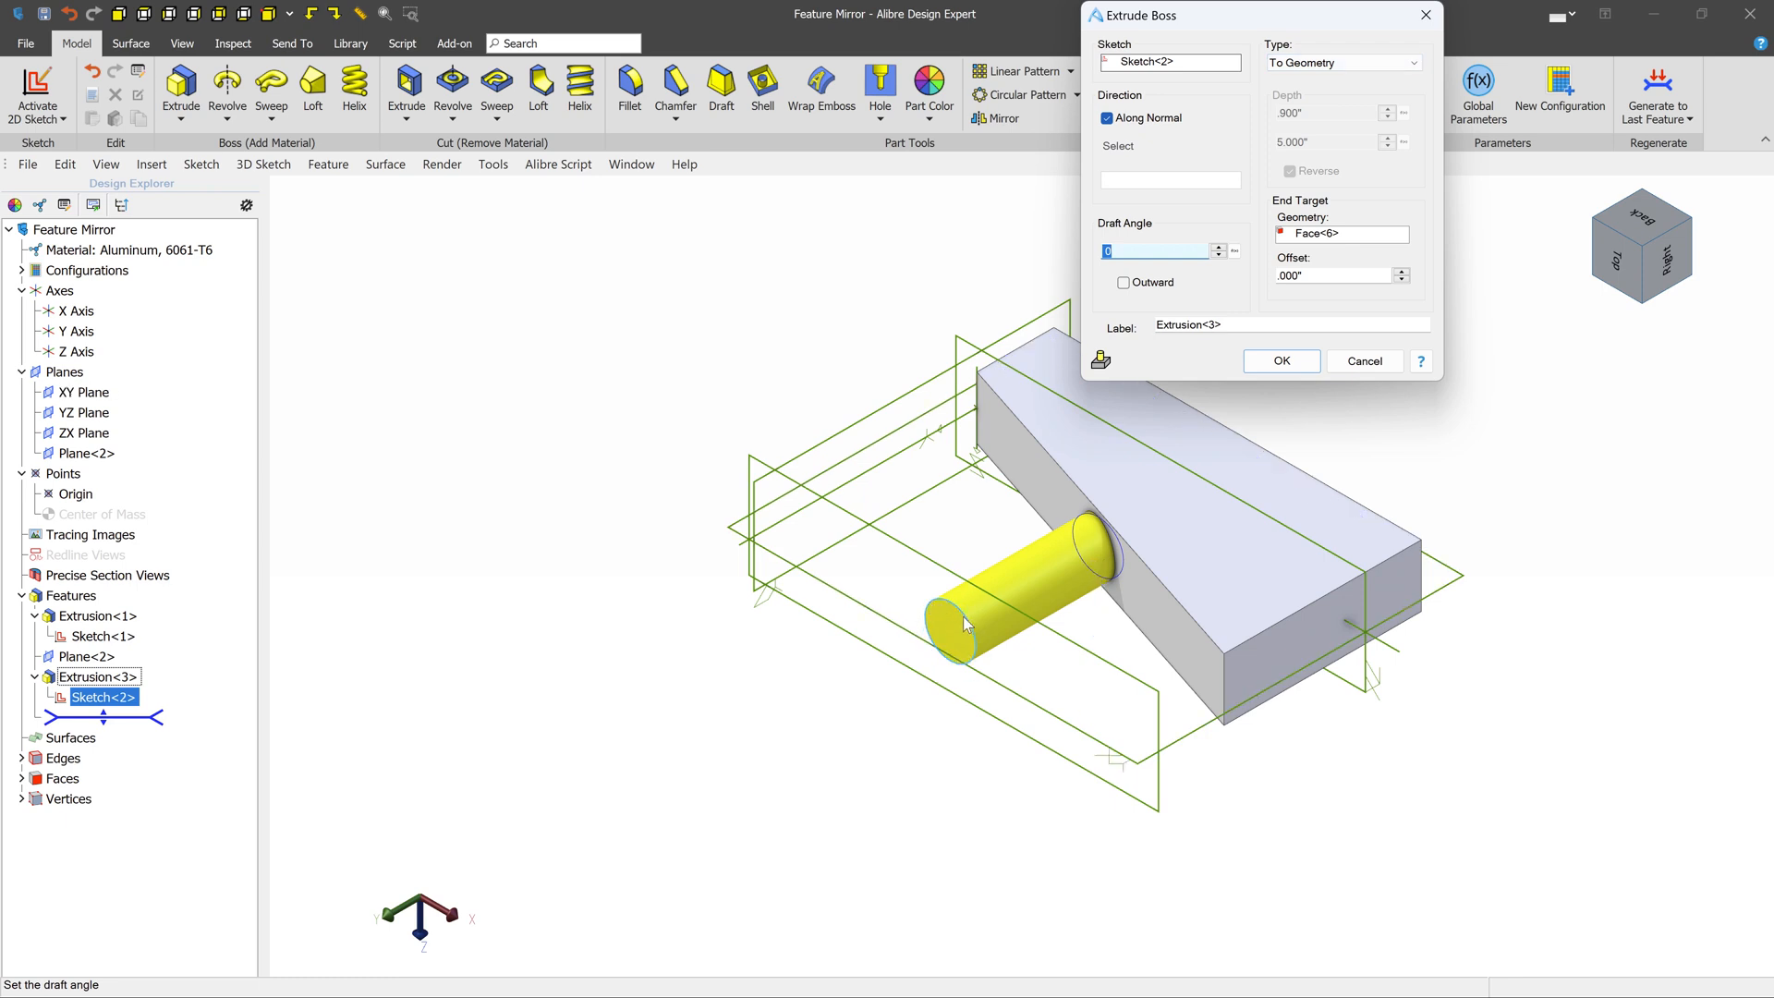
pyautogui.moveTo(1329, 253)
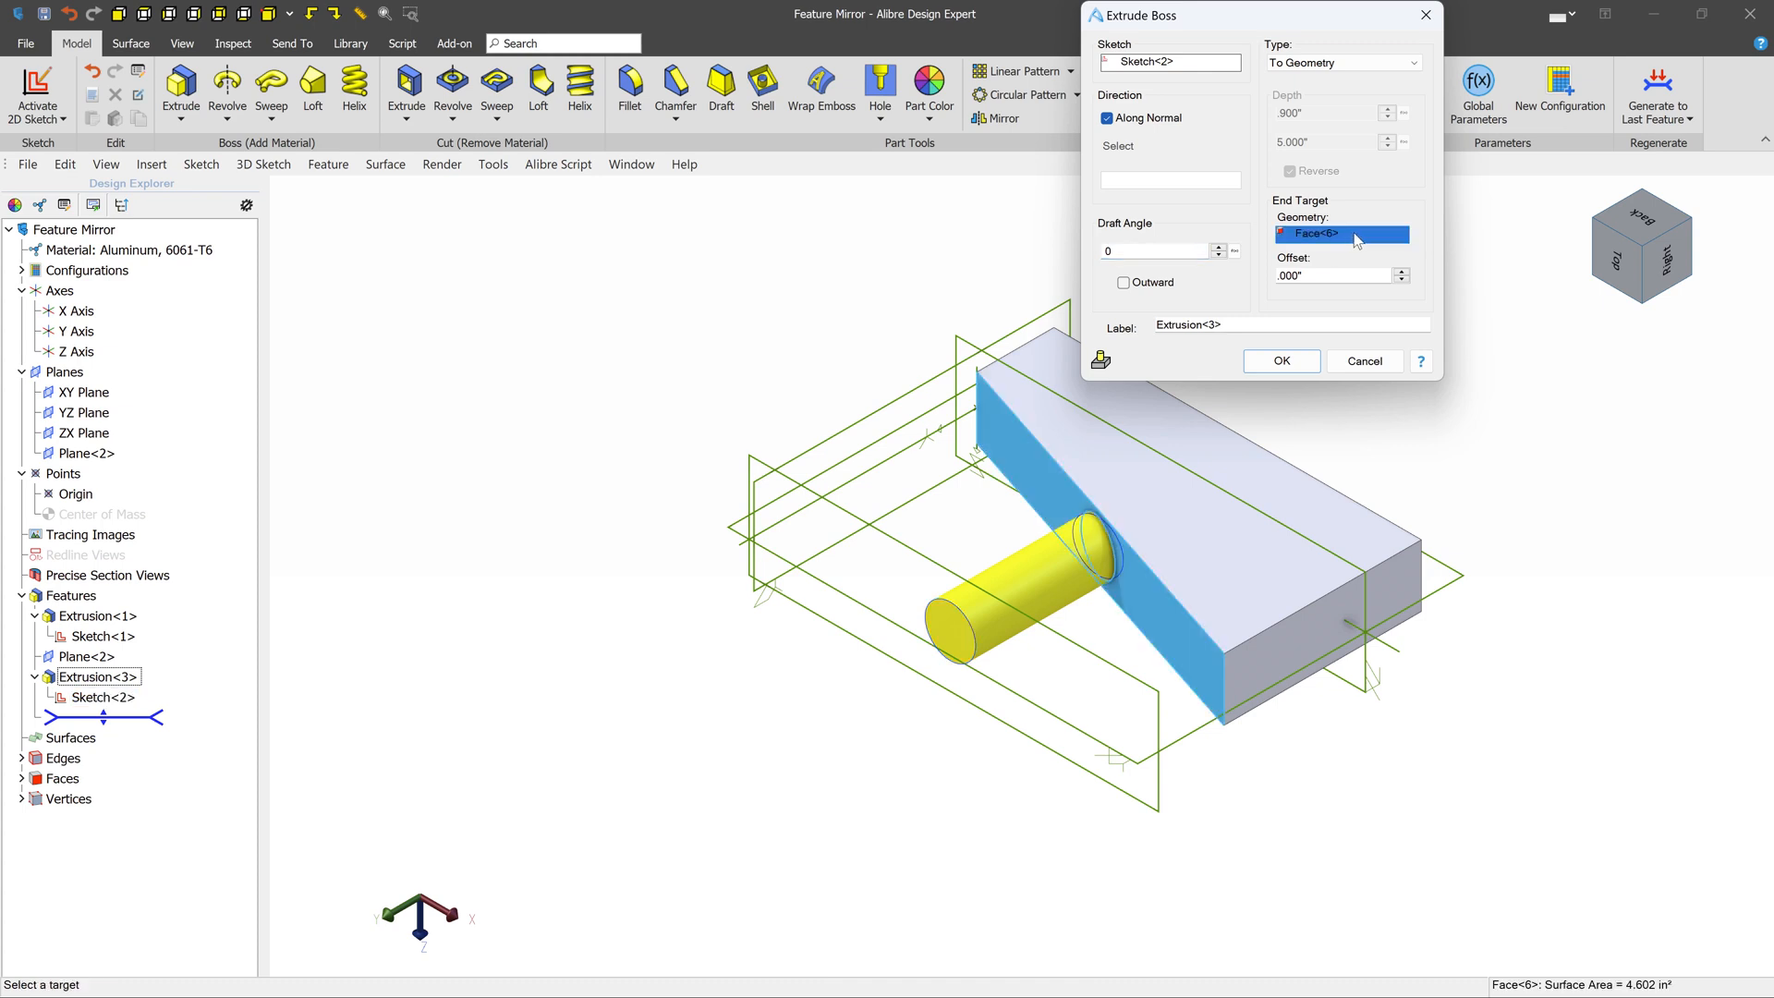
pyautogui.click(1146, 641)
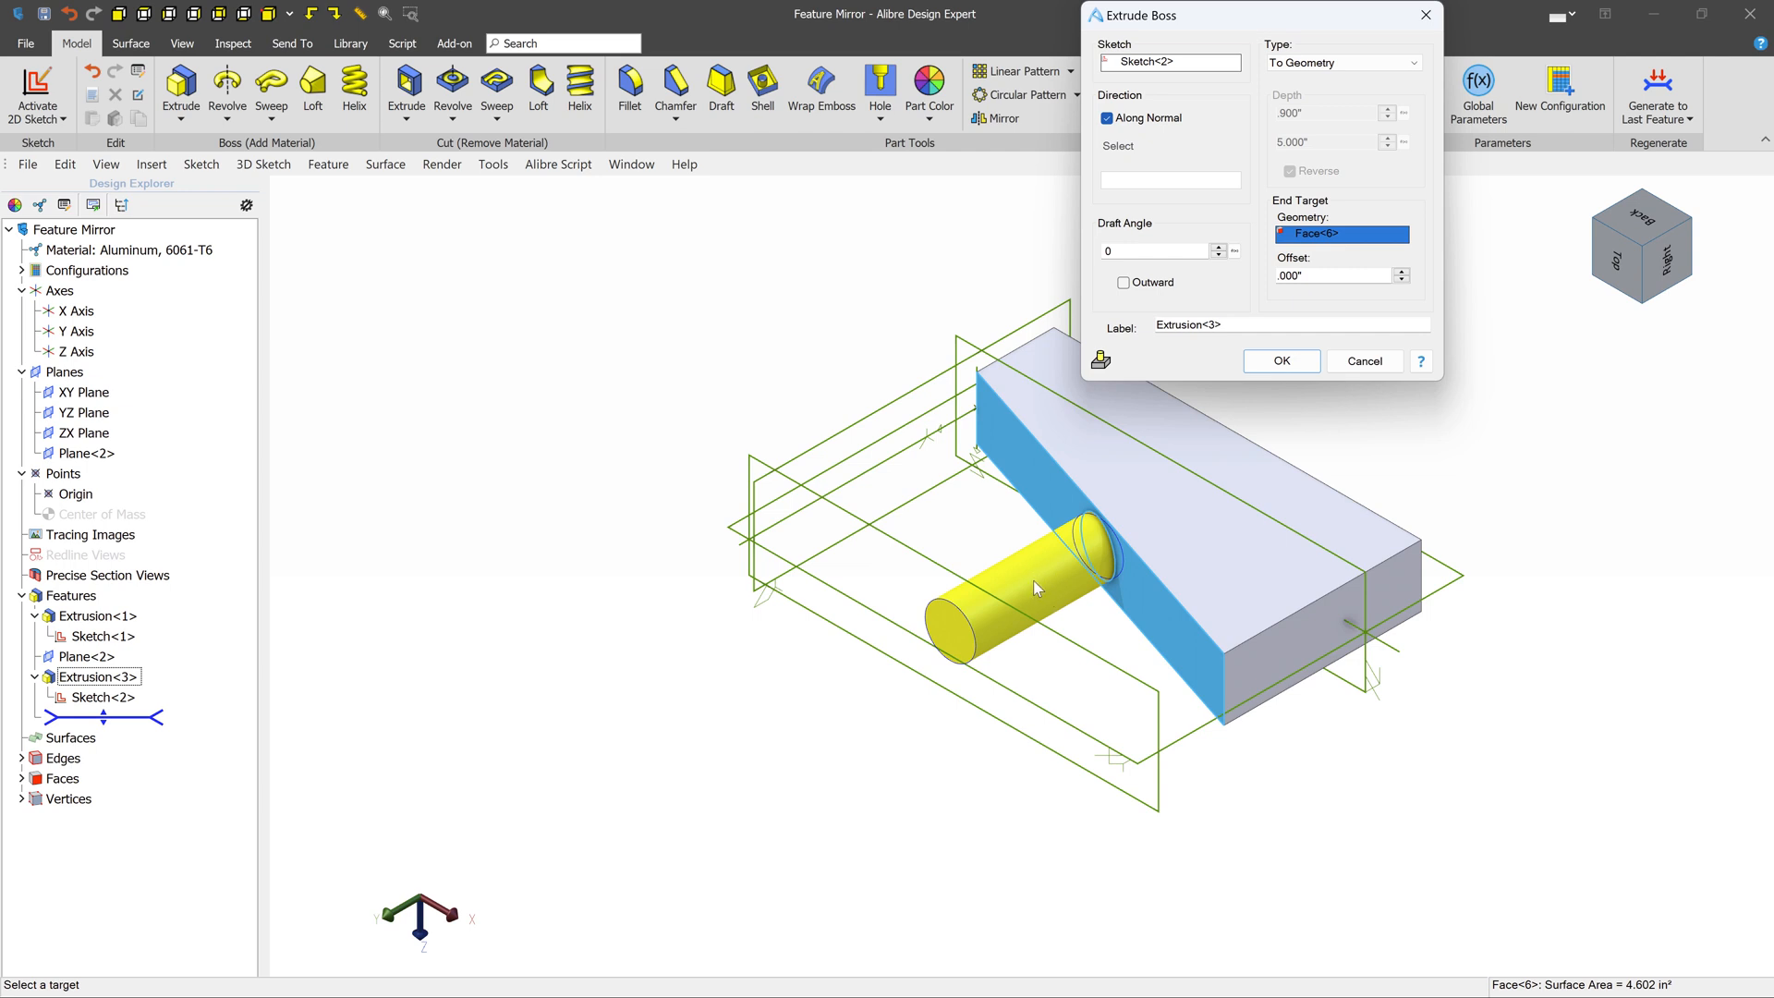
pyautogui.moveTo(1049, 582)
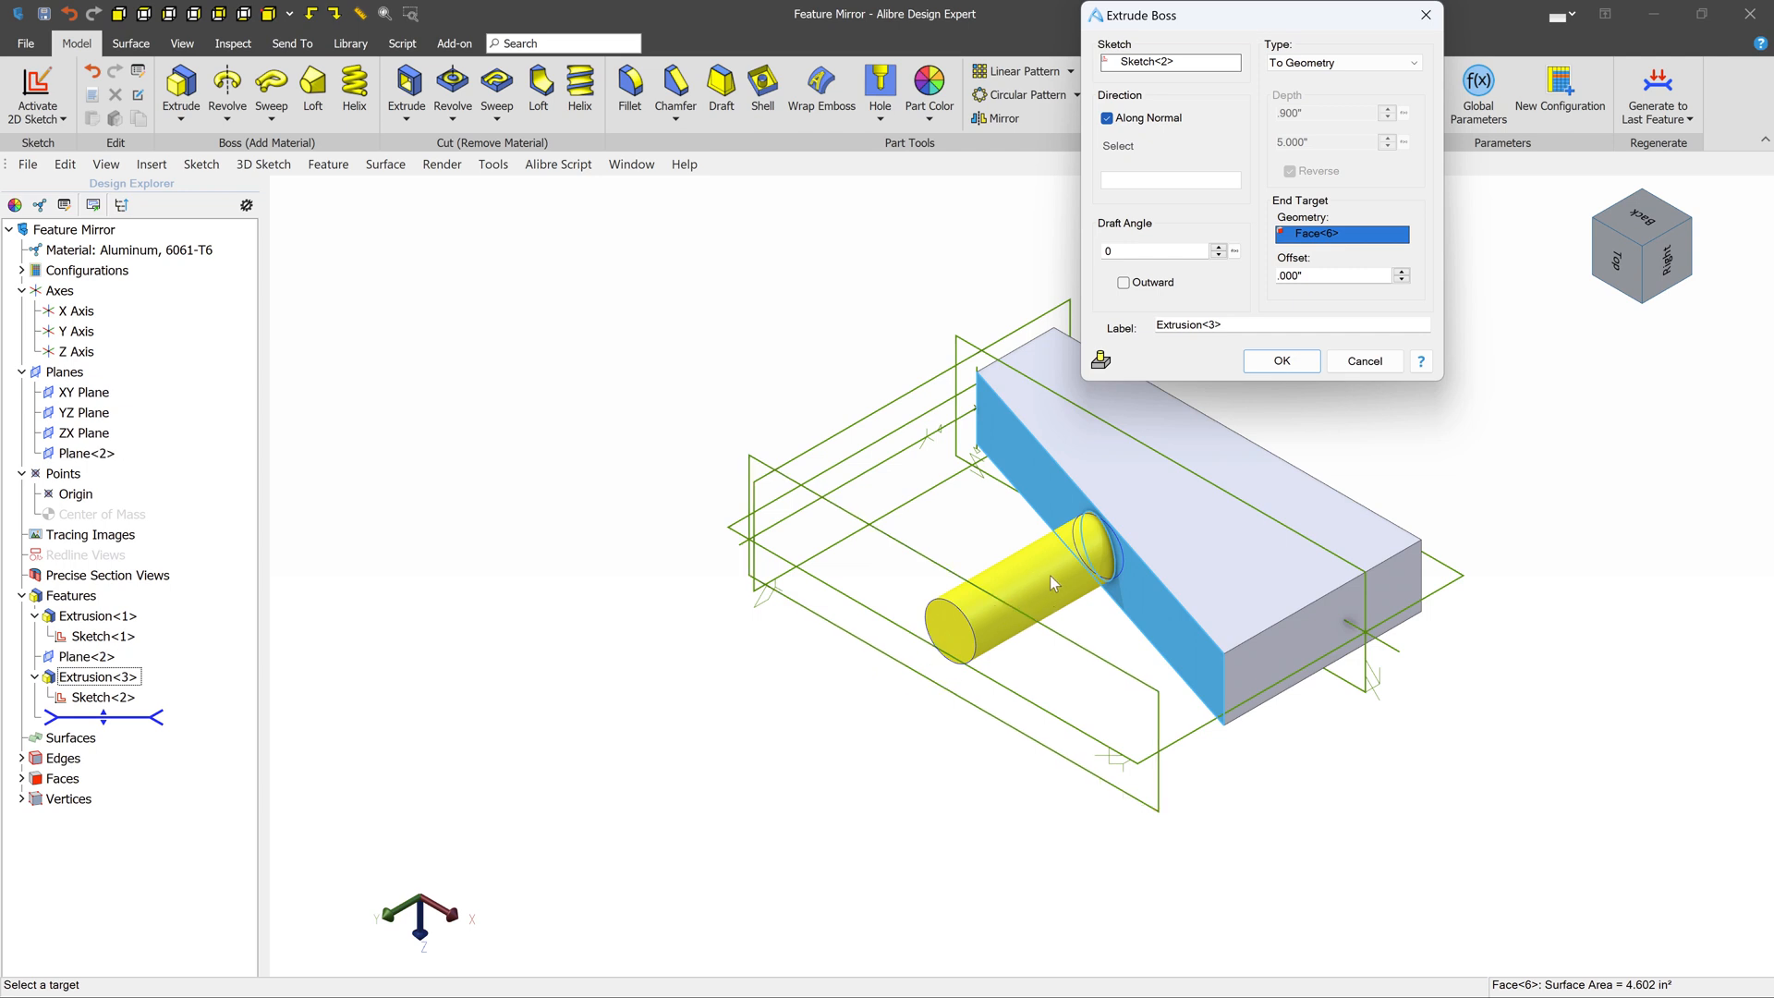
pyautogui.moveTo(1297, 412)
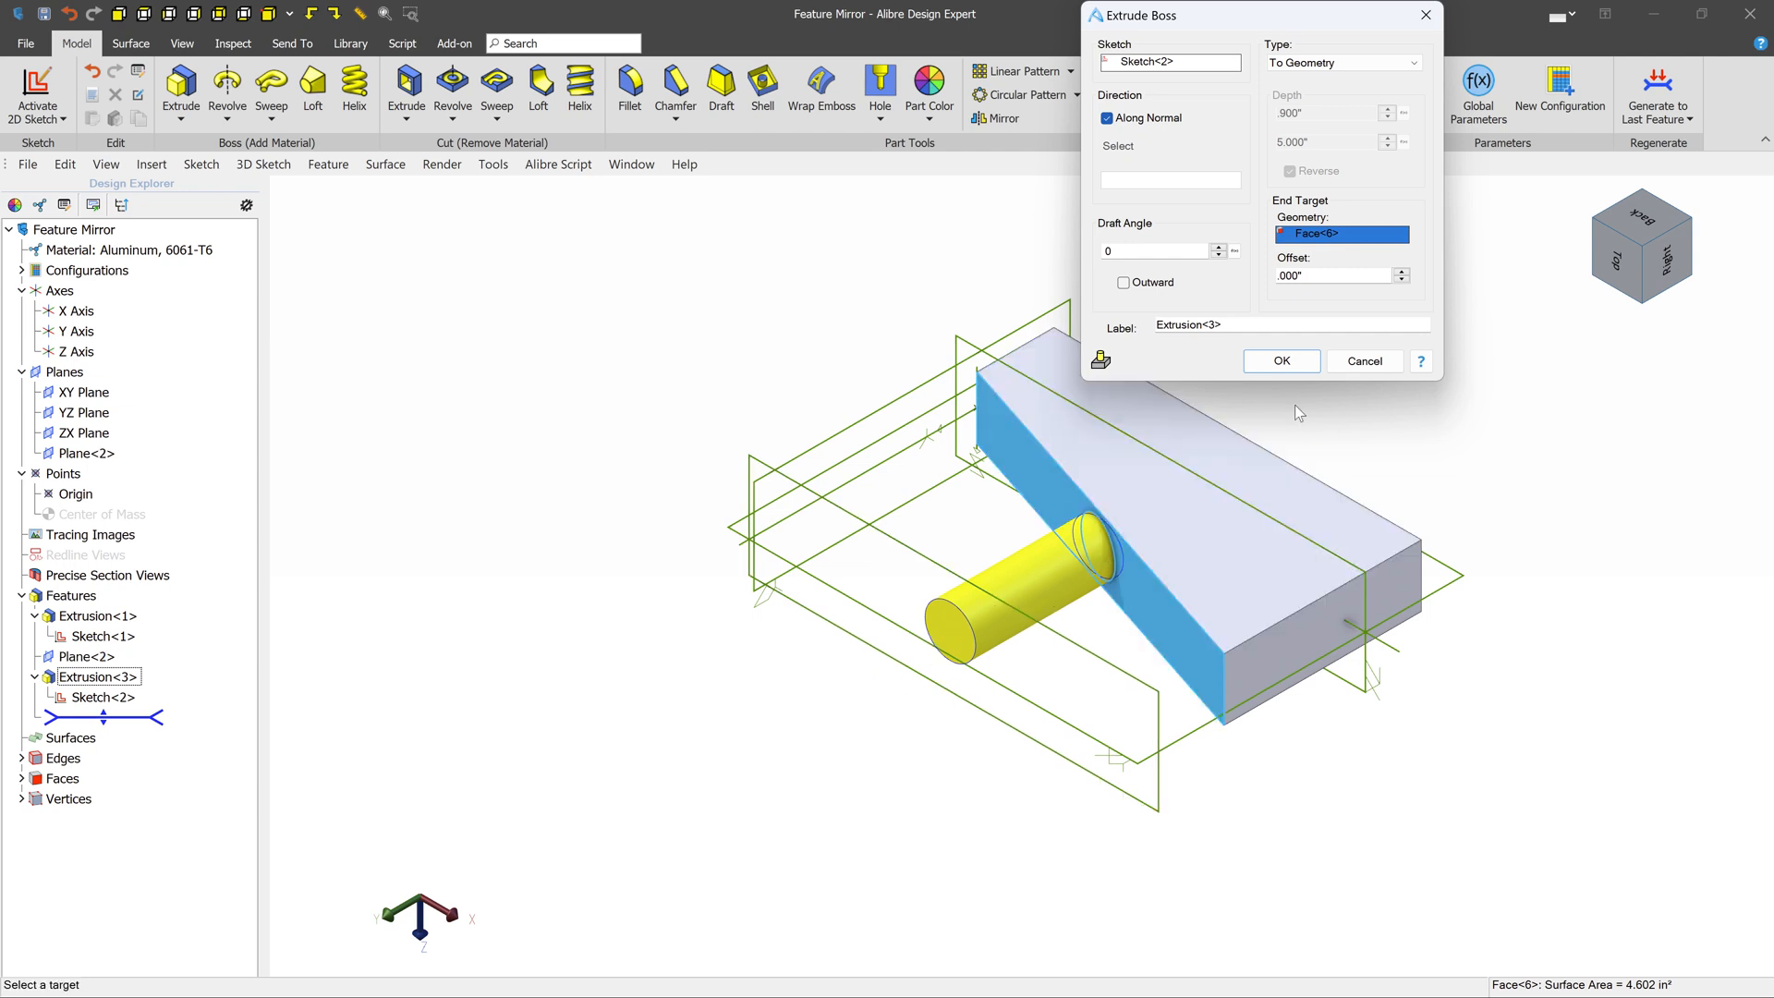
pyautogui.click(1279, 360)
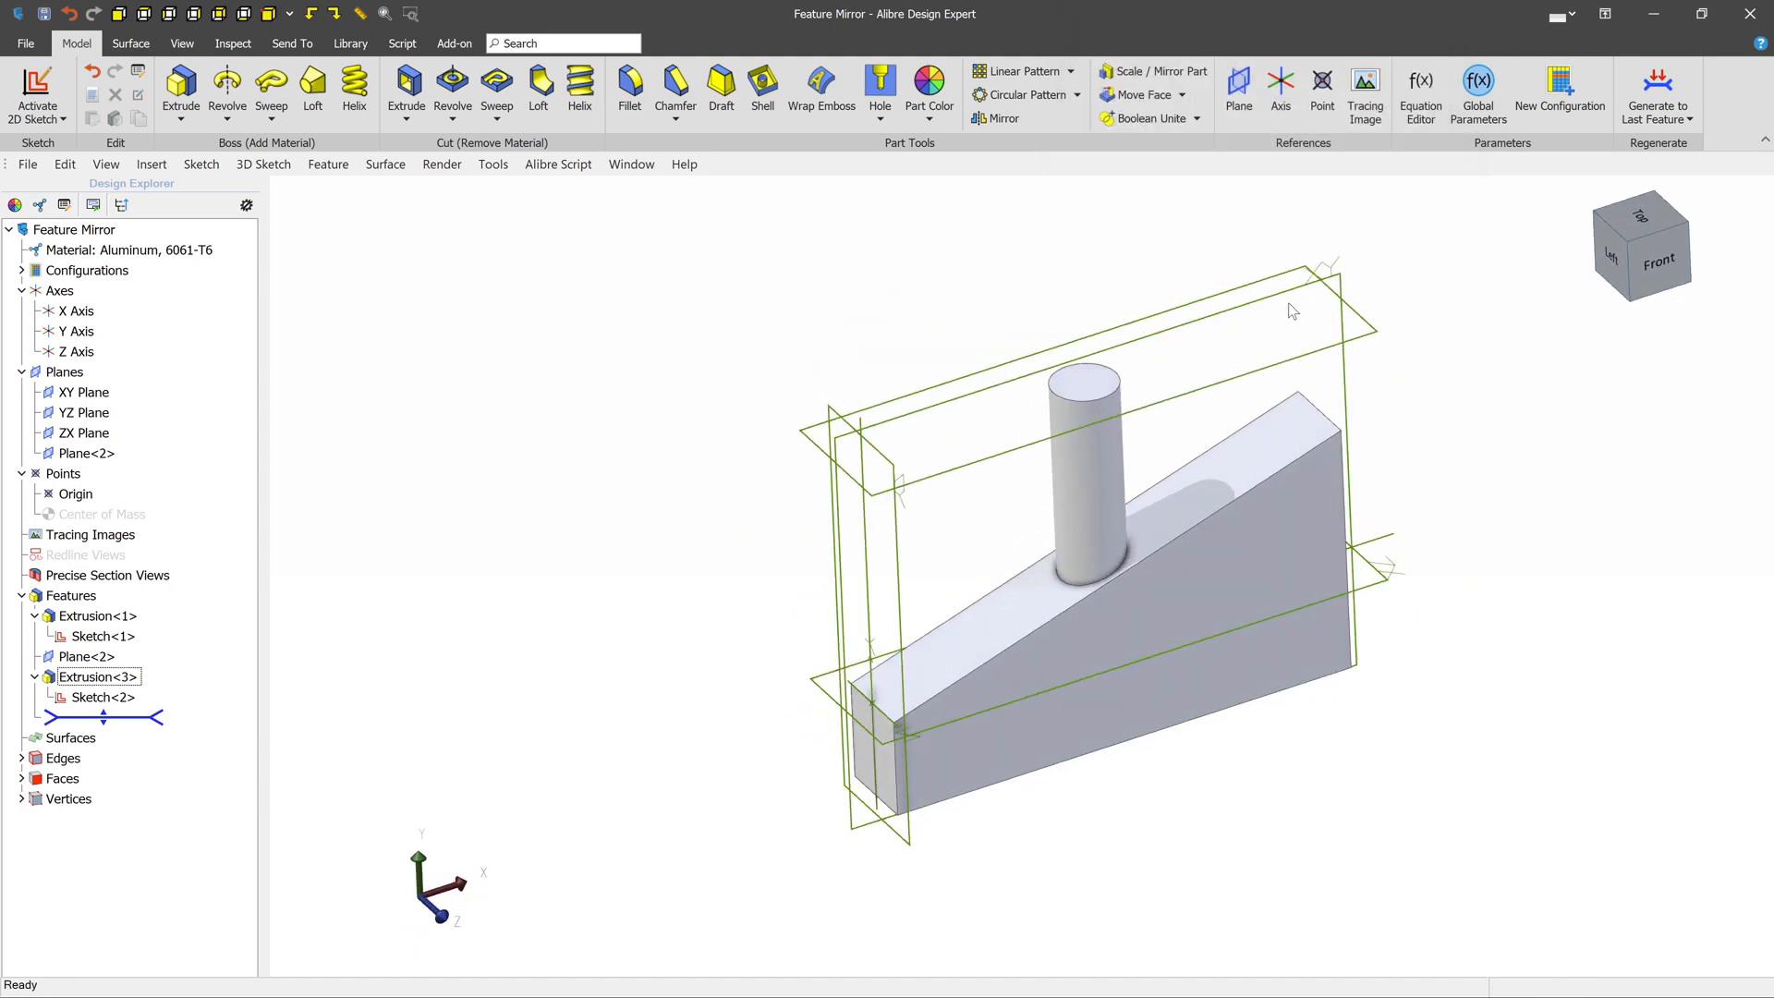
# Step: Mirror Extrusion<3> across the YZ Plane with Mirror Geometry enabled
pyautogui.click(999, 117)
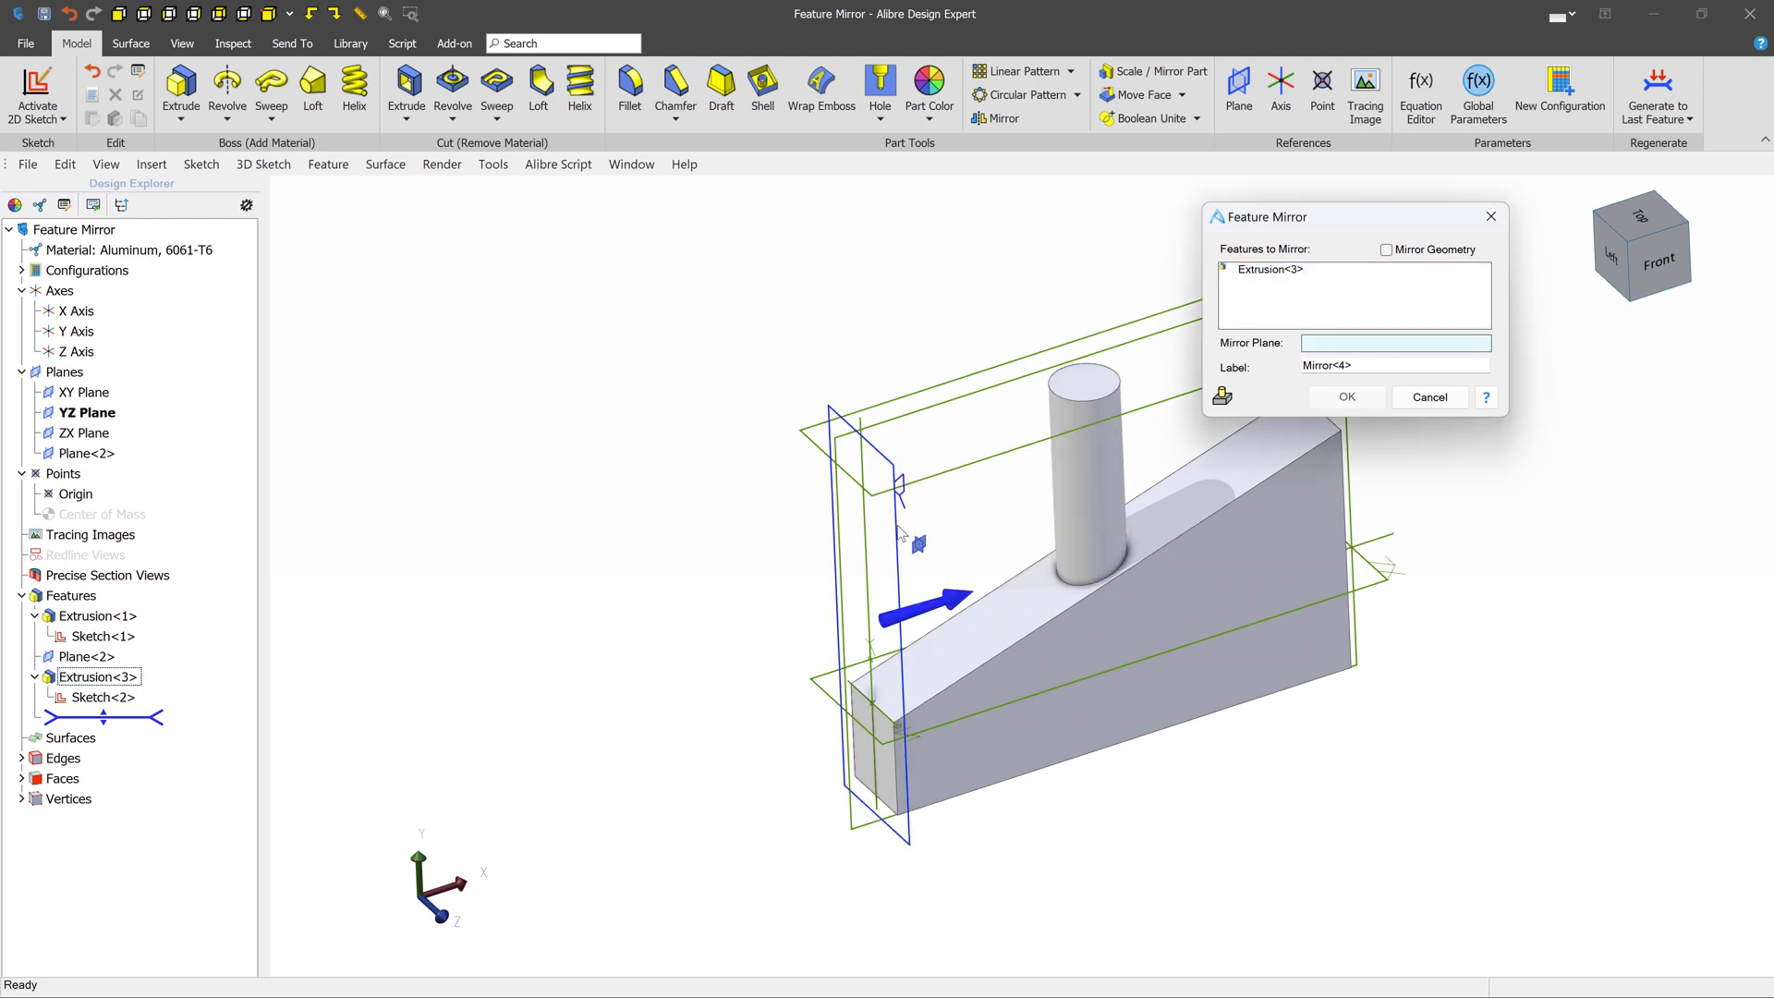
pyautogui.click(86, 412)
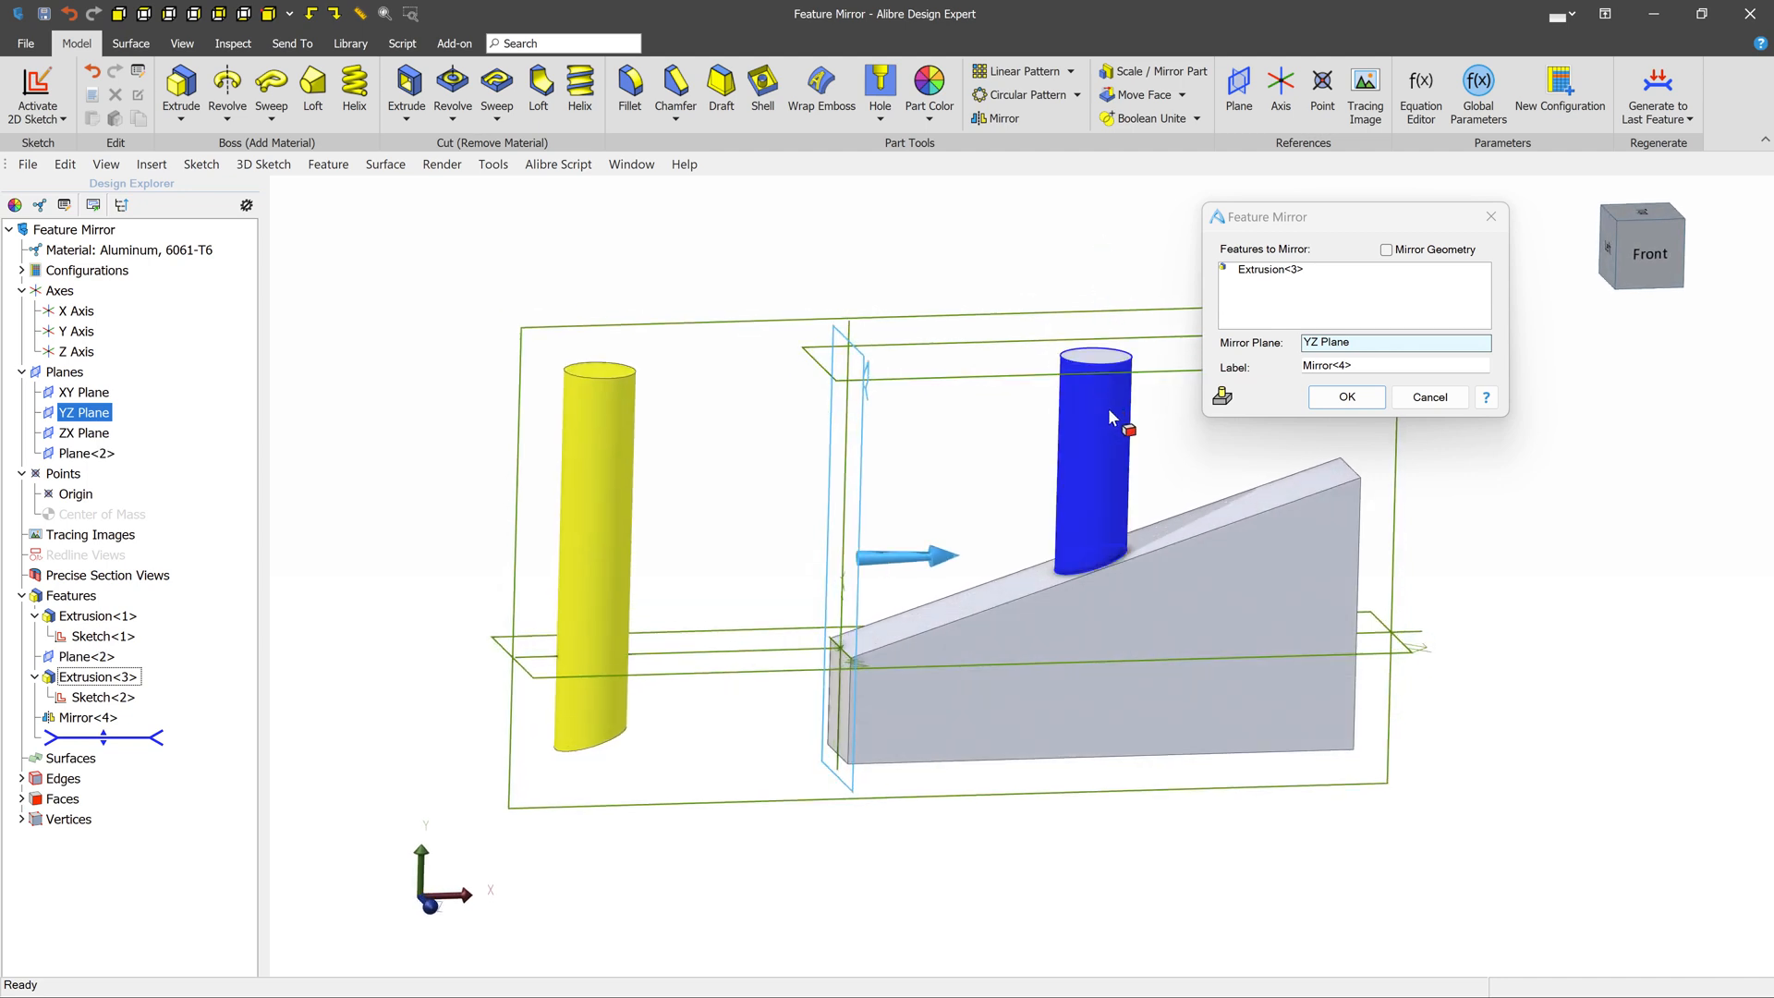
pyautogui.moveTo(1103, 432)
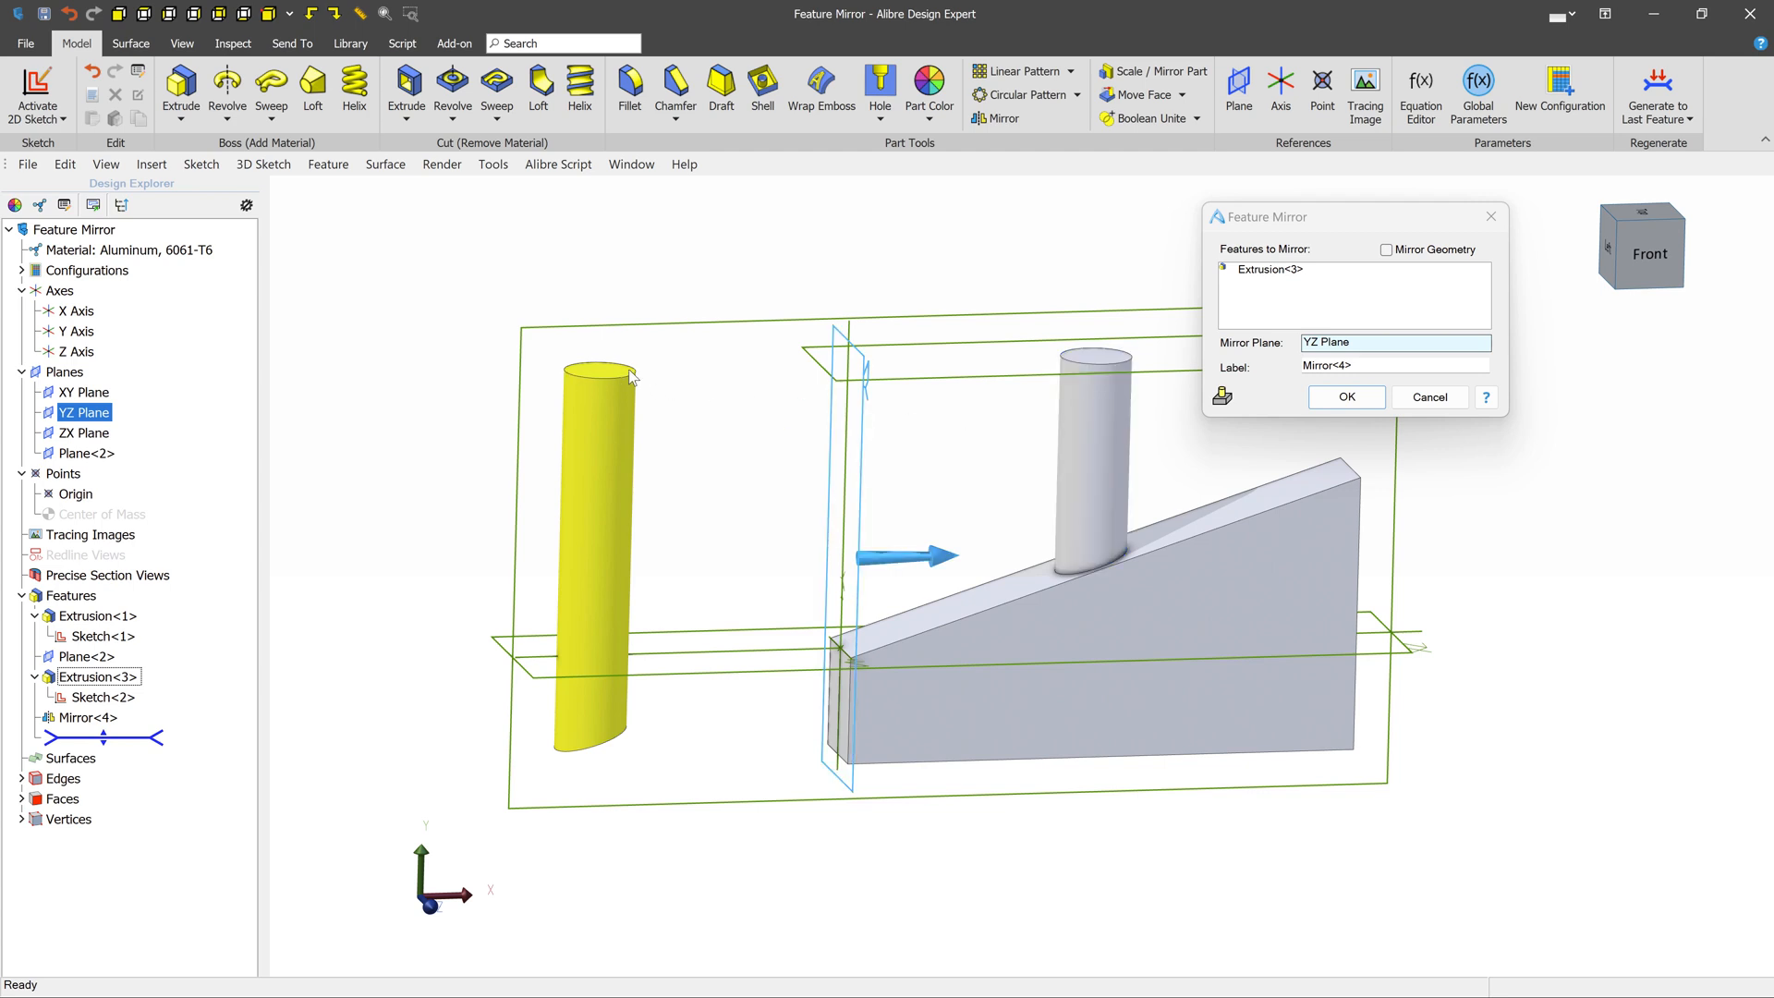
pyautogui.moveTo(610, 383)
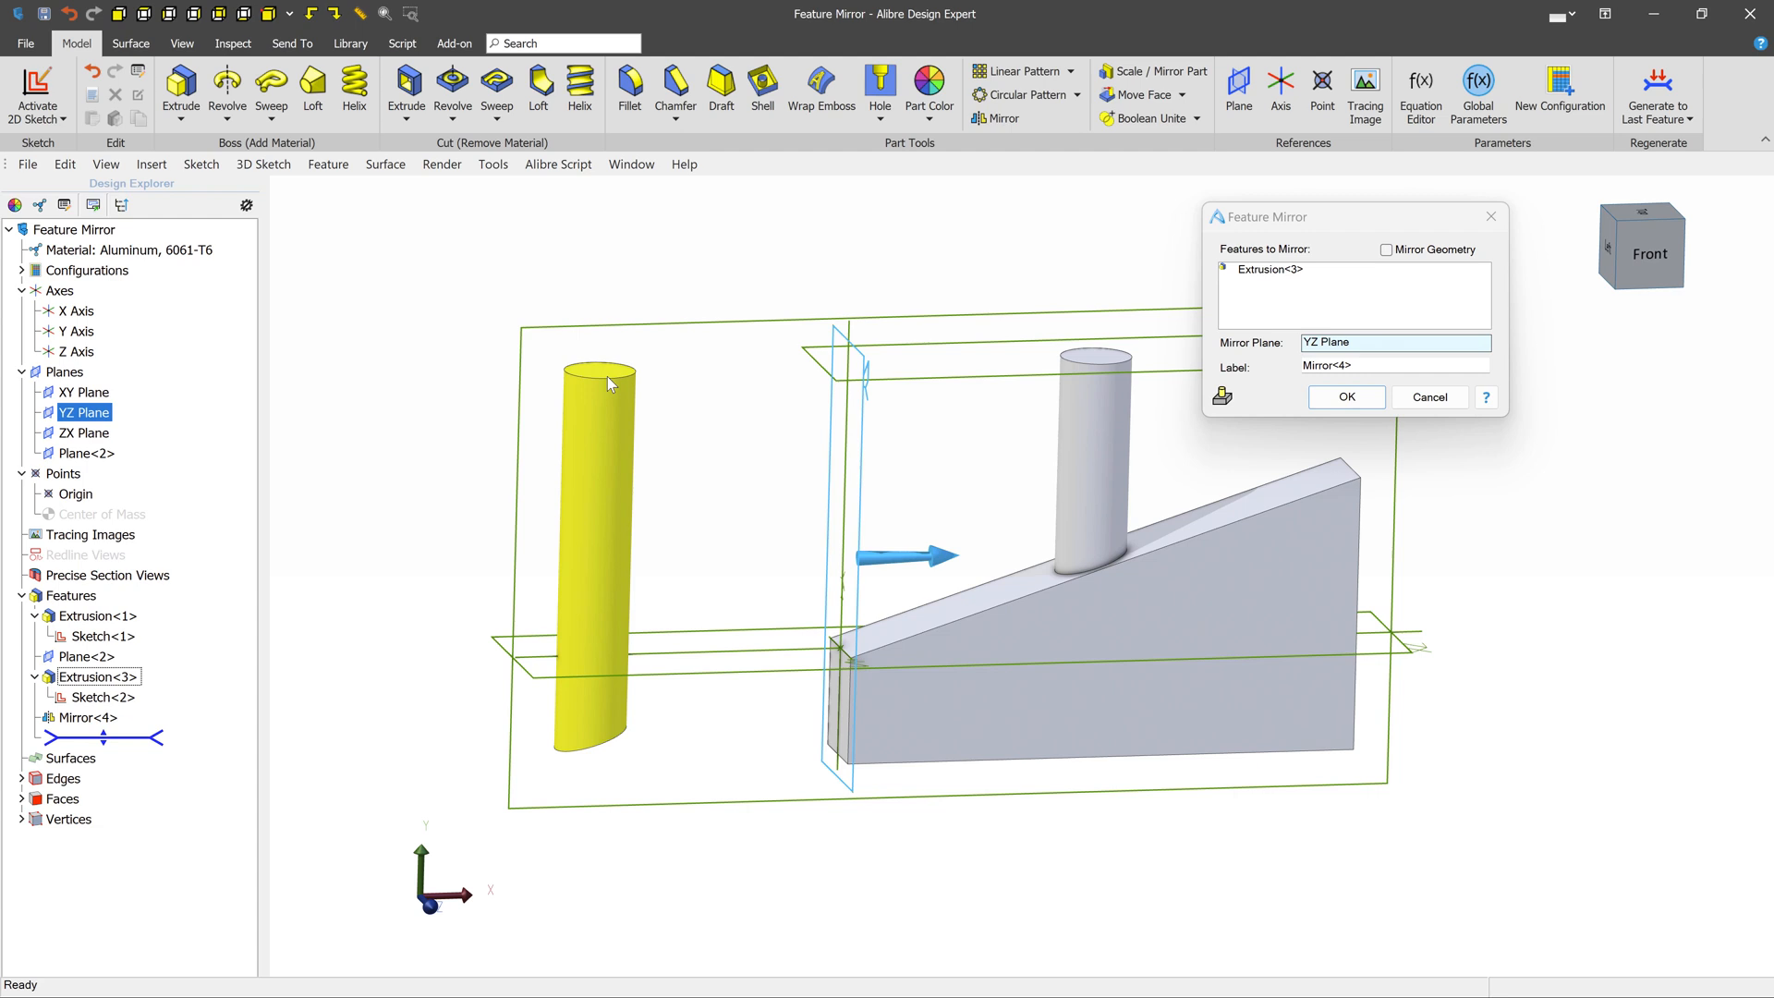
pyautogui.moveTo(604, 750)
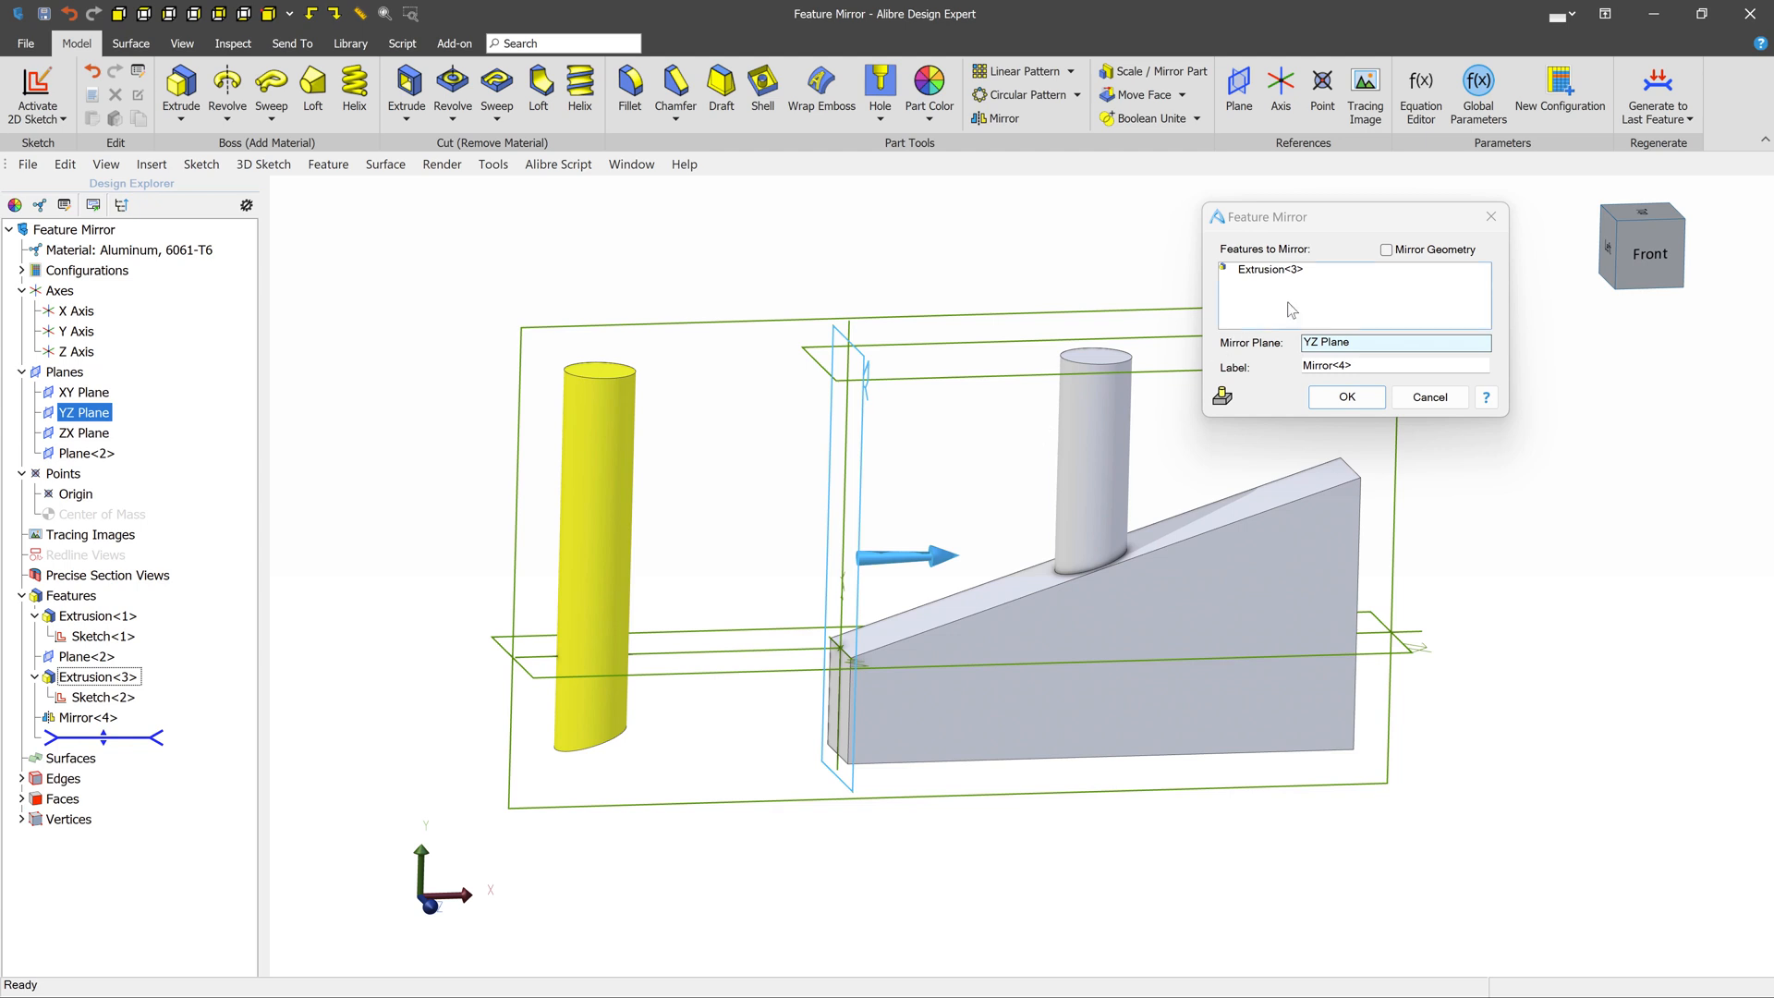
pyautogui.click(1387, 248)
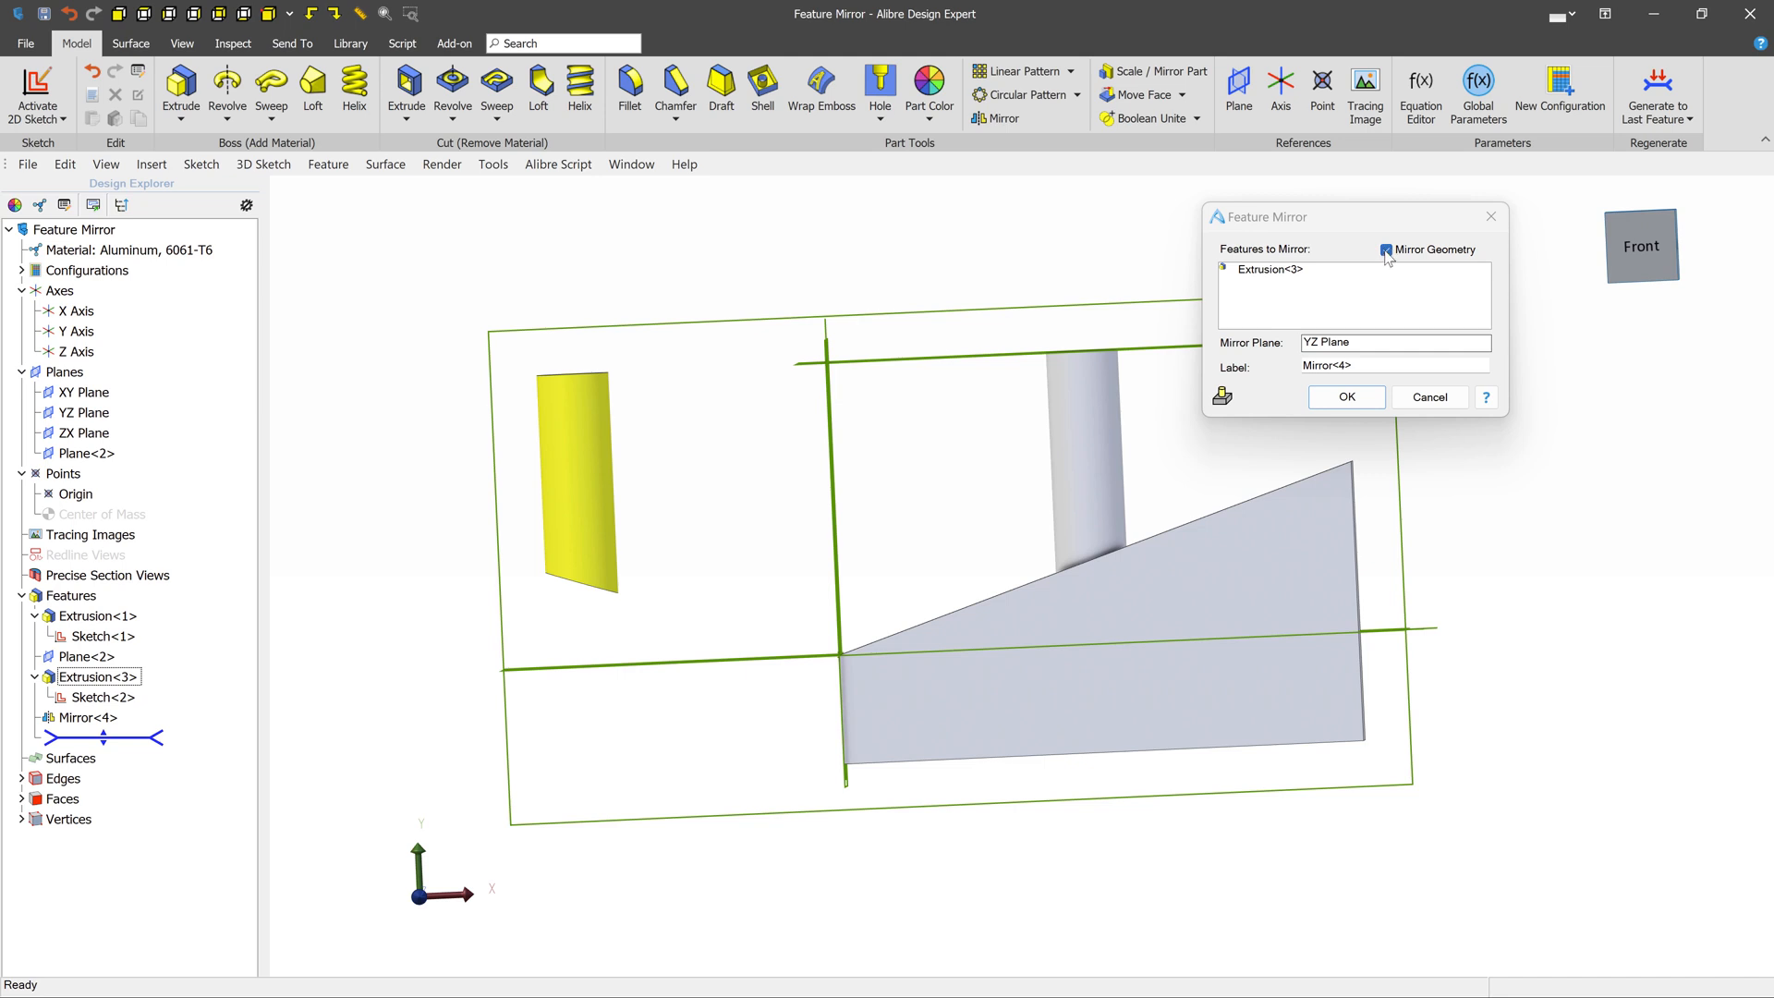
pyautogui.click(1385, 249)
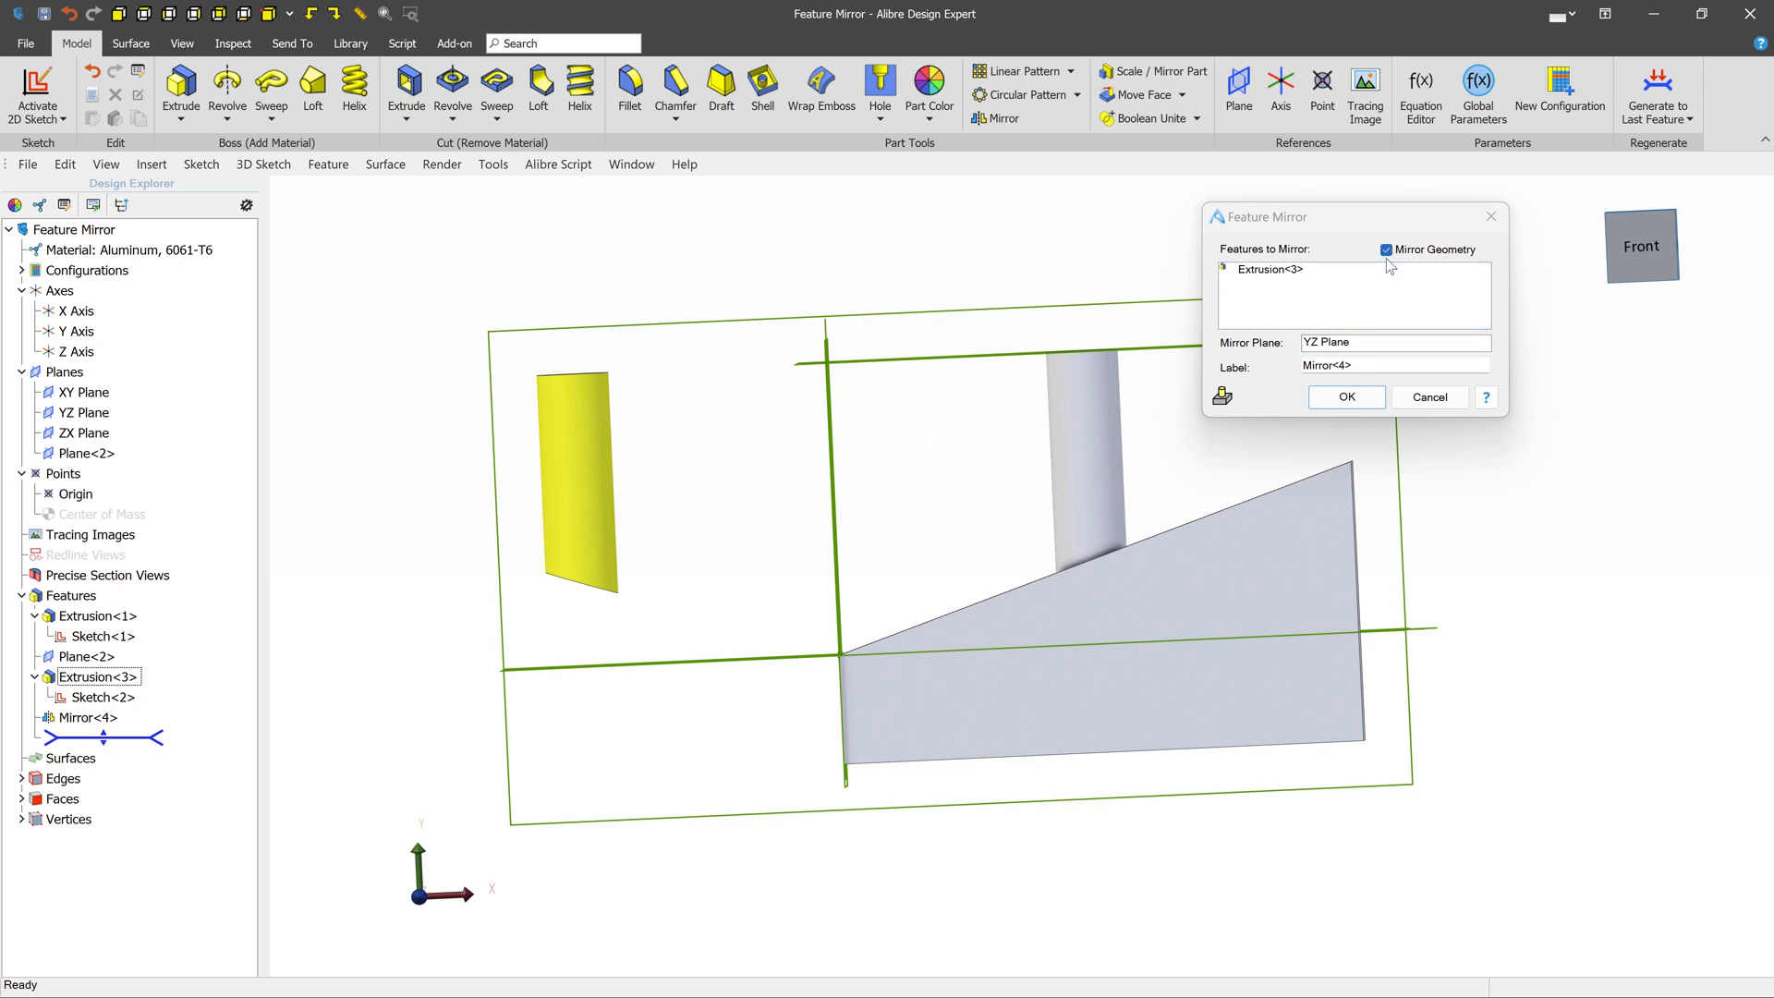